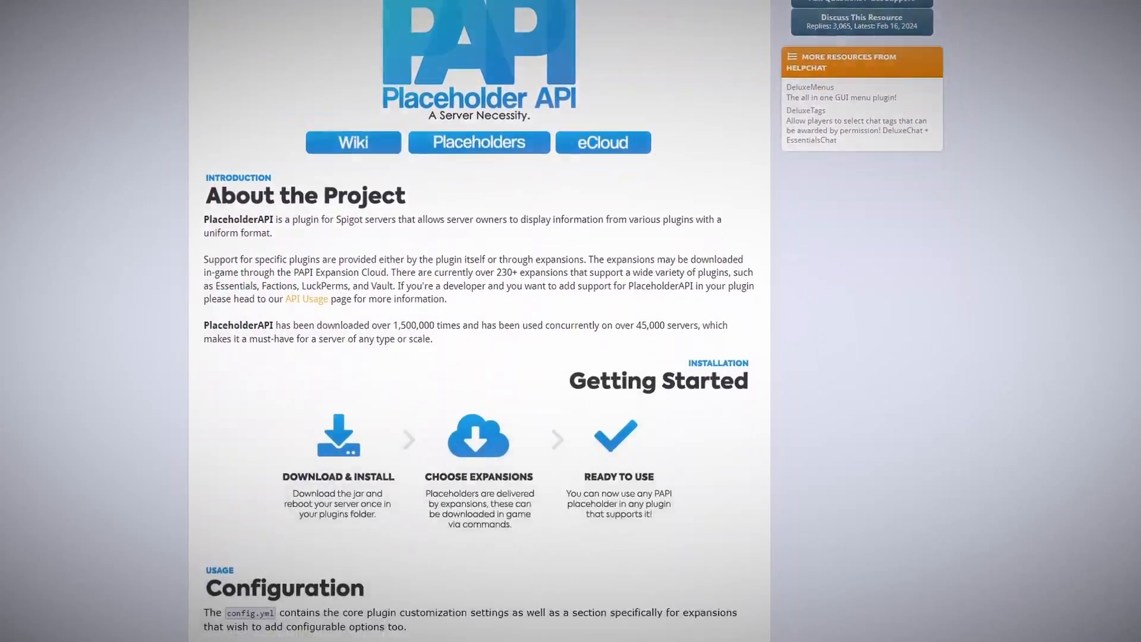
Open PlaceholderAPI's placeholder list on GitHub and scroll through the player placeholders.
{"action": "left_click", "coordinate": [478, 142]}
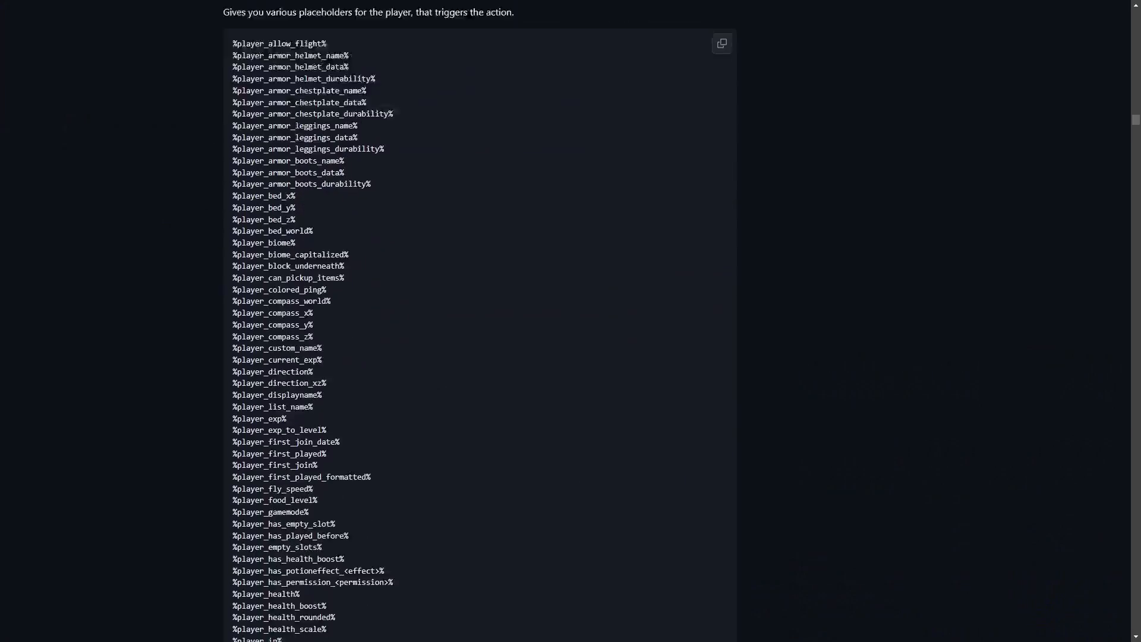
{"action": "scroll", "scroll_direction": "down", "scroll_amount": 3}
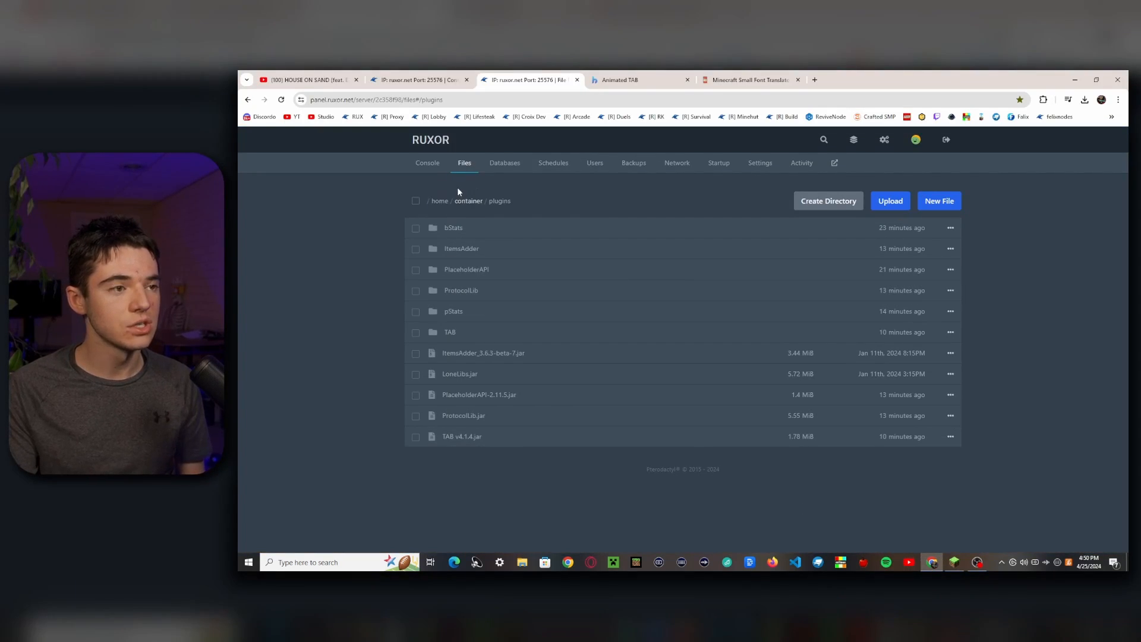
{"action": "mouse_move", "coordinate": [449, 332]}
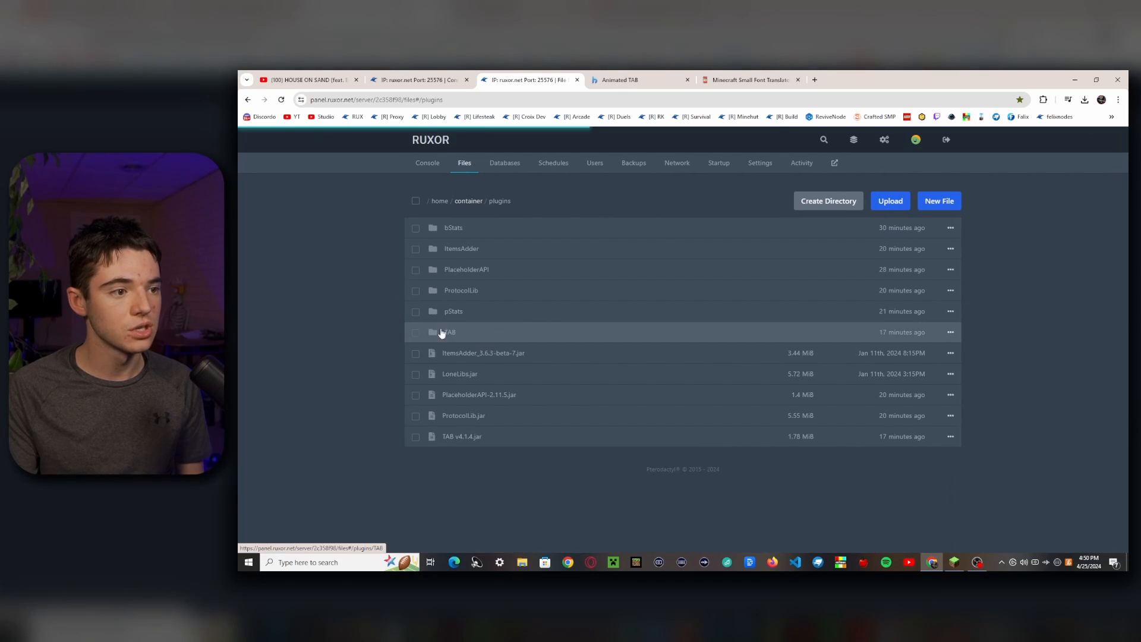
Open TAB's config.yml and delete the per-world header/footer examples and disable-condition line.
{"action": "left_click", "coordinate": [447, 332]}
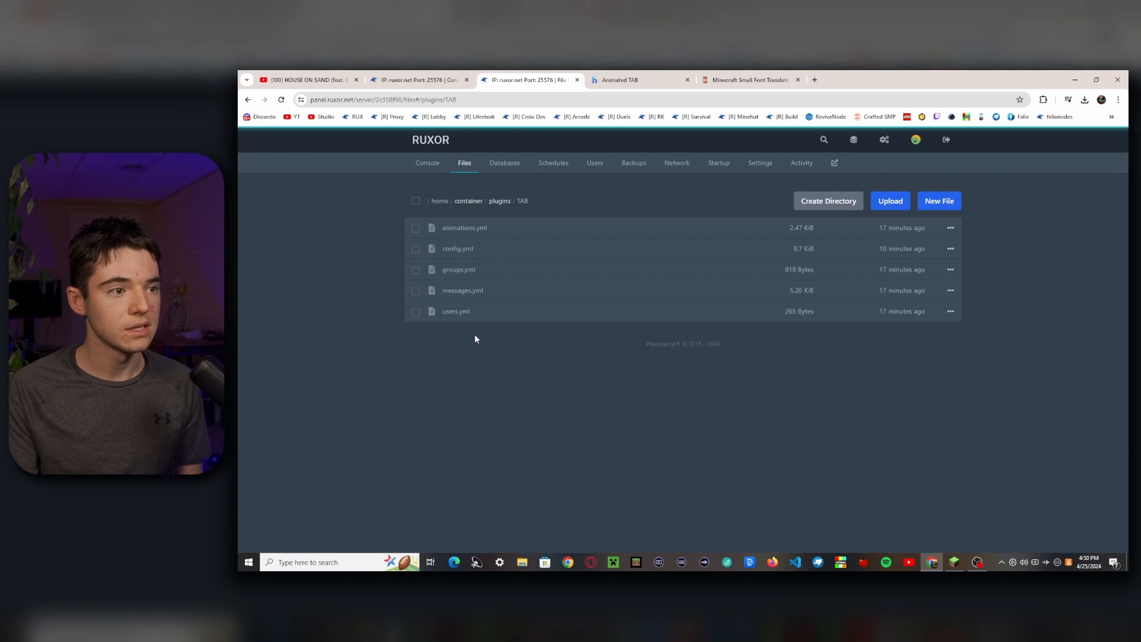
{"action": "left_click", "coordinate": [457, 249]}
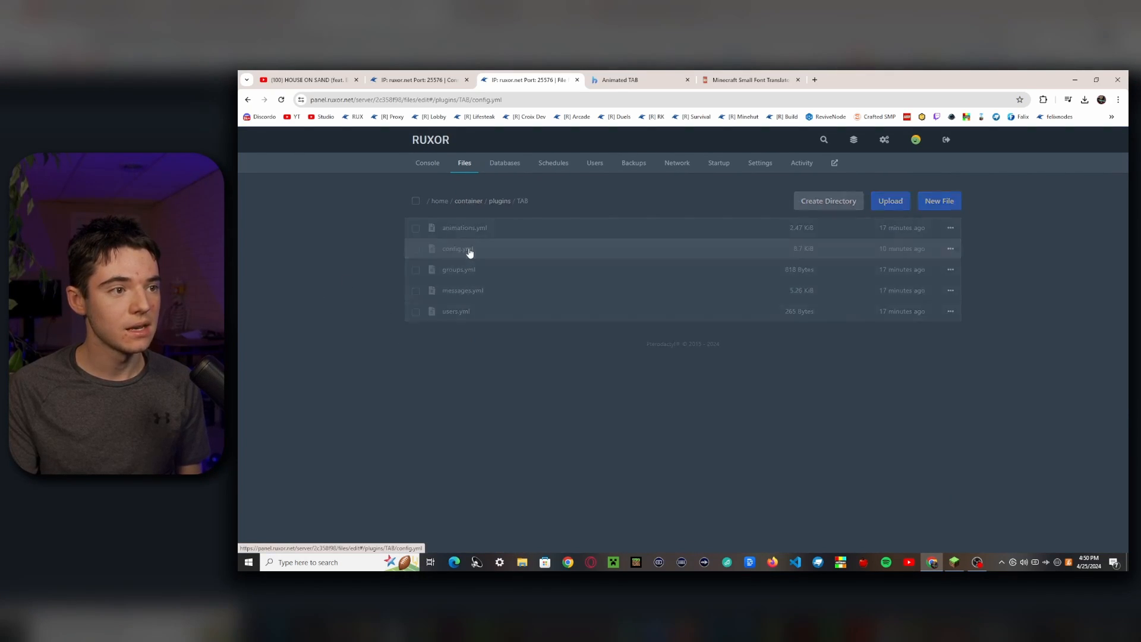
{"action": "left_click", "coordinate": [456, 249]}
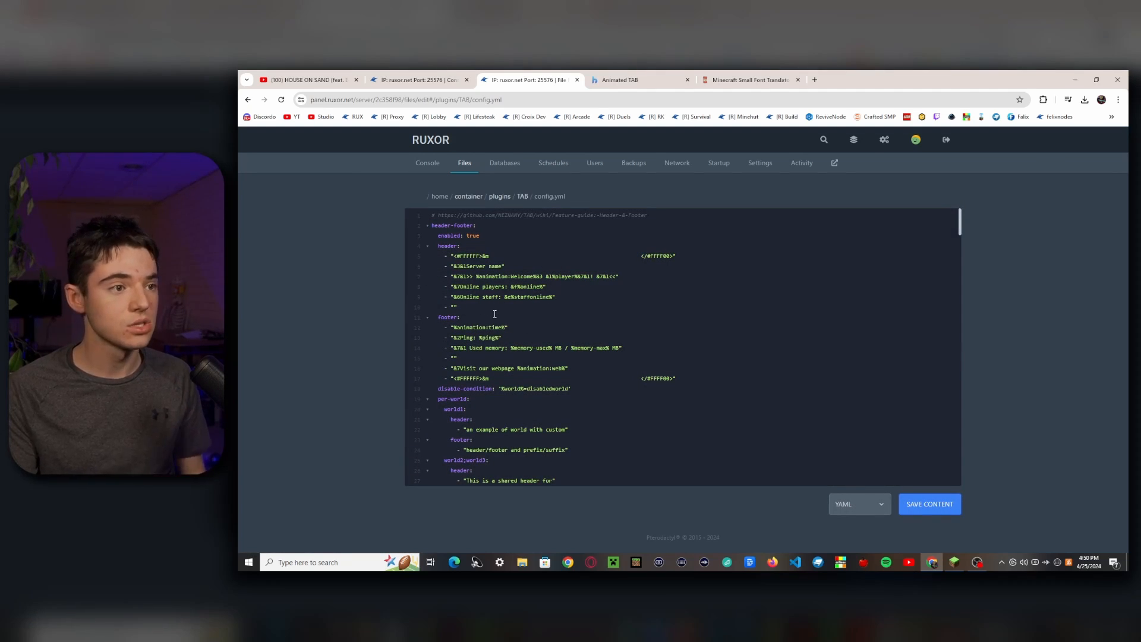
{"action": "double_click", "coordinate": [473, 235]}
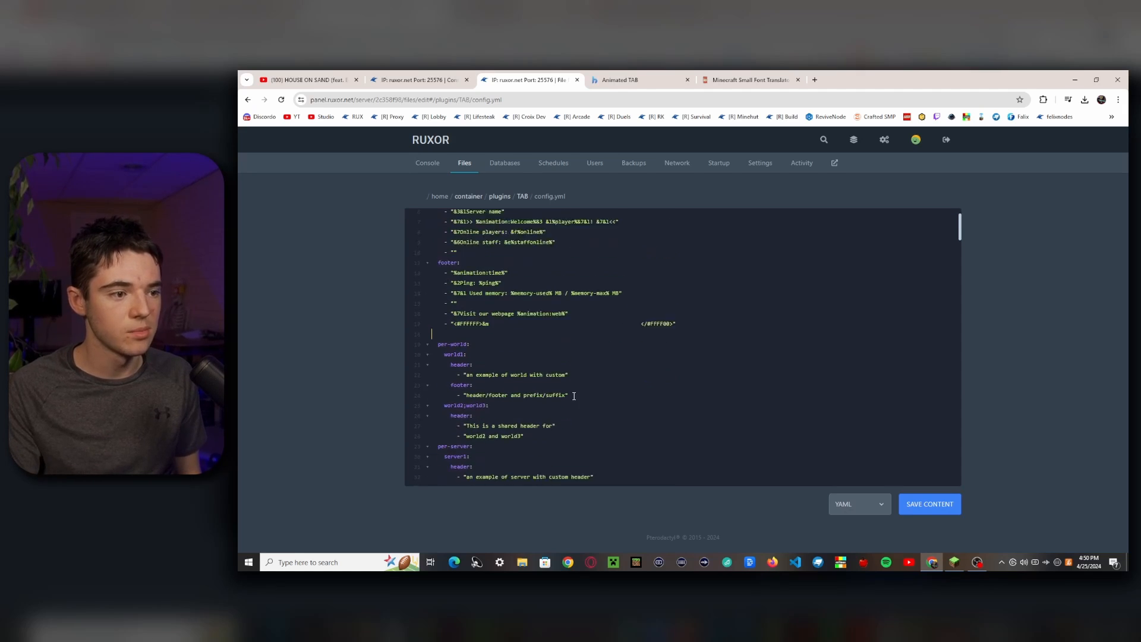
{"action": "scroll", "scroll_direction": "down", "scroll_amount": 3}
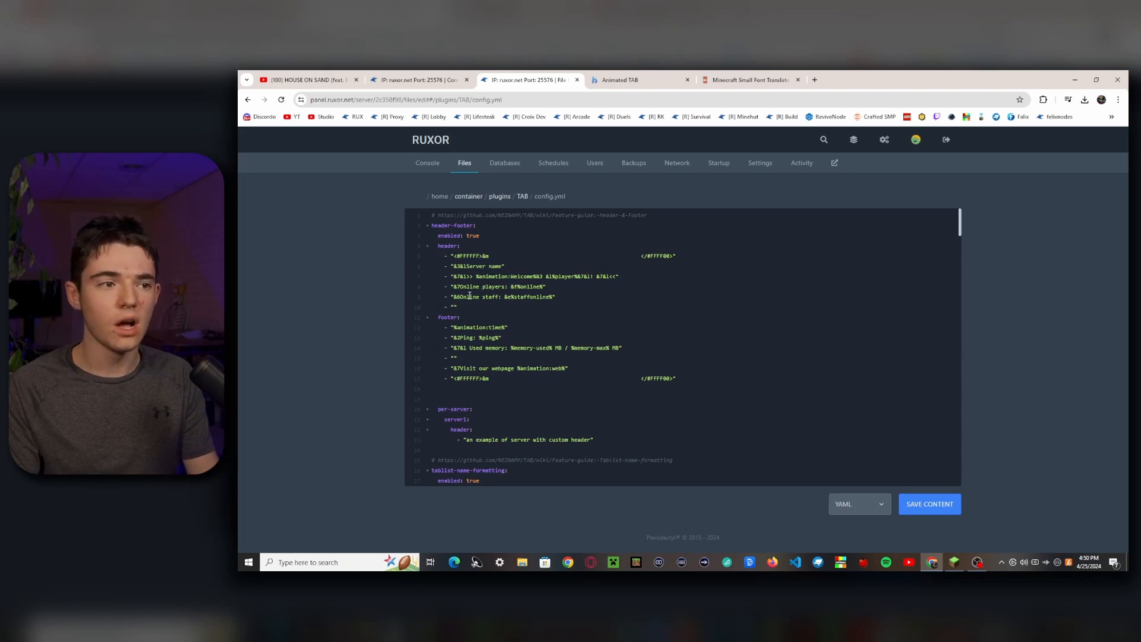
Delete the old header and footer lines and type an &8&m strikethrough separator under header.
{"action": "left_click", "coordinate": [557, 297]}
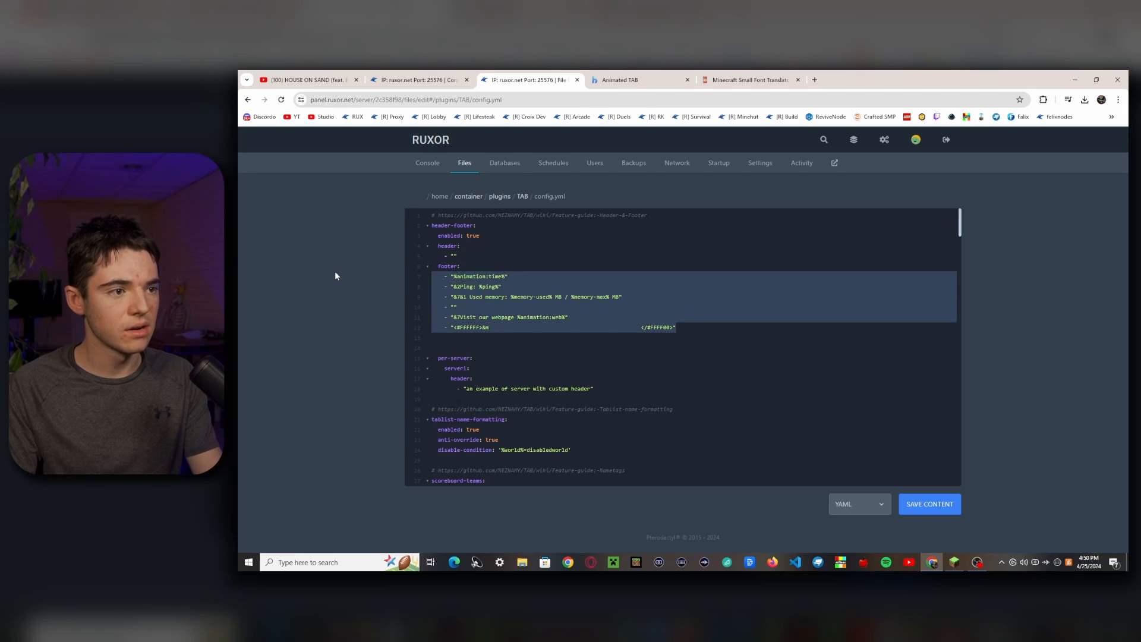
{"action": "key", "text": "Delete"}
{"action": "type", "text": "- \""}
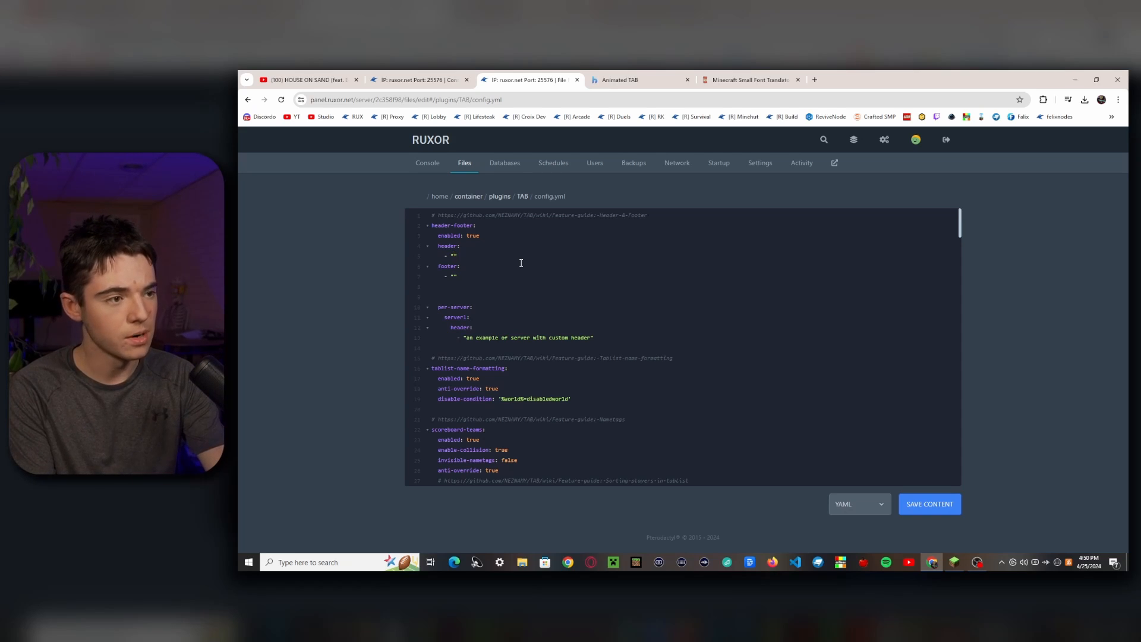
{"action": "type", "text": "&"}
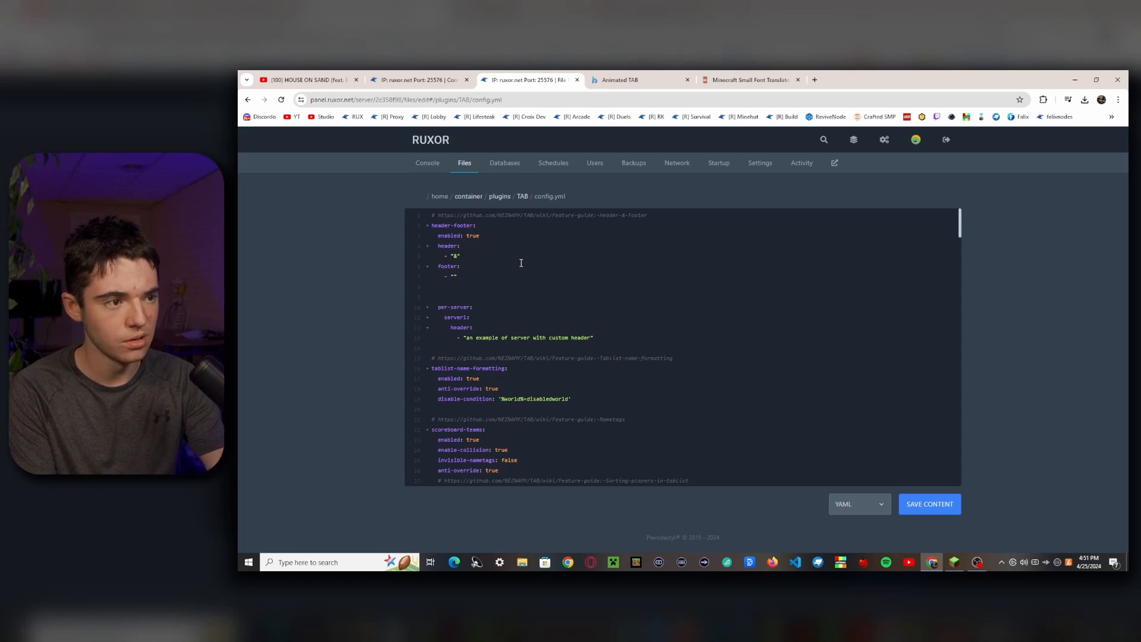
{"action": "type", "text": "8&m"}
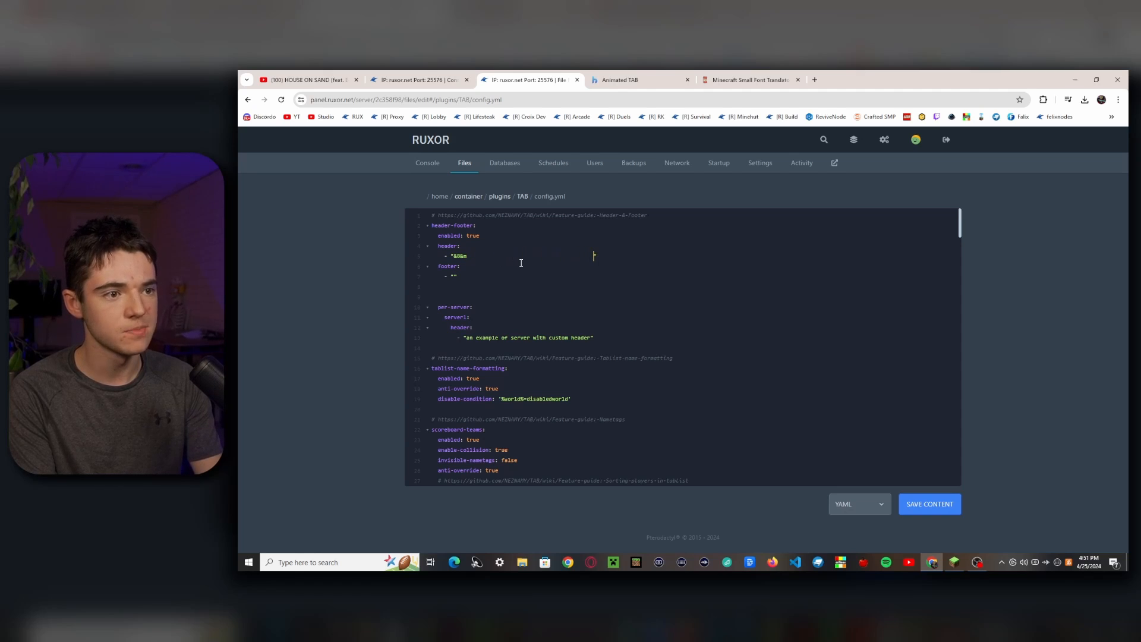
{"action": "mouse_move", "coordinate": [596, 256]}
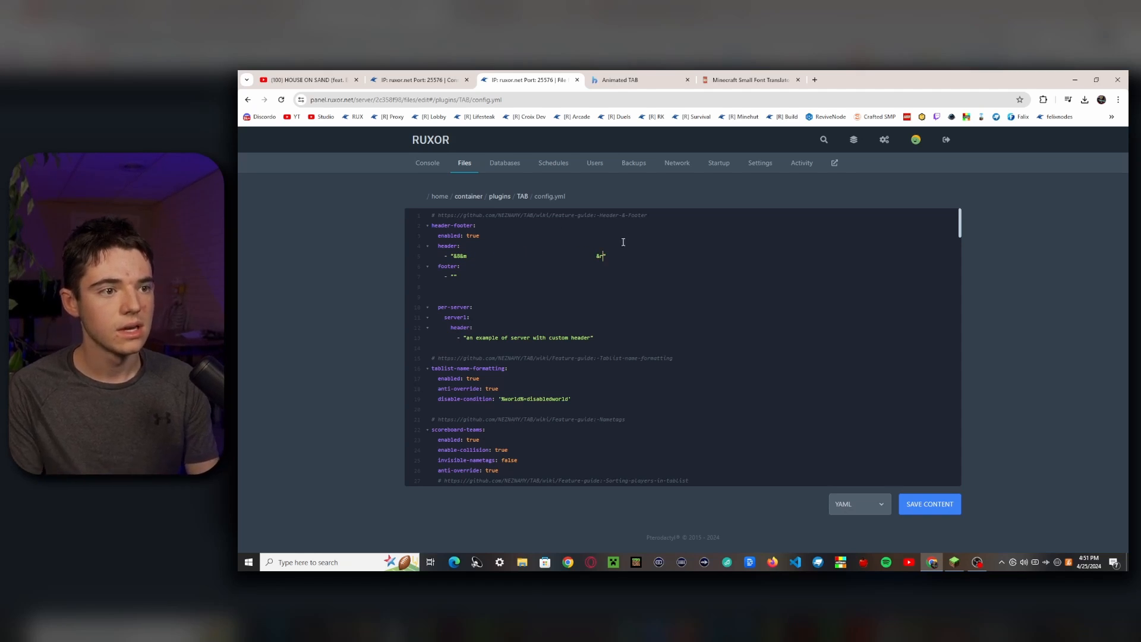
{"action": "left_click_drag", "start_coordinate": [600, 256], "coordinate": [444, 255]}
{"action": "type", "text": "/tab reload"}
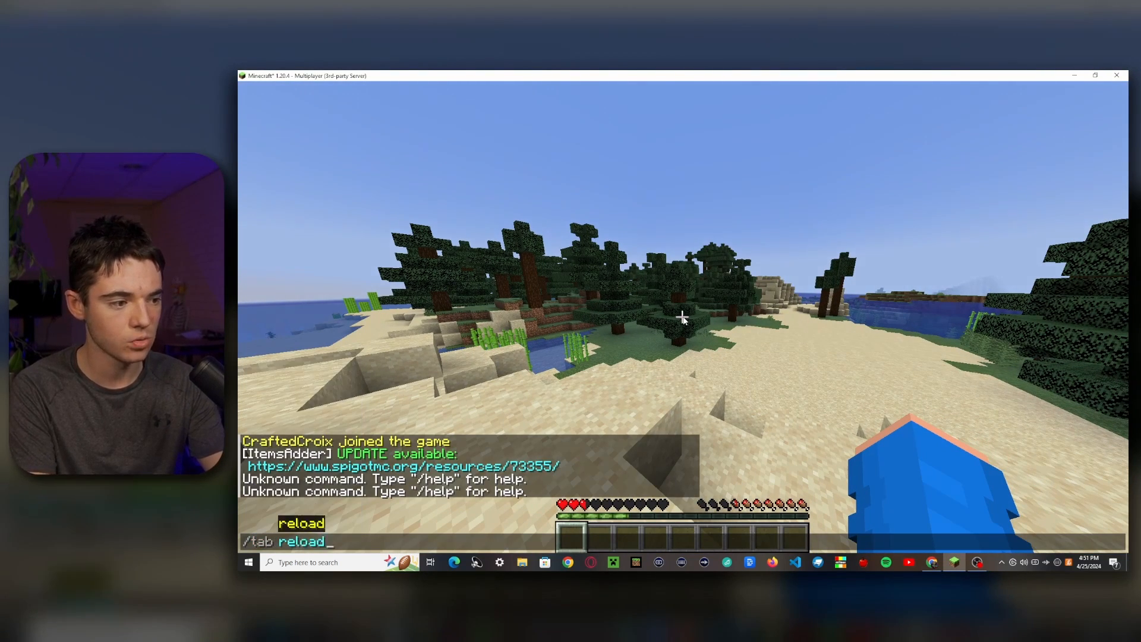
Run /tab reload in Minecraft chat to apply the new header and footer.
{"action": "key", "text": "enter"}
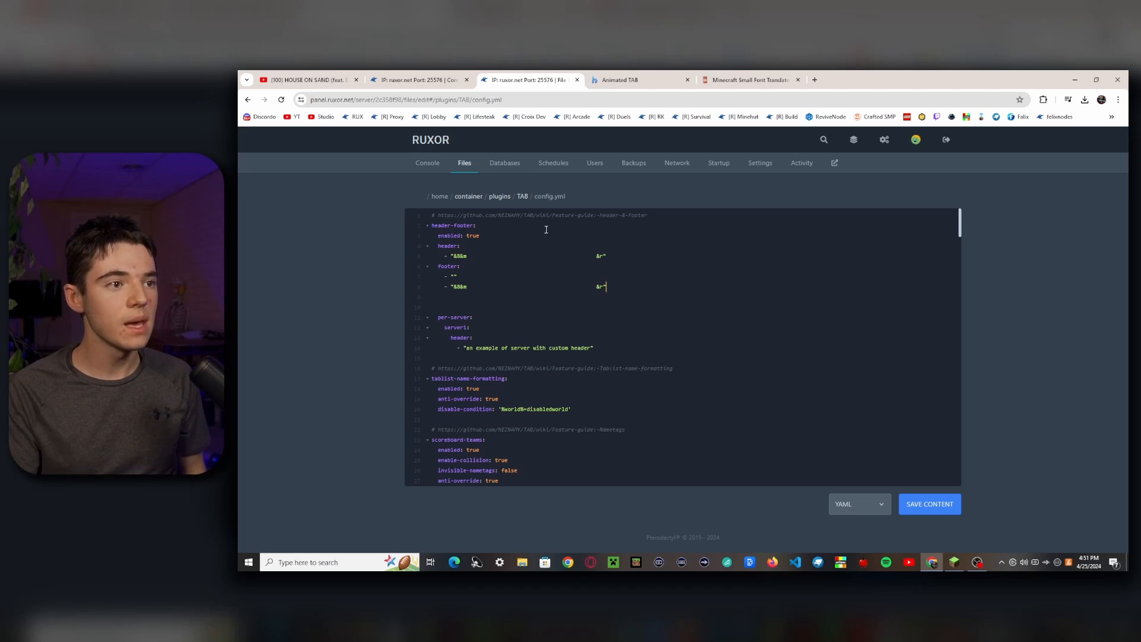
Browse ItemsAdder's contents to locate serverlogo.png in the serverlogo textures folder.
{"action": "left_click", "coordinate": [499, 196]}
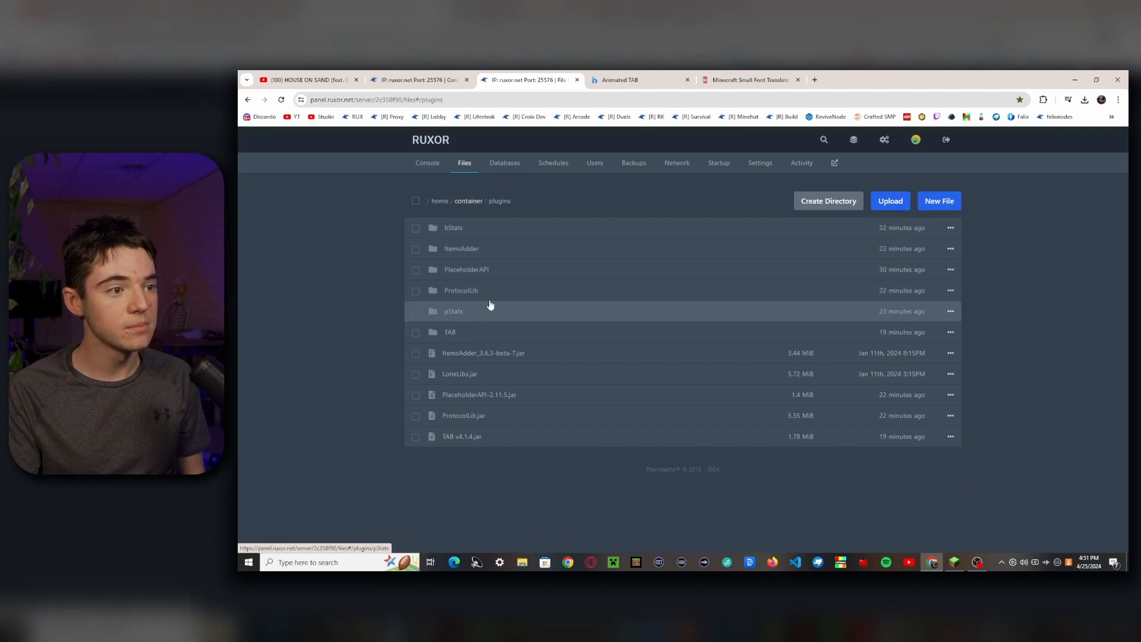
{"action": "left_click", "coordinate": [461, 248]}
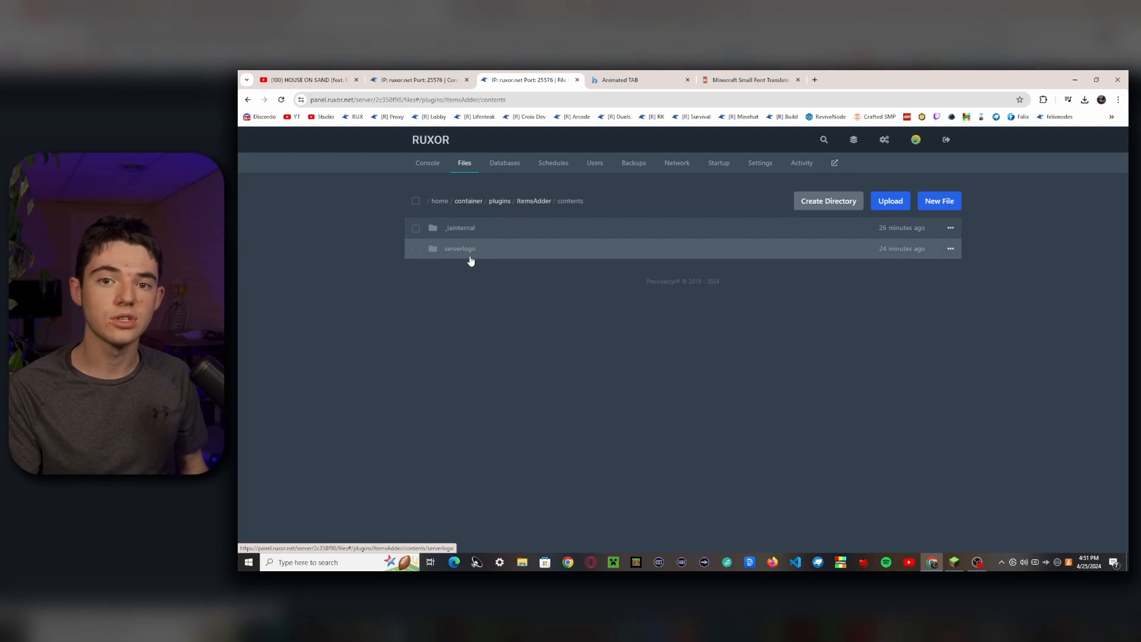
{"action": "mouse_move", "coordinate": [468, 292]}
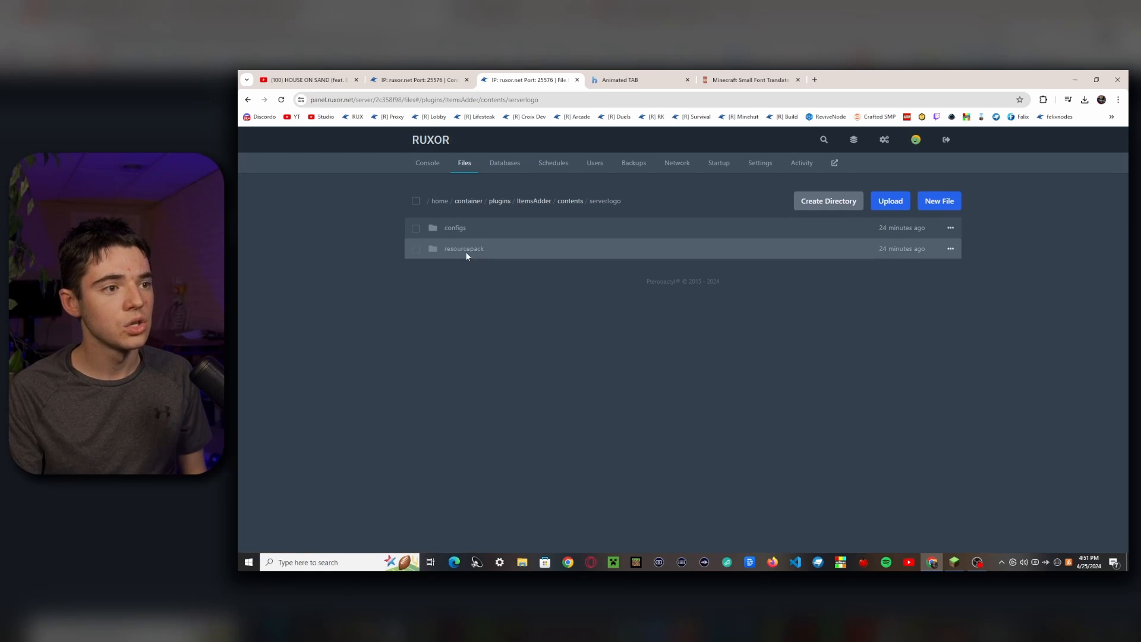
{"action": "left_click", "coordinate": [463, 248]}
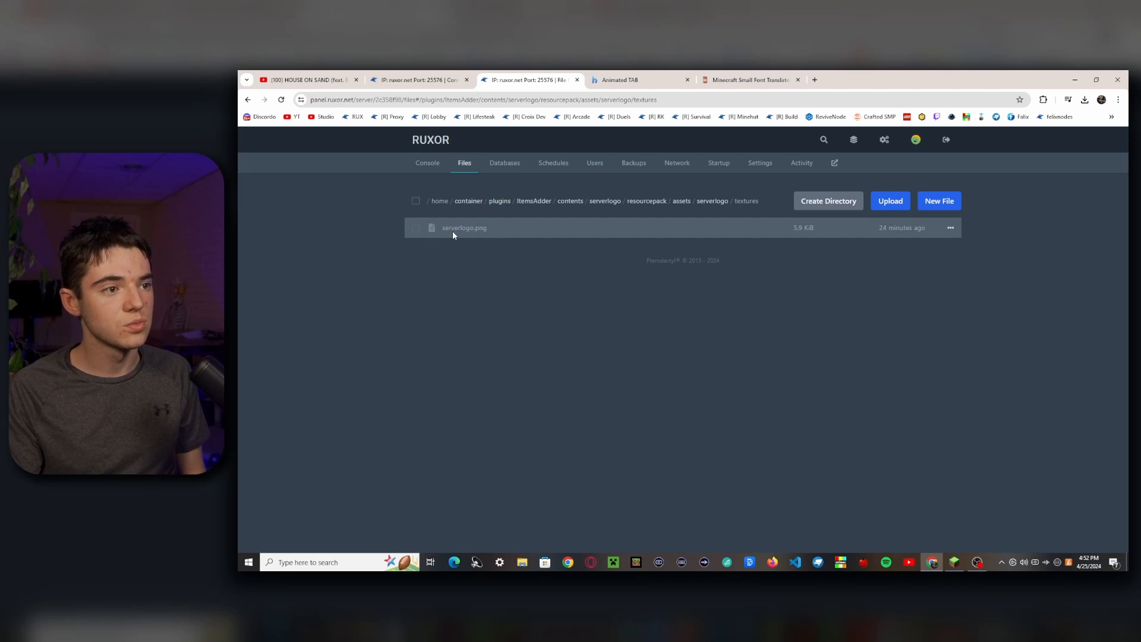
{"action": "mouse_move", "coordinate": [430, 282]}
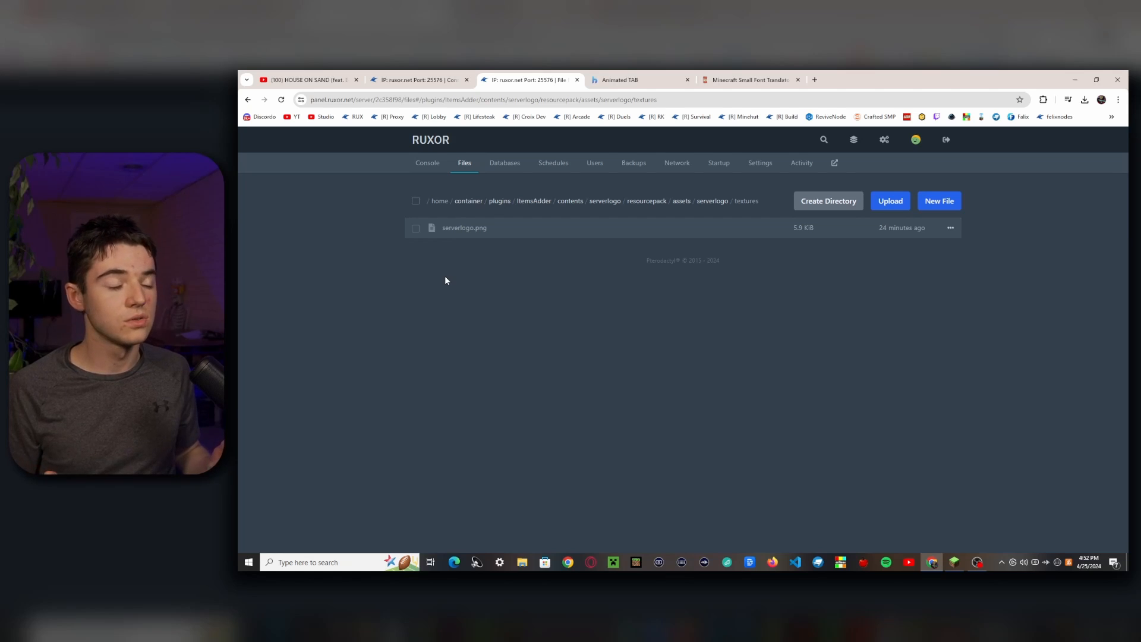
{"action": "mouse_move", "coordinate": [671, 378]}
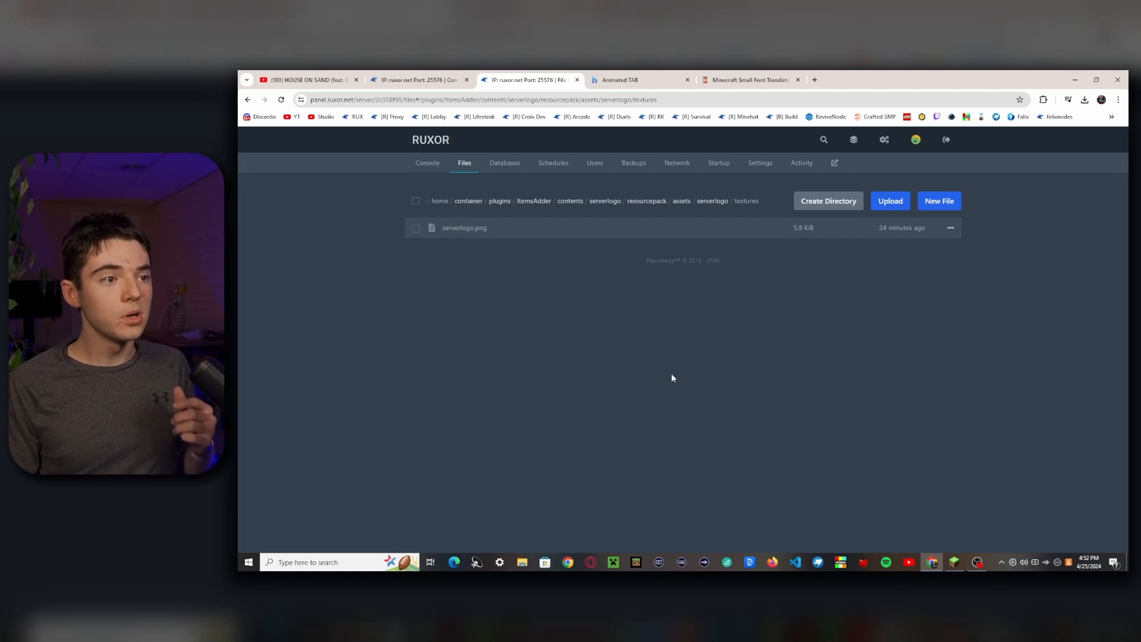
{"action": "mouse_move", "coordinate": [517, 230]}
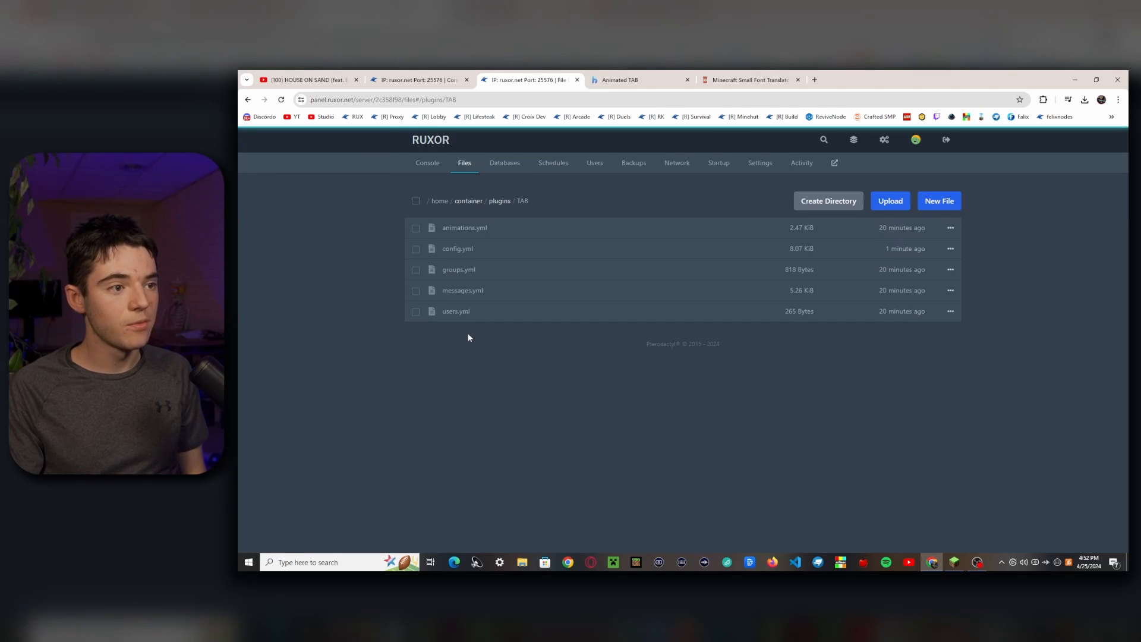
Add a '&r%img_serverlogo%' line below the separator in TAB's config.yml header.
{"action": "left_click", "coordinate": [457, 248]}
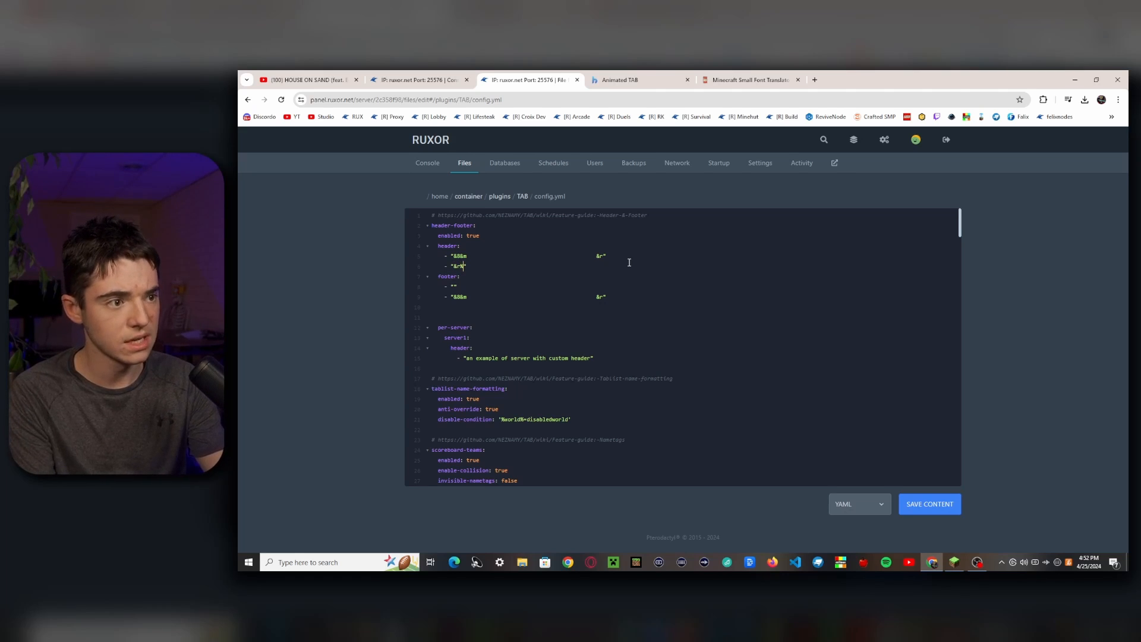
{"action": "type", "text": "%img_serverlogo%"}
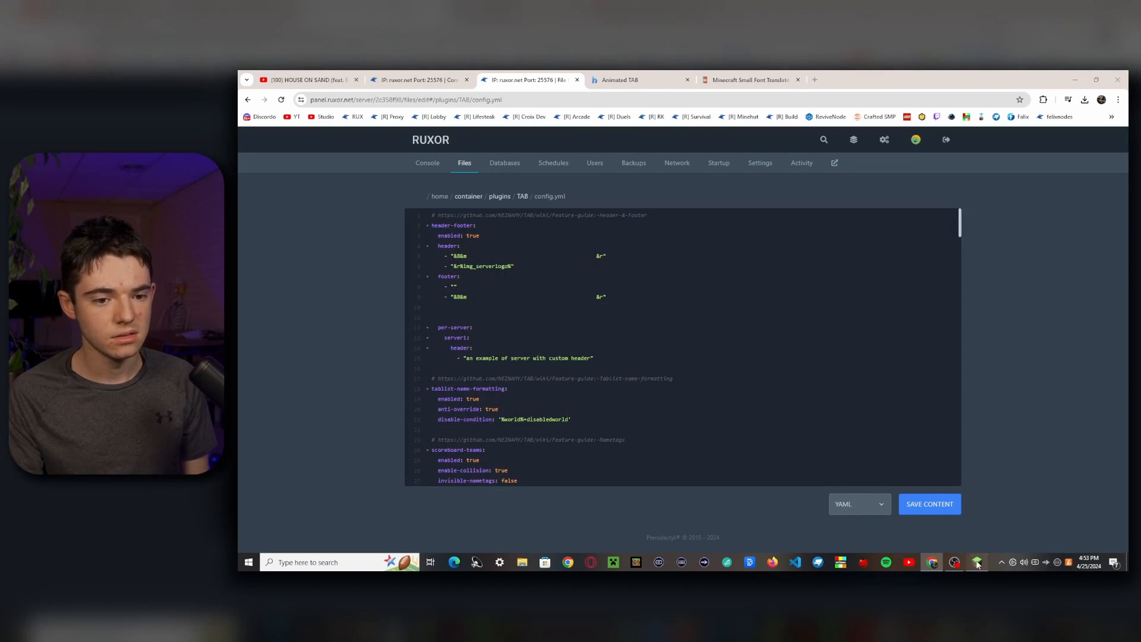
{"action": "left_click", "coordinate": [976, 561]}
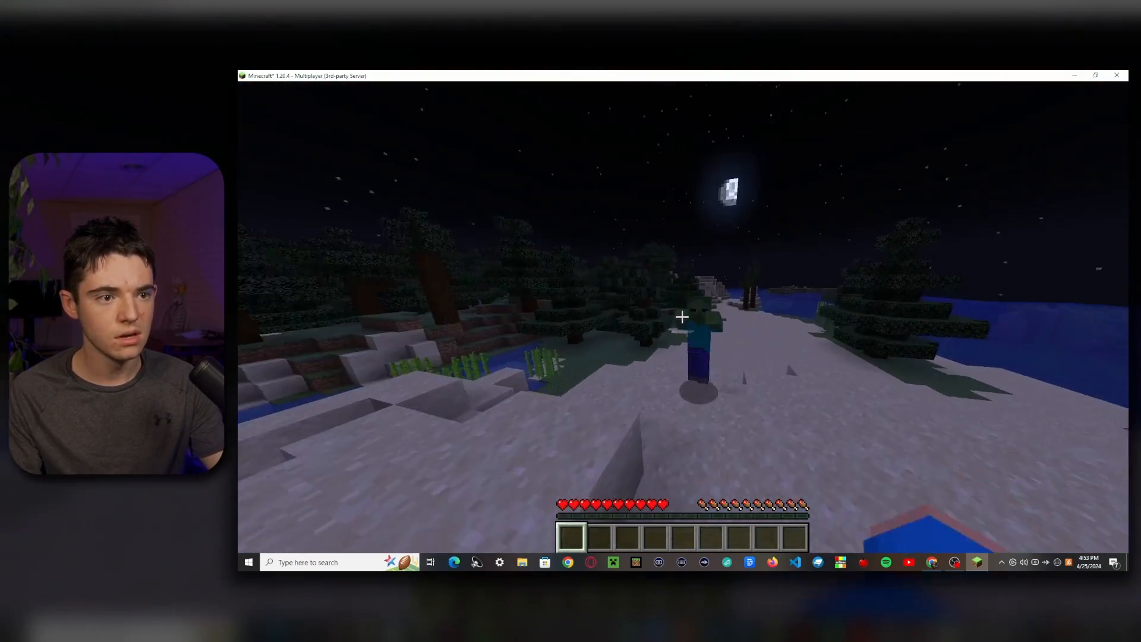
Run /gamemode in Minecraft, then pause the game and return to the browser.
{"action": "type", "text": "/gamemode"}
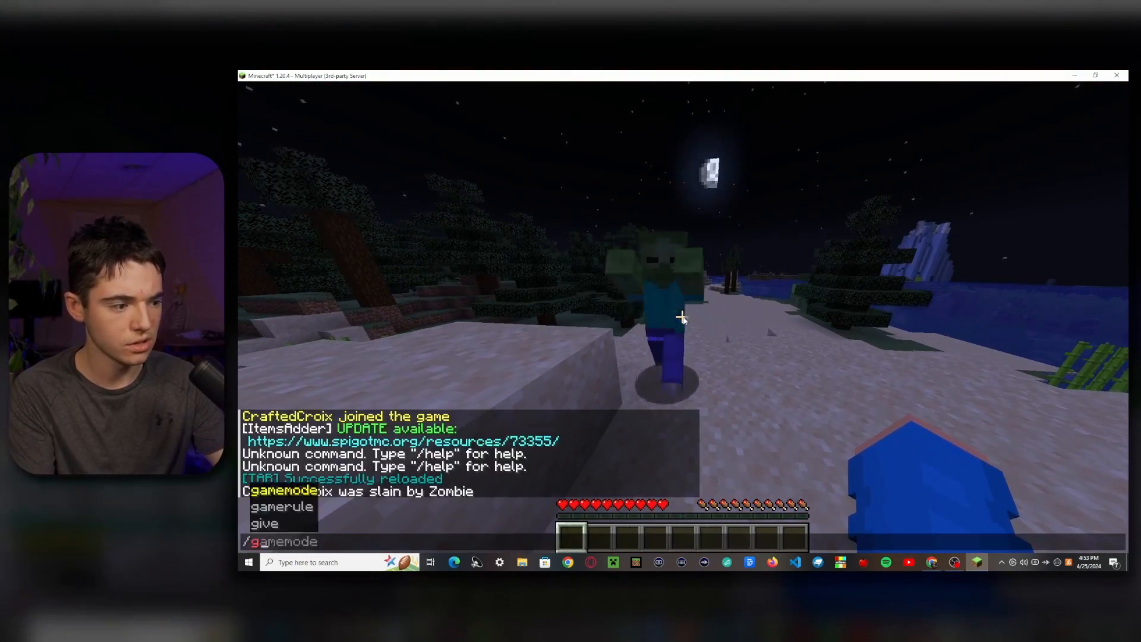
{"action": "key", "text": "enter"}
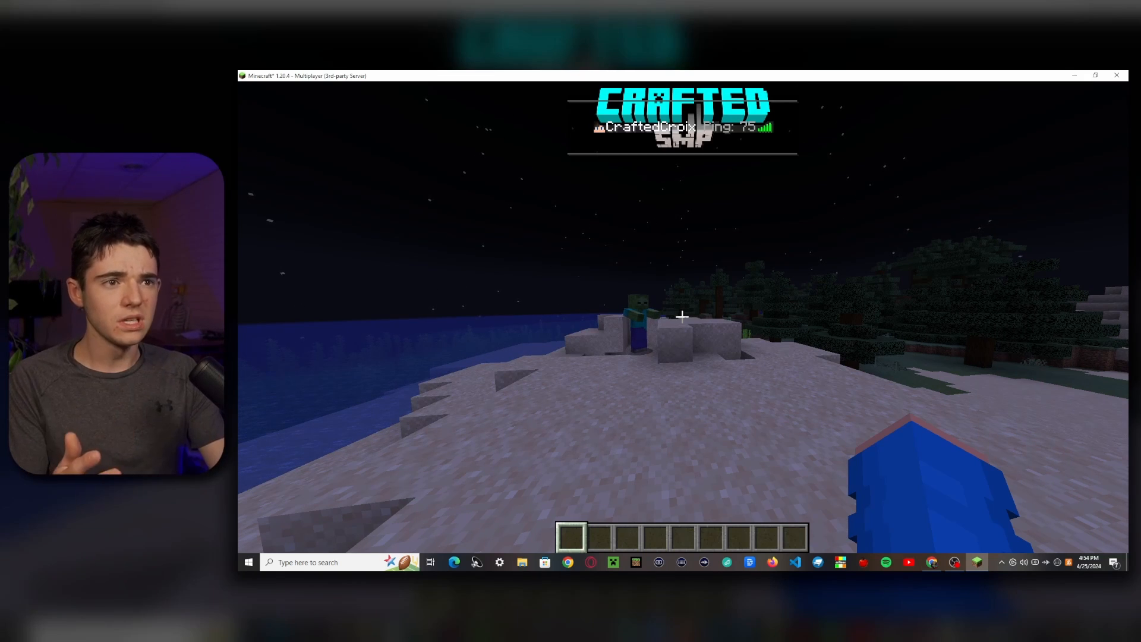
{"action": "key", "text": "Escape"}
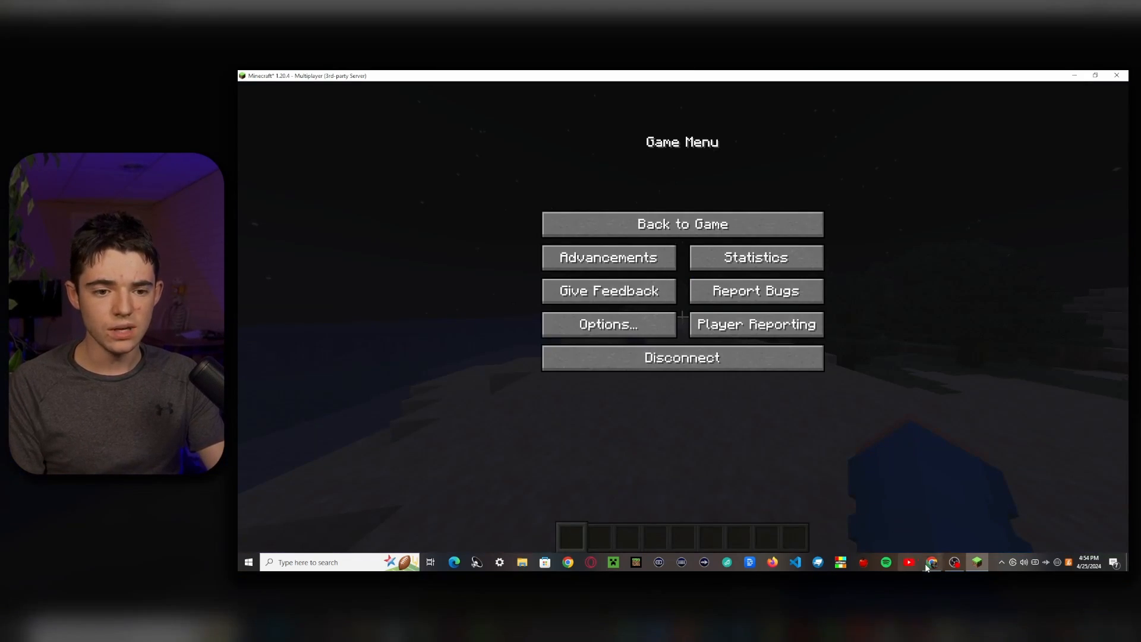
{"action": "left_click", "coordinate": [931, 561]}
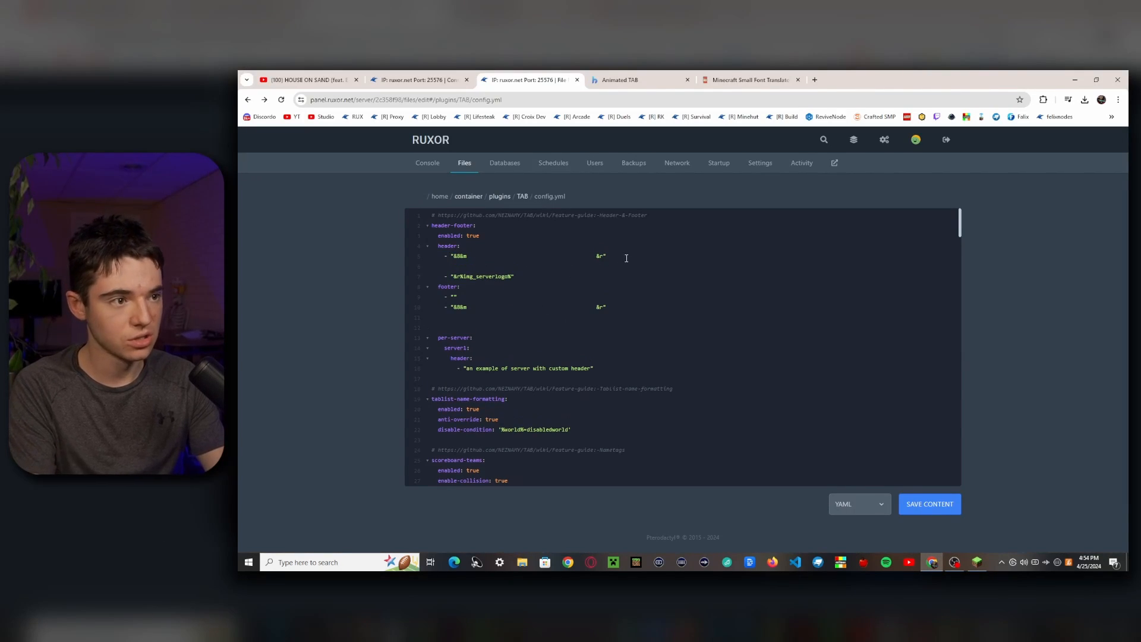
Put an &r spacer entry on the blank header line in config.yml.
{"action": "left_click", "coordinate": [453, 266]}
{"action": "type", "text": "- \"&r\""}
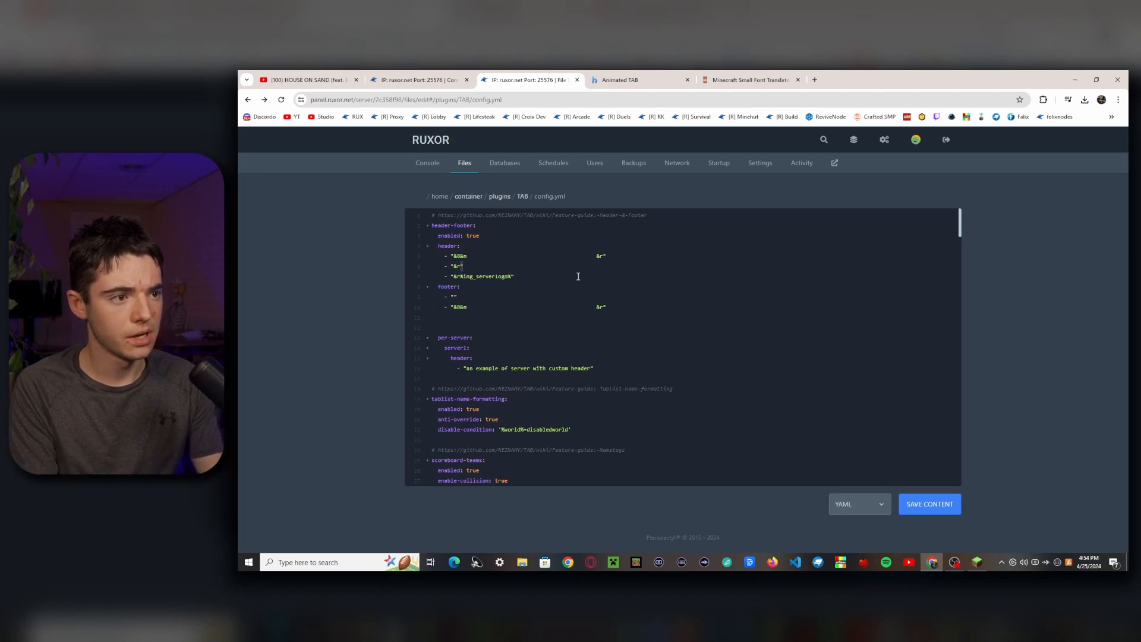
{"action": "key", "text": "Enter"}
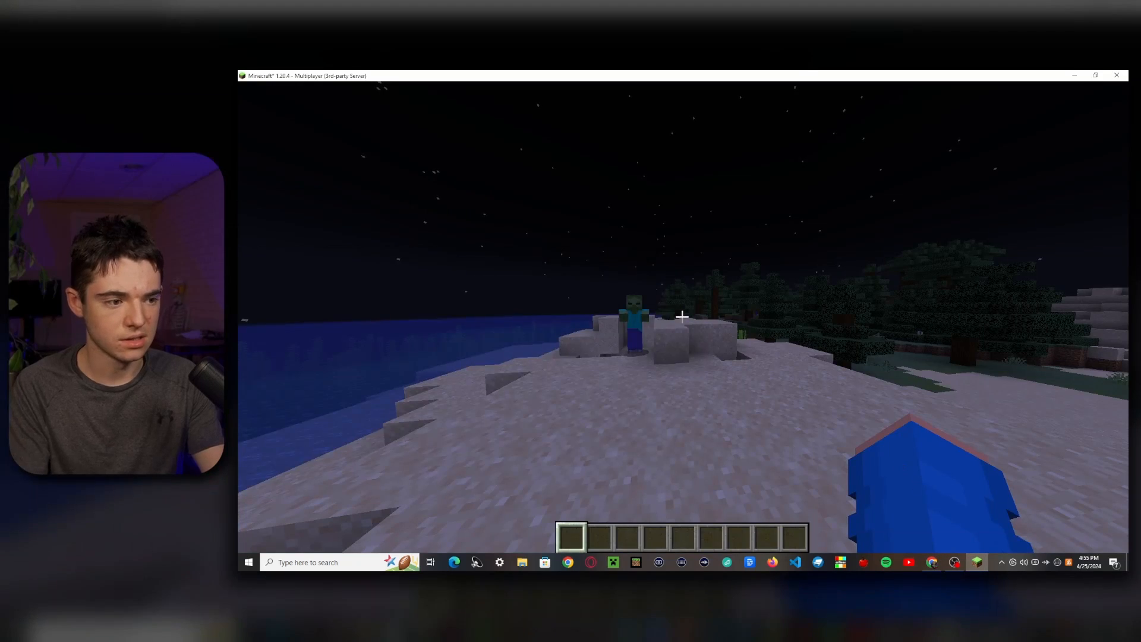
View the in-game tab list showing the logo header and spacer lines.
{"action": "key", "text": "tab"}
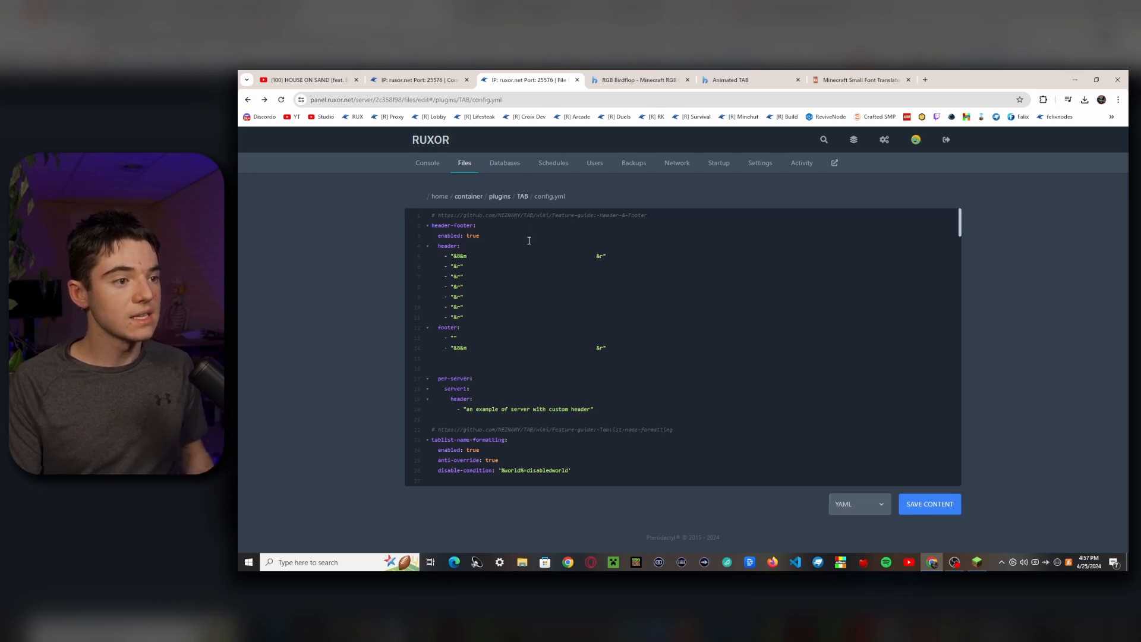
Generate a two-colour #0047FF to #00DFFF gradient for 'server name' in Birdflop.
{"action": "left_click", "coordinate": [639, 79]}
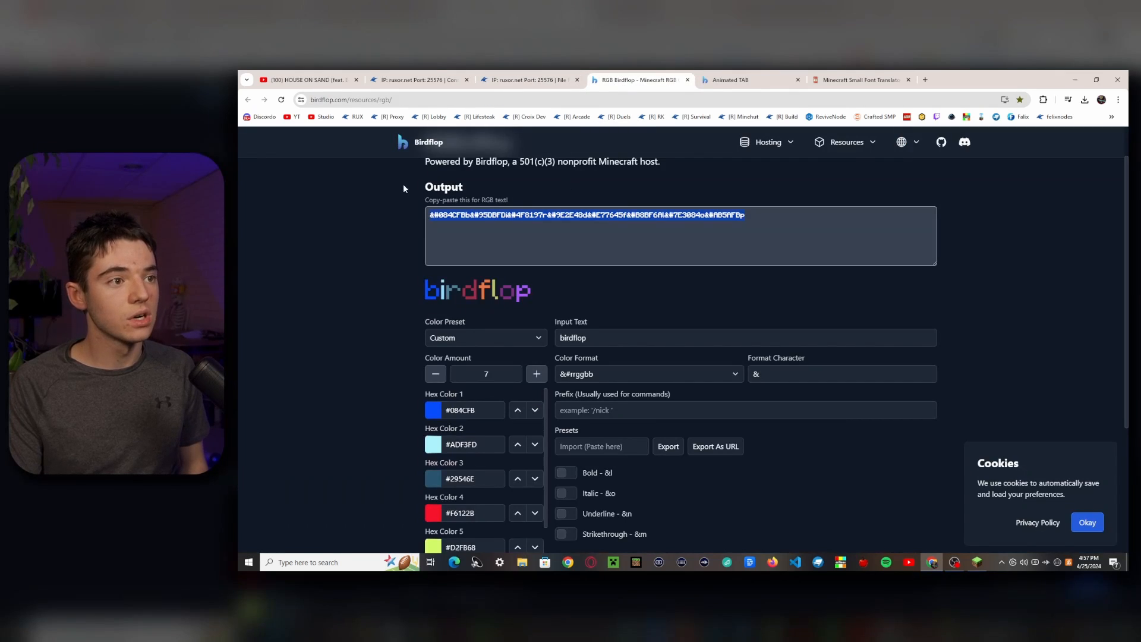
{"action": "mouse_move", "coordinate": [347, 162]}
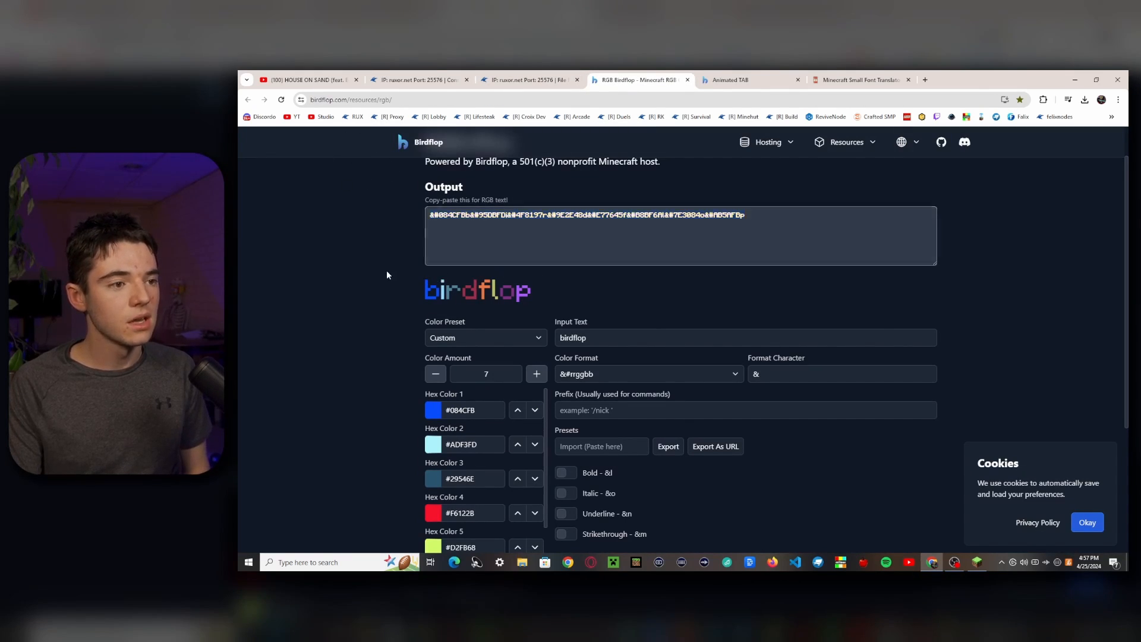
{"action": "left_click", "coordinate": [744, 337]}
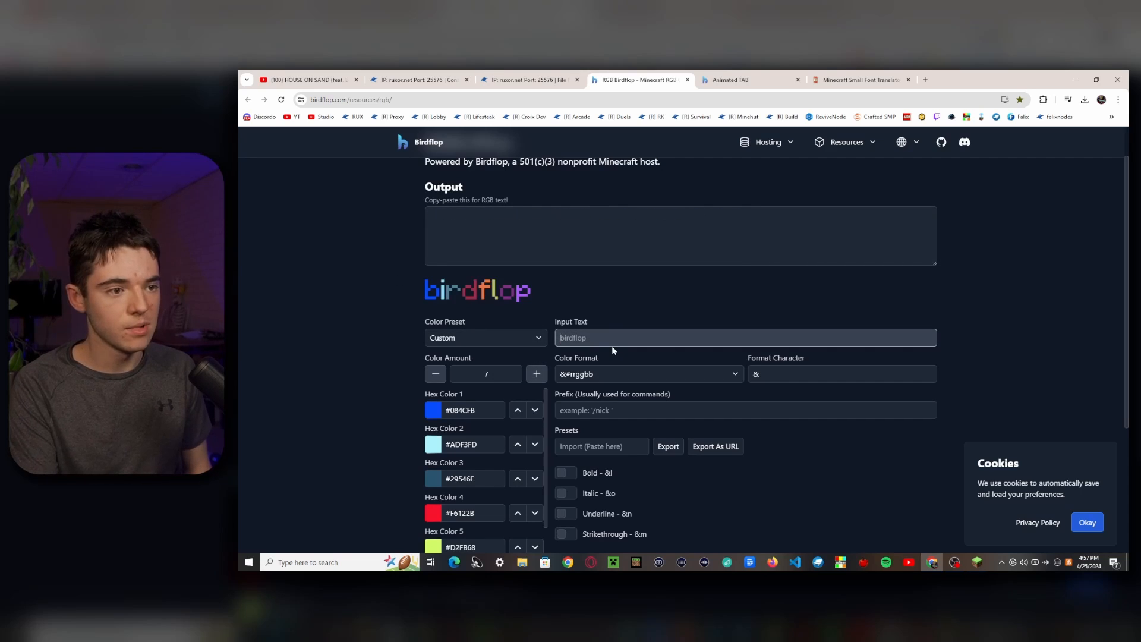
{"action": "type", "text": "server name"}
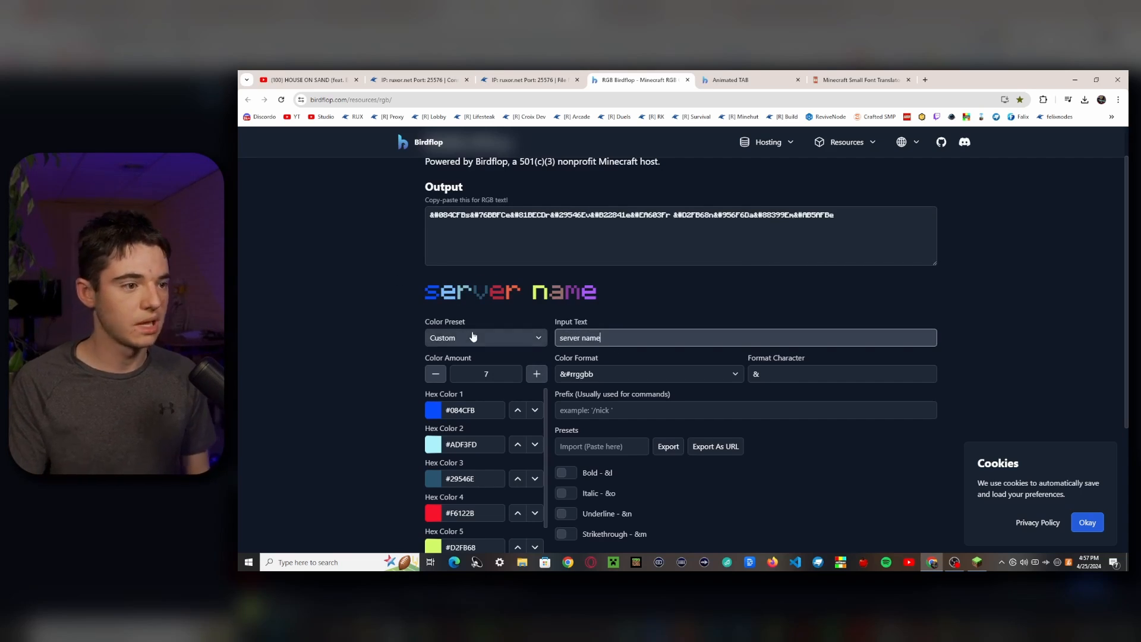
{"action": "left_click", "coordinate": [464, 410]}
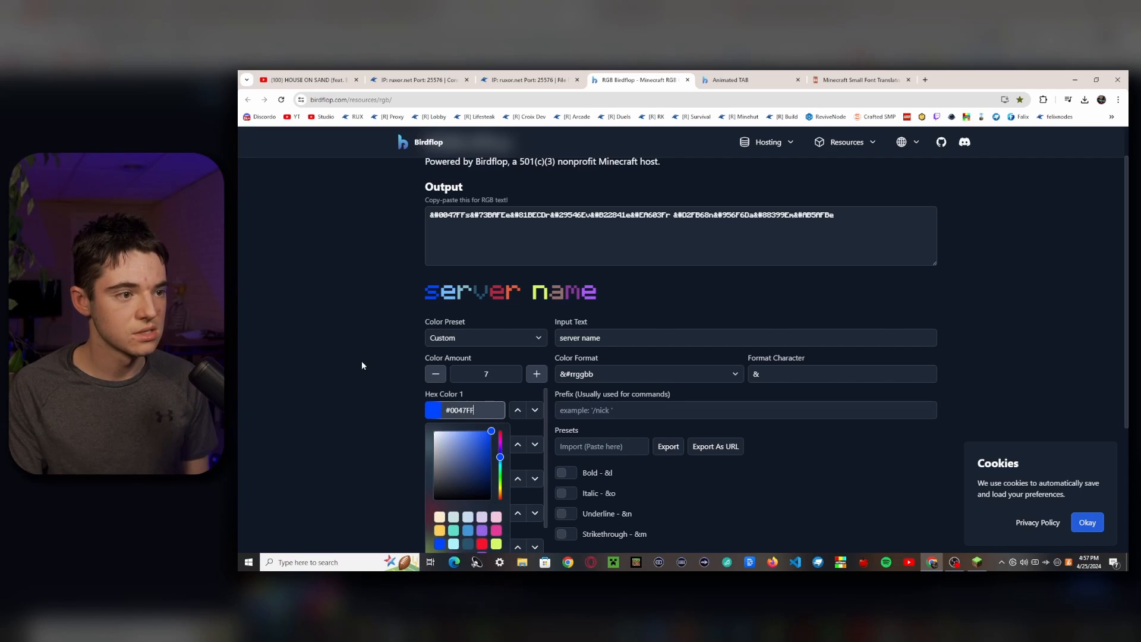
{"action": "left_click", "coordinate": [435, 373]}
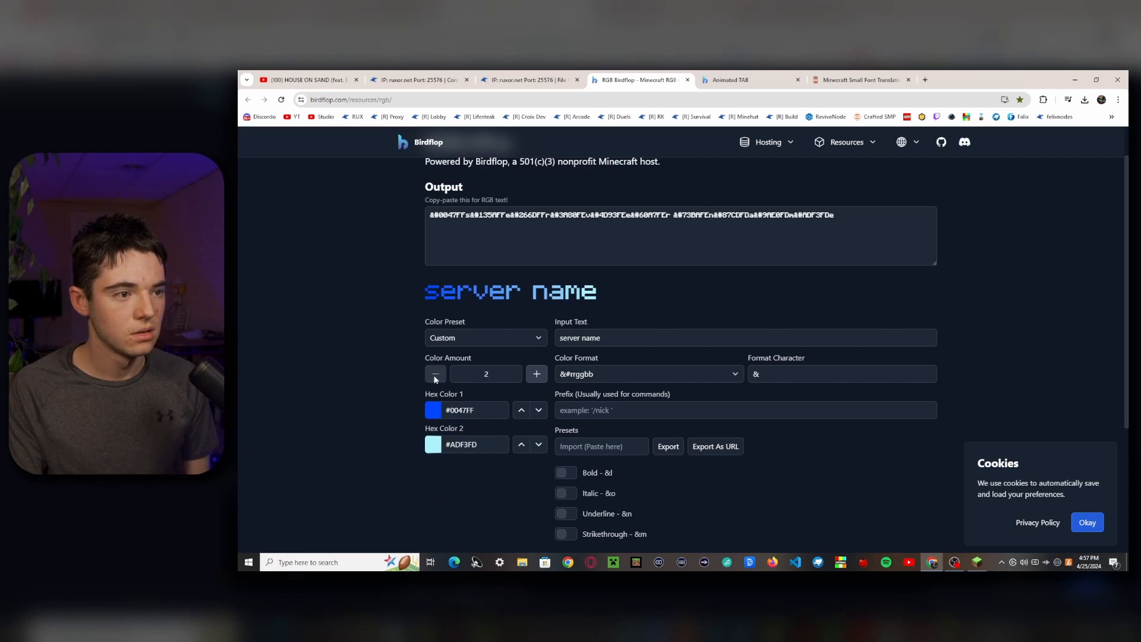
{"action": "left_click", "coordinate": [434, 444]}
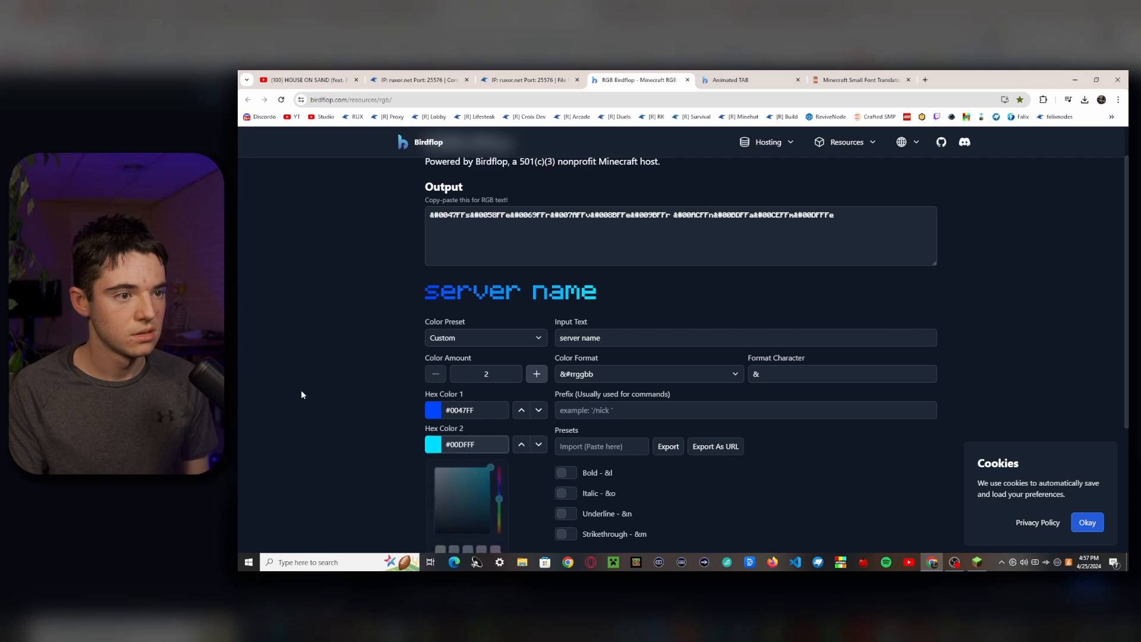
{"action": "left_click", "coordinate": [743, 409]}
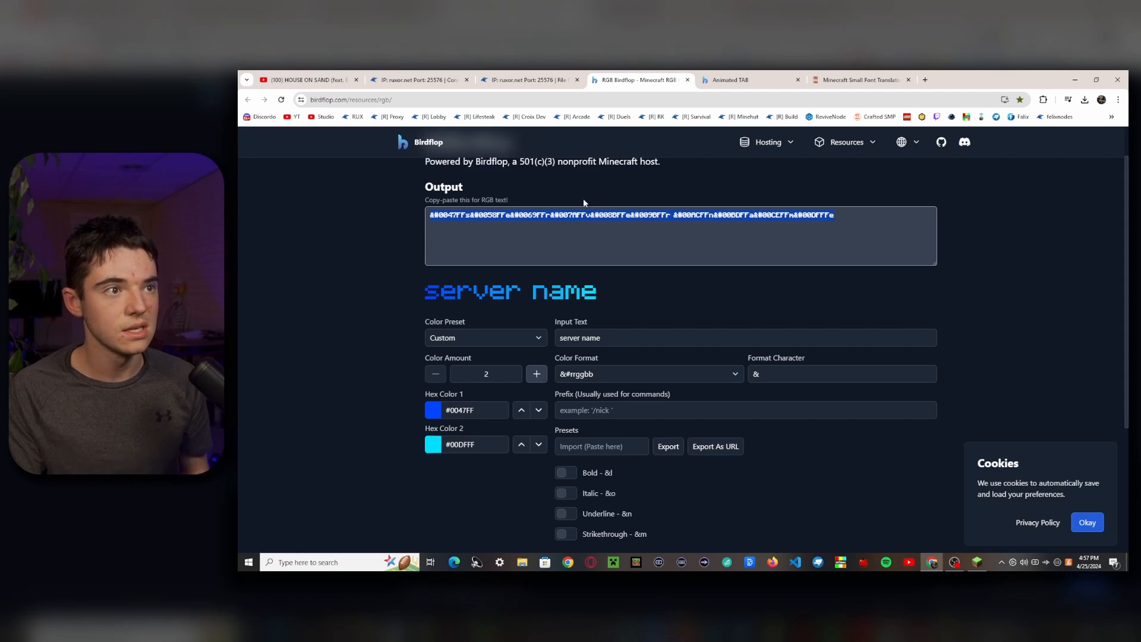
{"action": "left_click", "coordinate": [525, 79]}
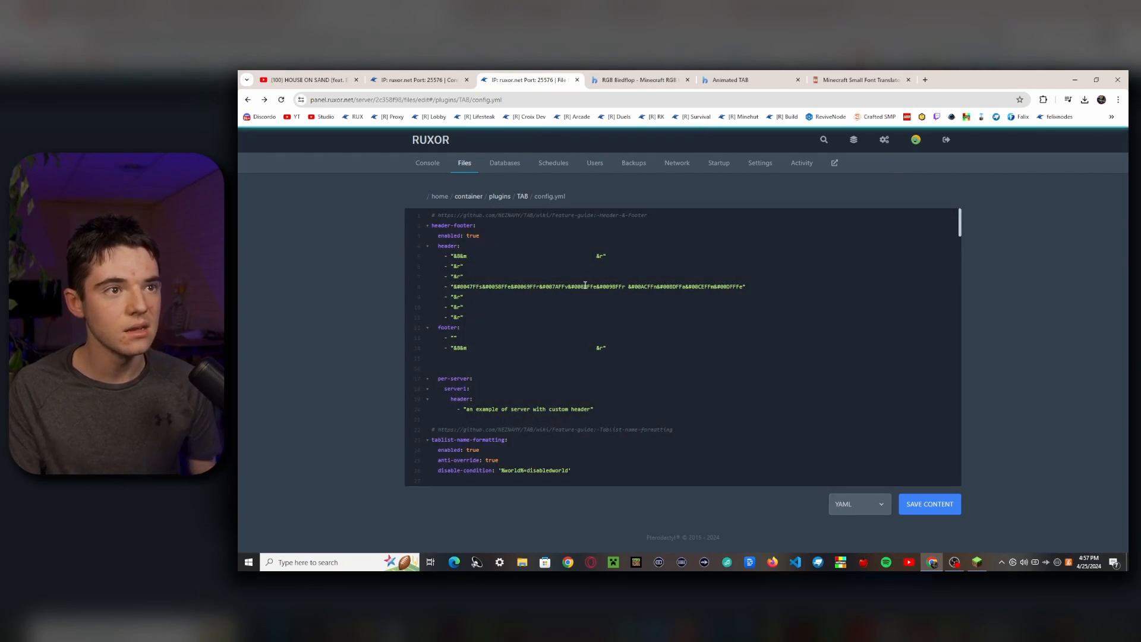
Save config.yml with the gradient server-name code in a middle header line.
{"action": "left_click", "coordinate": [639, 79]}
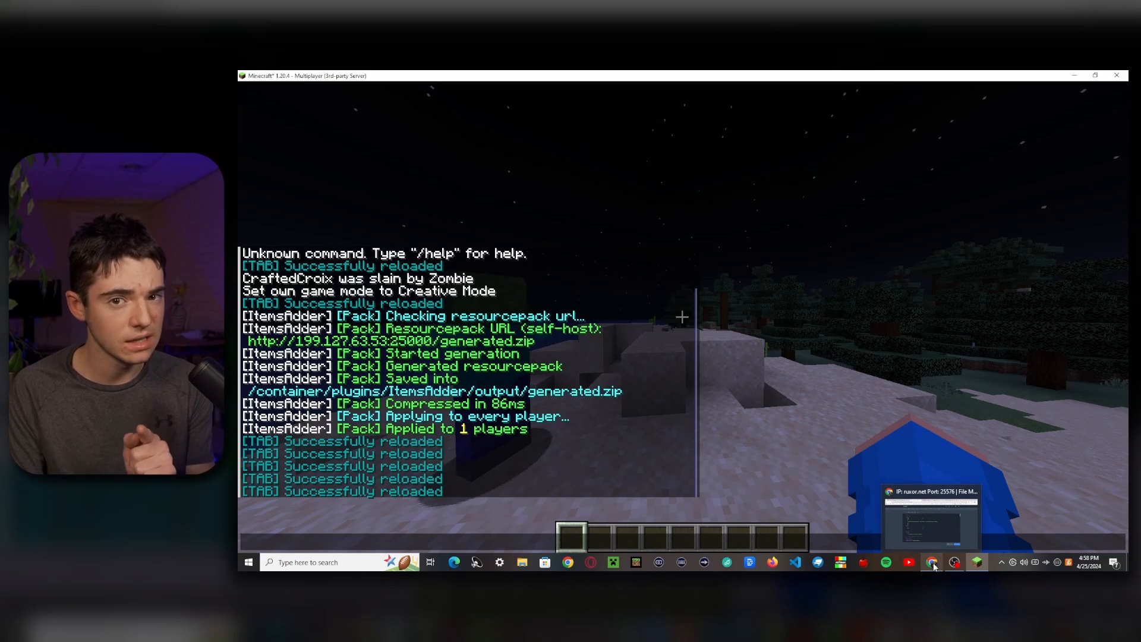
Return to the panel and start a new empty entry at the end of the header.
{"action": "left_click", "coordinate": [933, 562]}
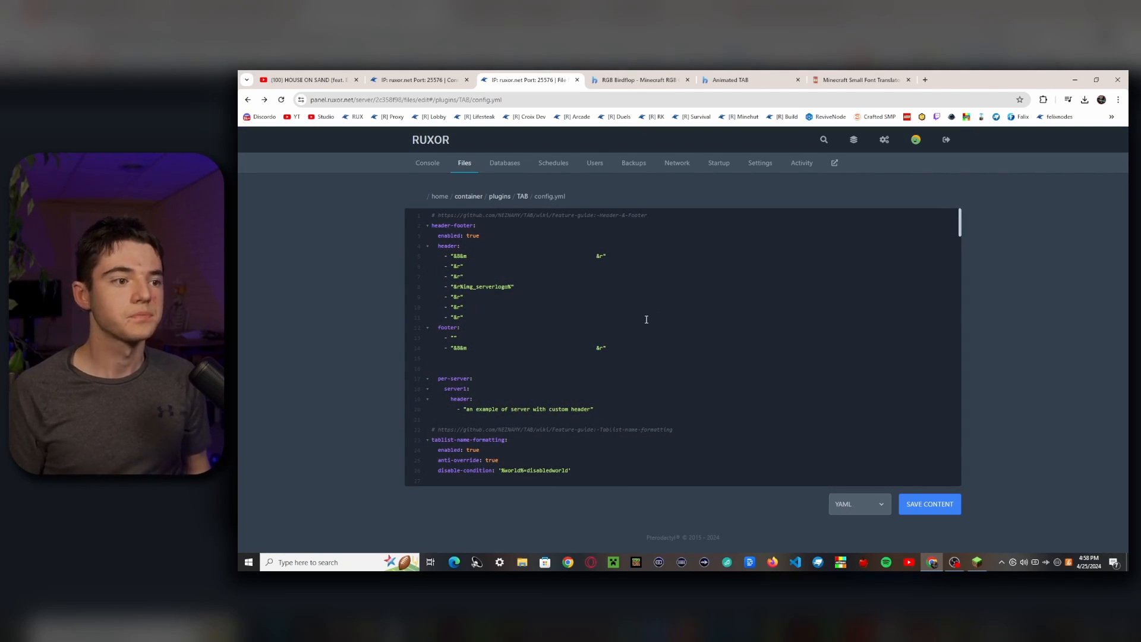
{"action": "left_click", "coordinate": [475, 316]}
{"action": "type", "text": "- \""}
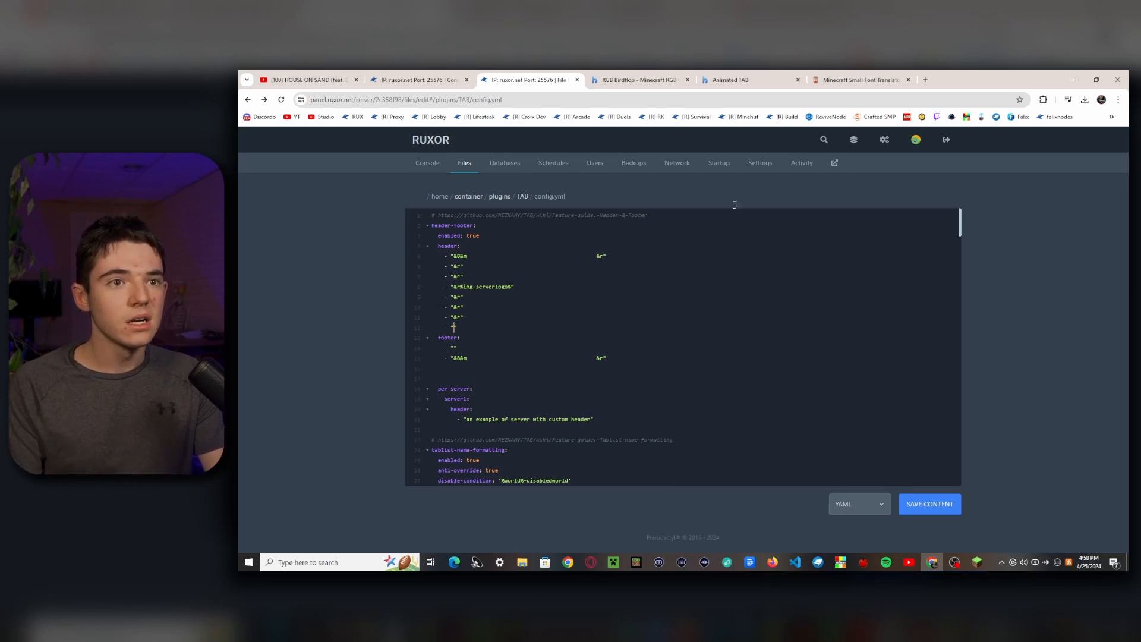
Add a header line with LingoJam small-font 'your ping' followed by '&8: &#00ff00%ping%'.
{"action": "left_click", "coordinate": [859, 79]}
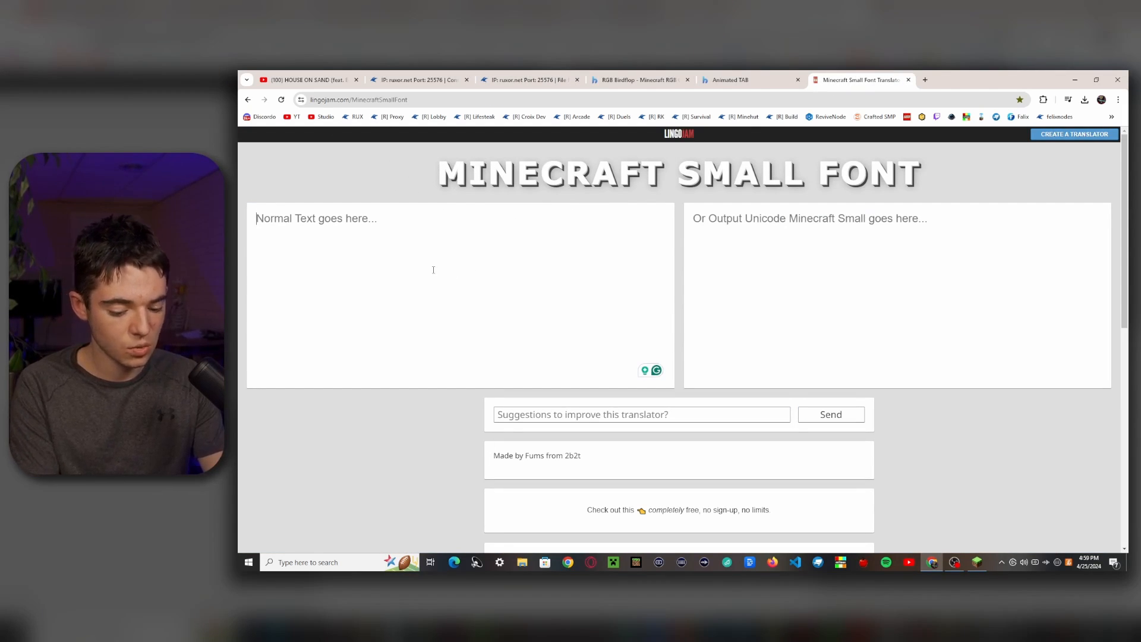
{"action": "type", "text": "your ping"}
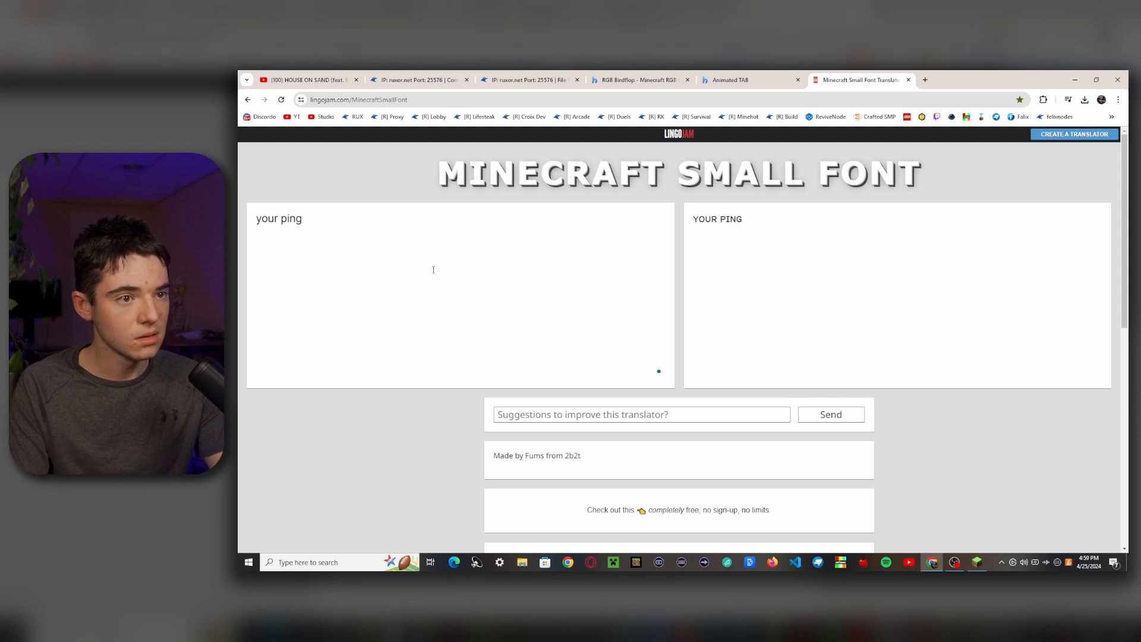
{"action": "double_click", "coordinate": [717, 218]}
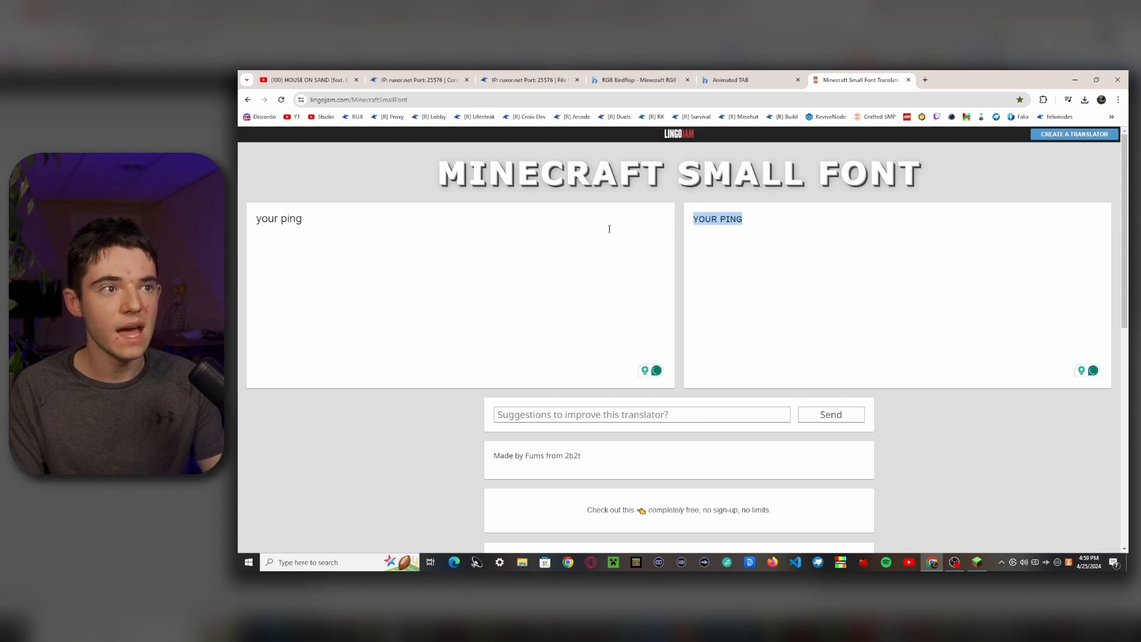
{"action": "left_click", "coordinate": [530, 79]}
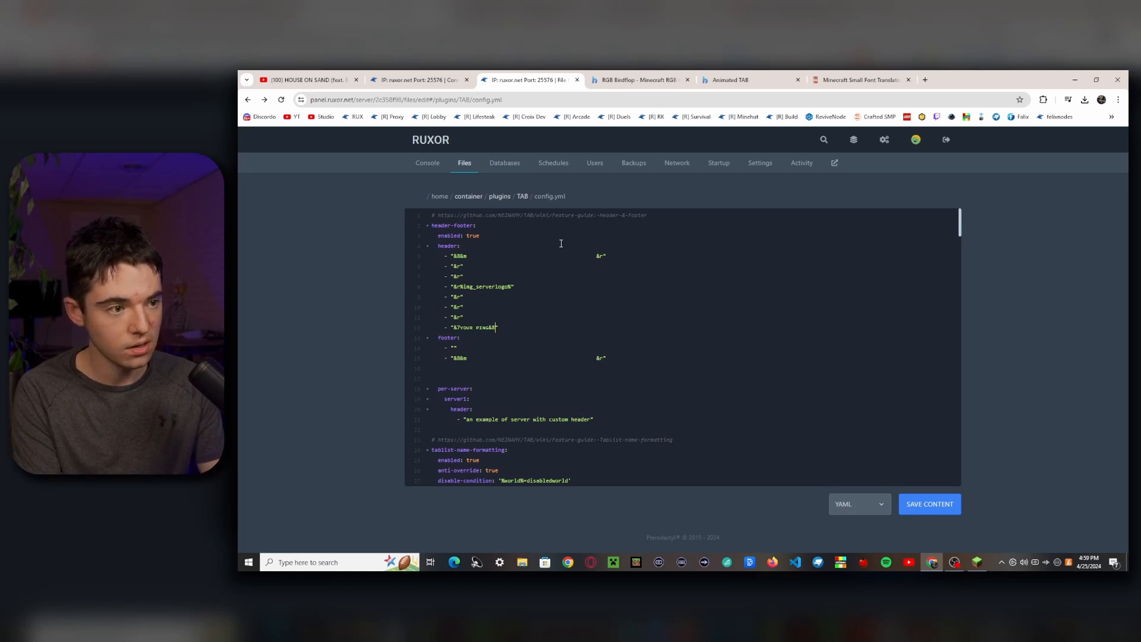
{"action": "type", "text": ":"}
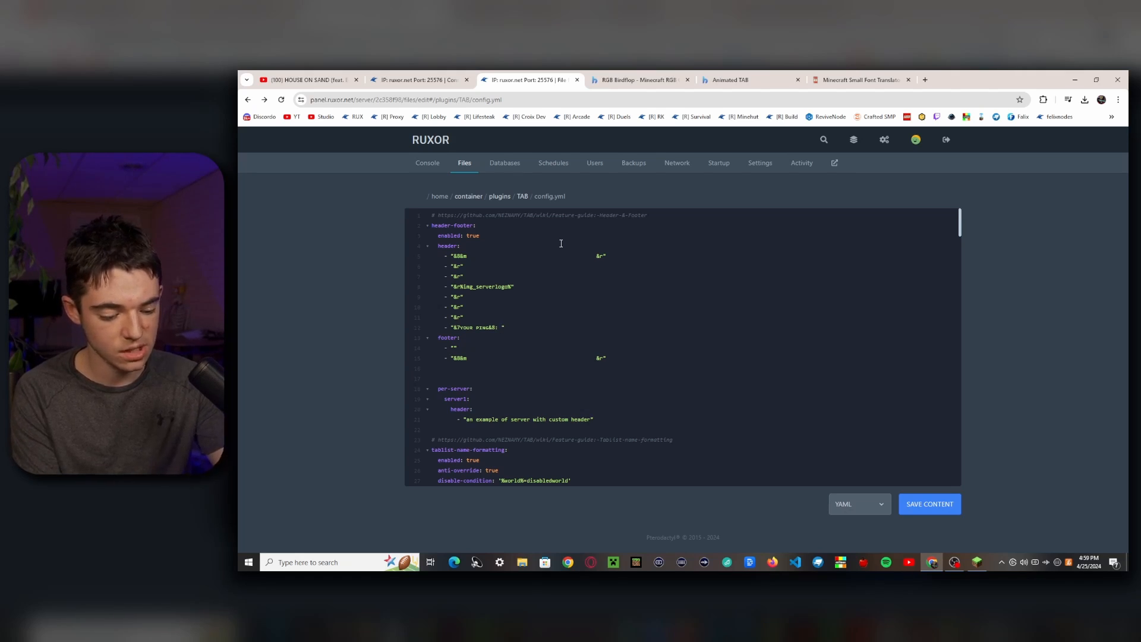
{"action": "type", "text": "&8"}
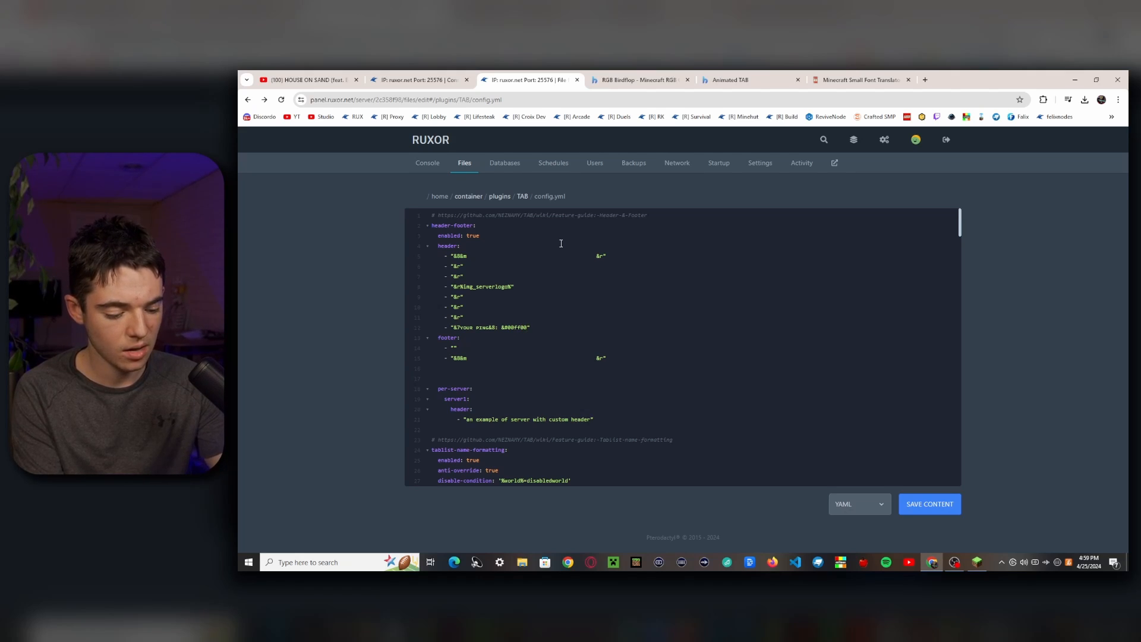
{"action": "type", "text": "%p"}
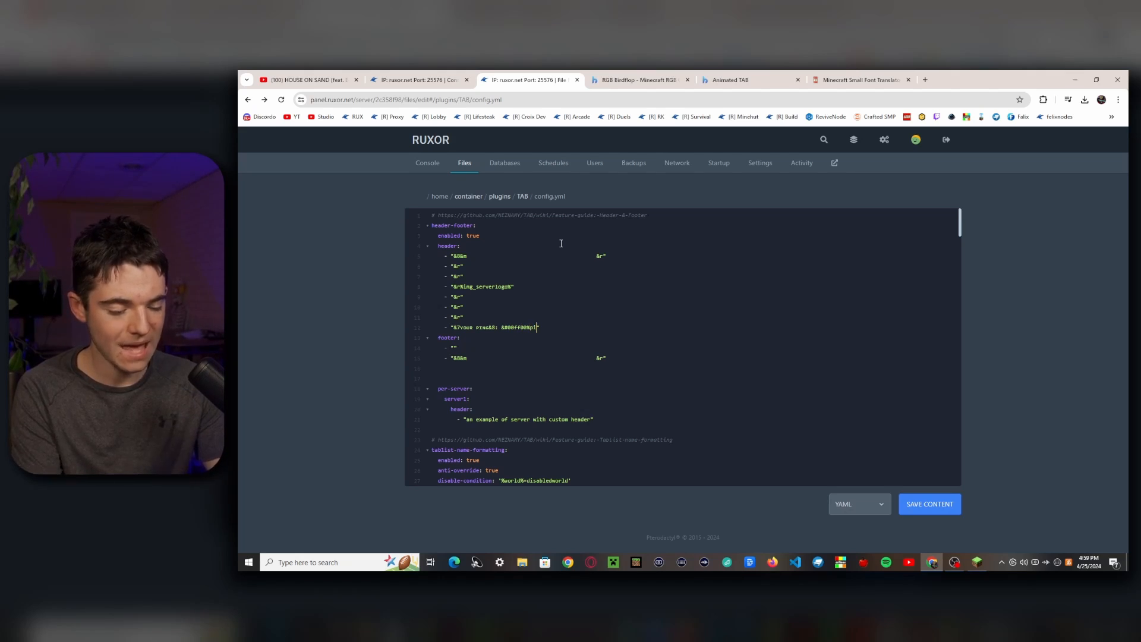
{"action": "type", "text": "ing%"}
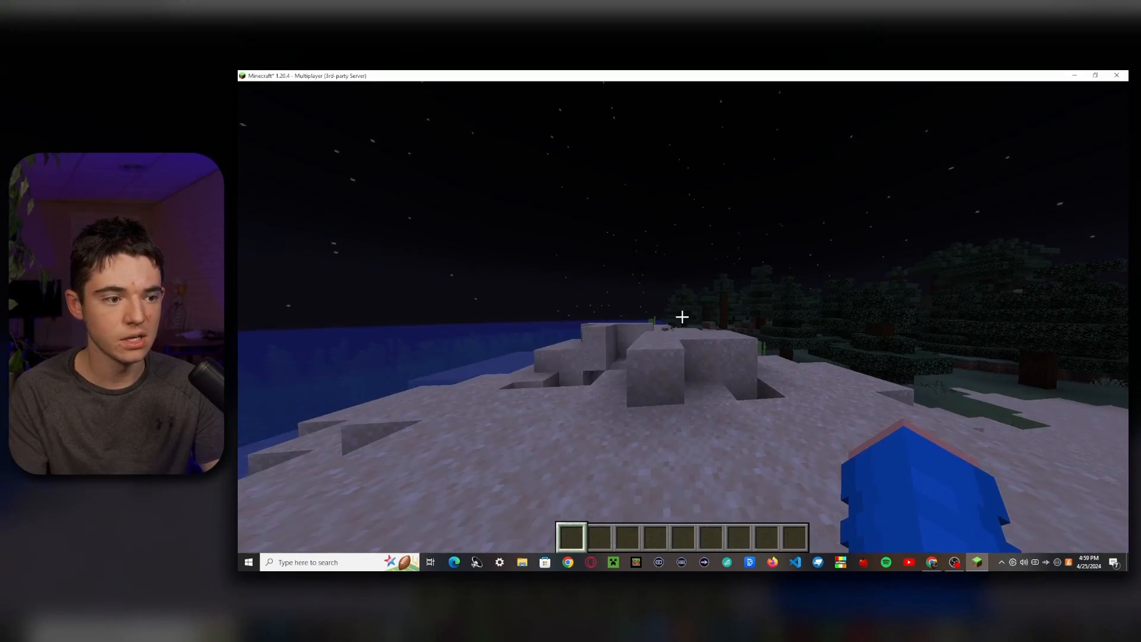
Add a header line with small-font 'online players' followed by '&8: &00ff00%online%'.
{"action": "key", "text": "Tab"}
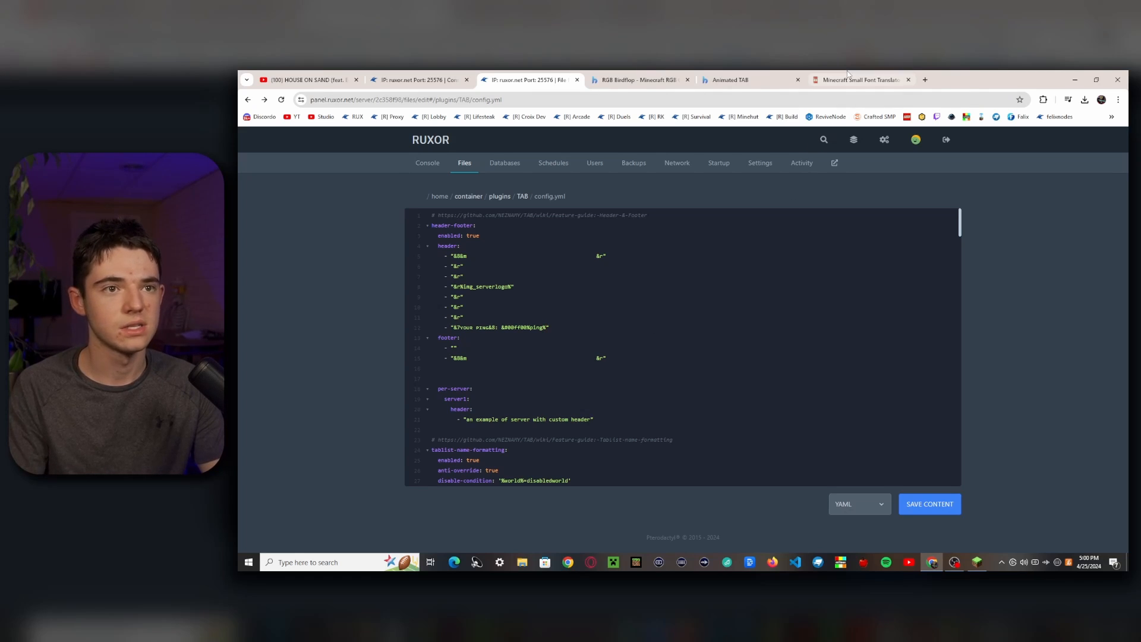
{"action": "left_click", "coordinate": [860, 79]}
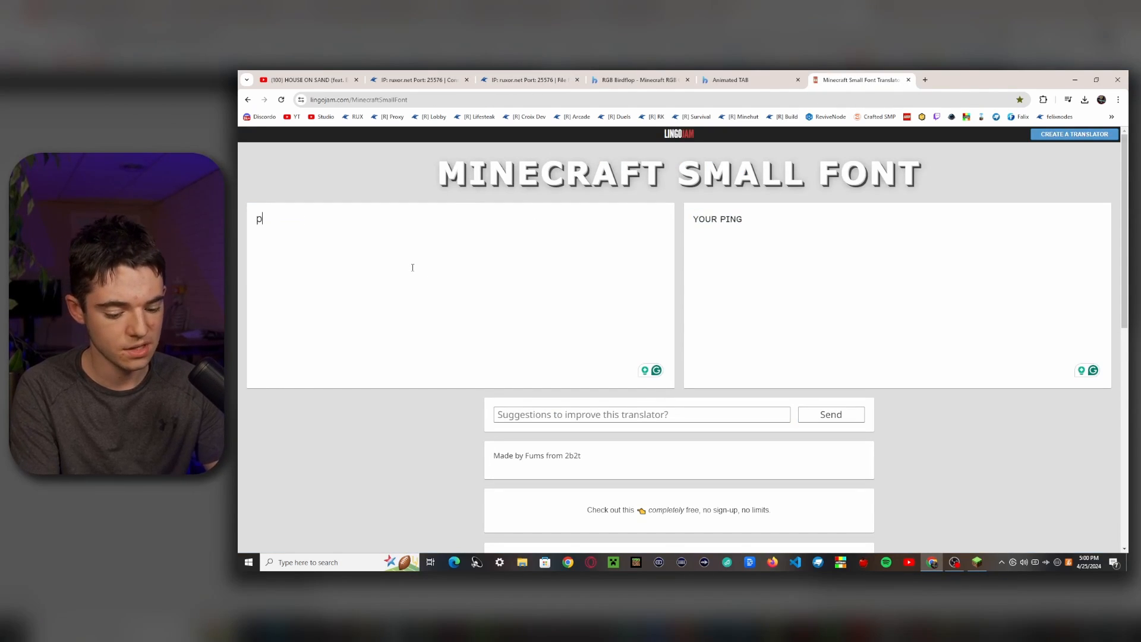
{"action": "type", "text": "nline"}
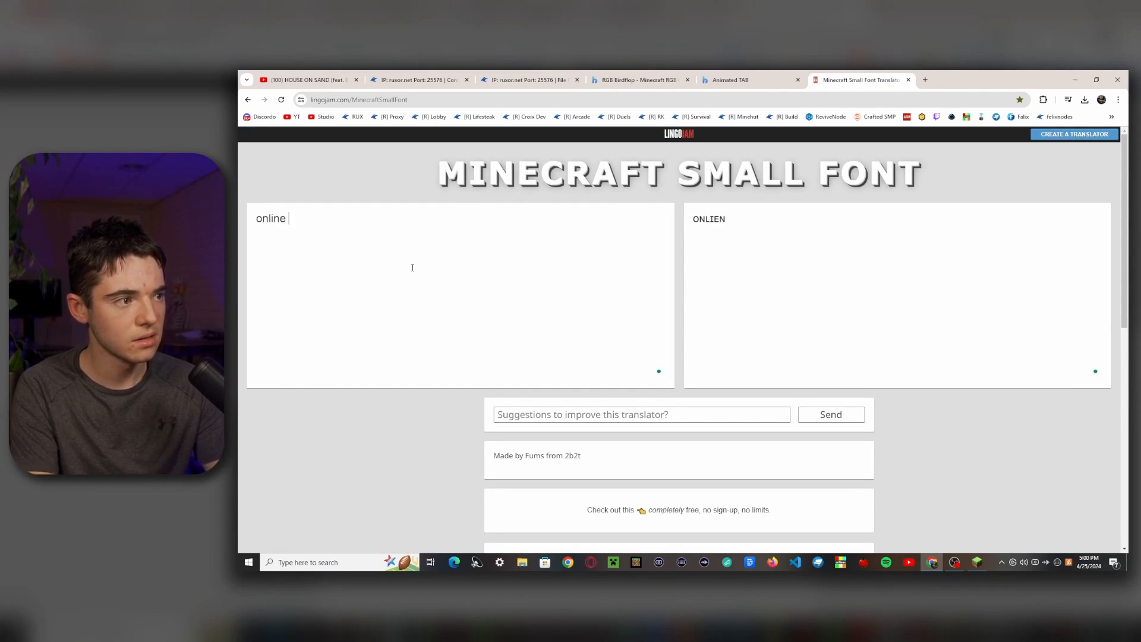
{"action": "type", "text": "players"}
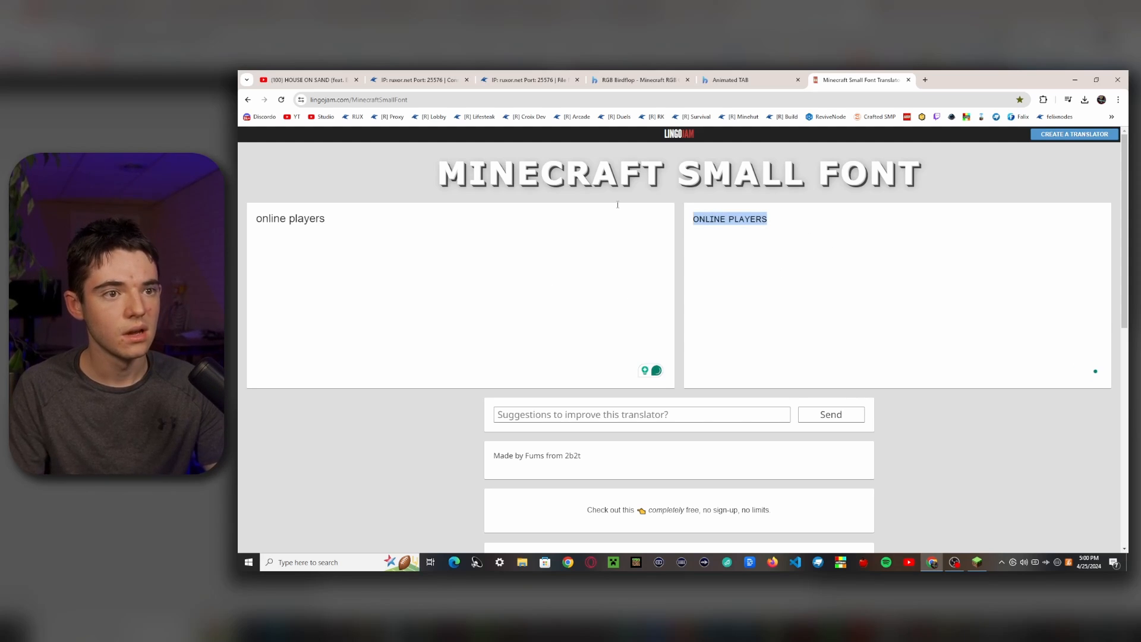
{"action": "left_click", "coordinate": [529, 79]}
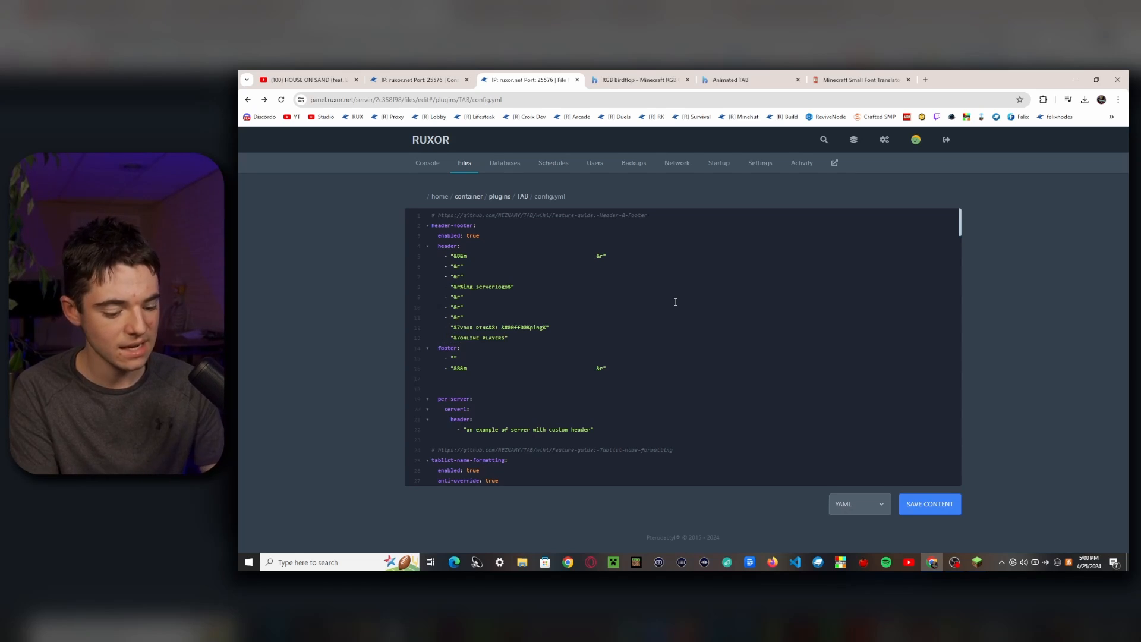
{"action": "type", "text": "&8: &#00ff00%"}
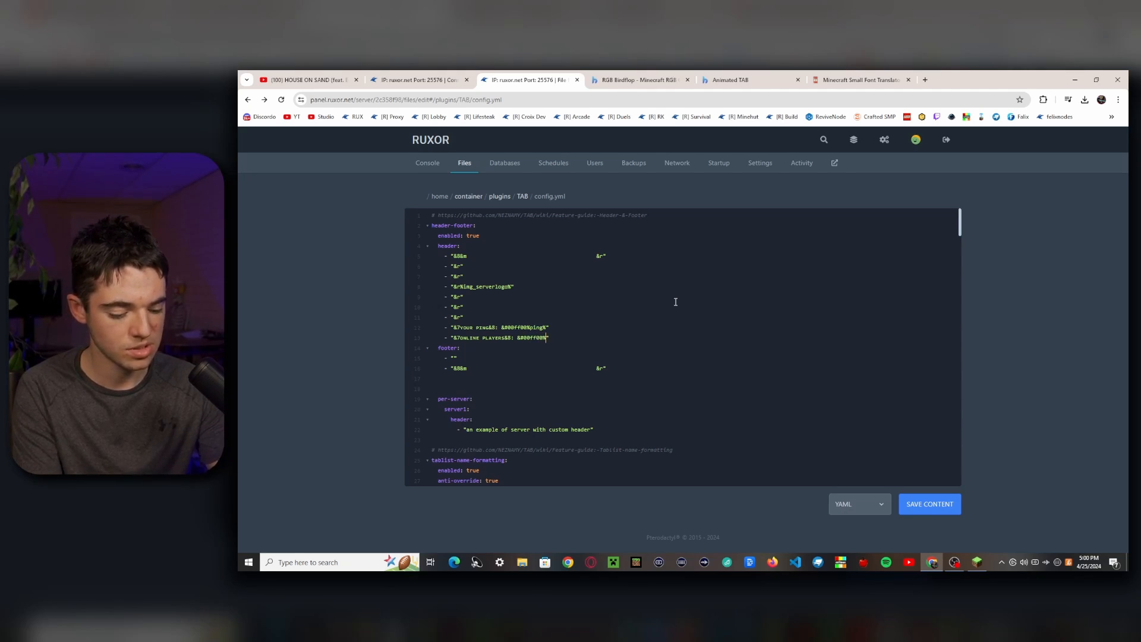
{"action": "type", "text": "online"}
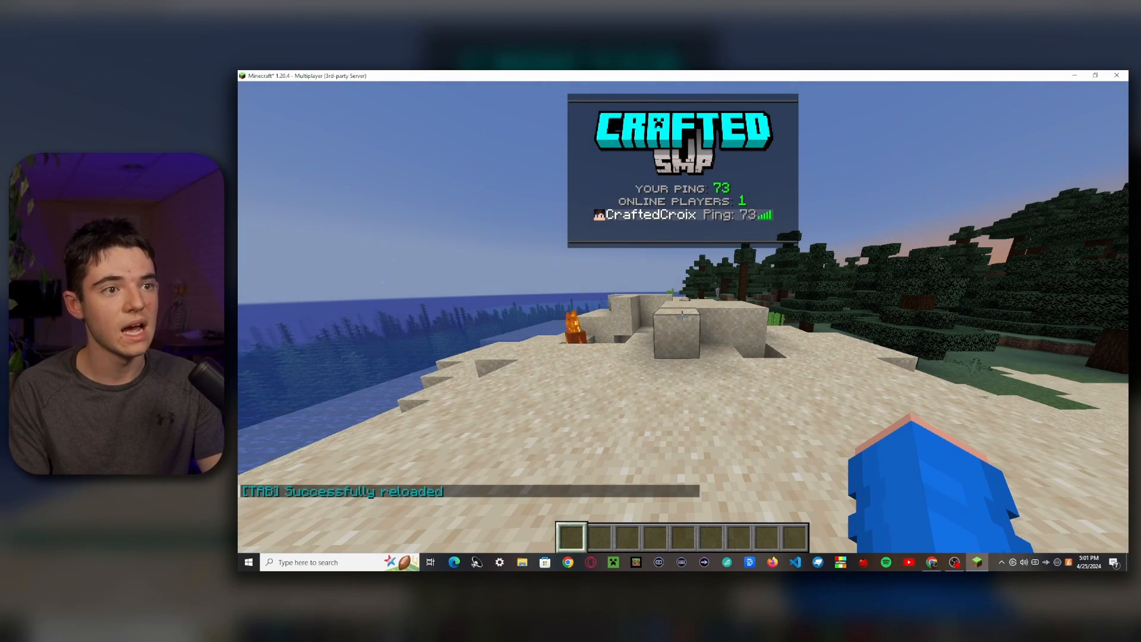
Check the ping and online-players header lines in Minecraft's tab list, then return to the browser.
{"action": "left_click", "coordinate": [933, 562]}
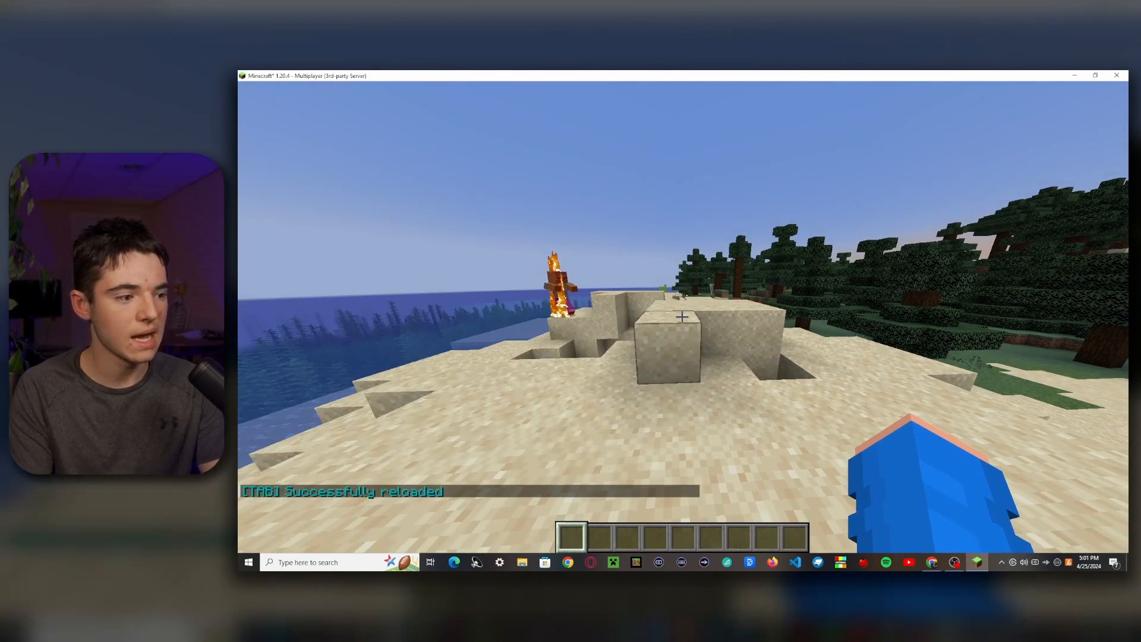
{"action": "key", "text": "Tab"}
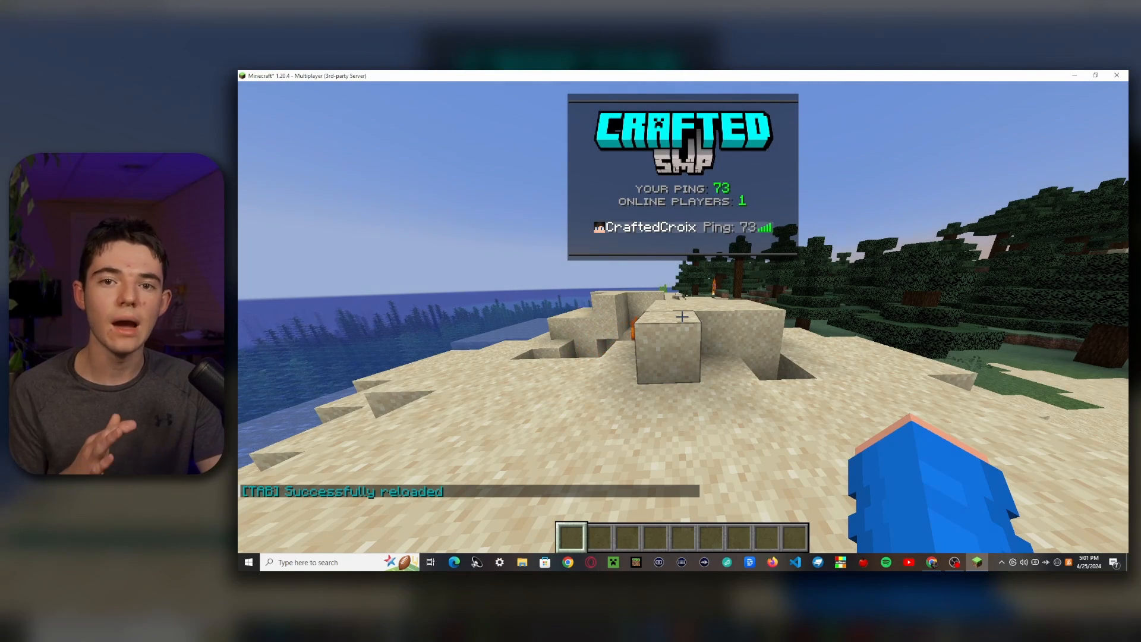
{"action": "key", "text": "tab"}
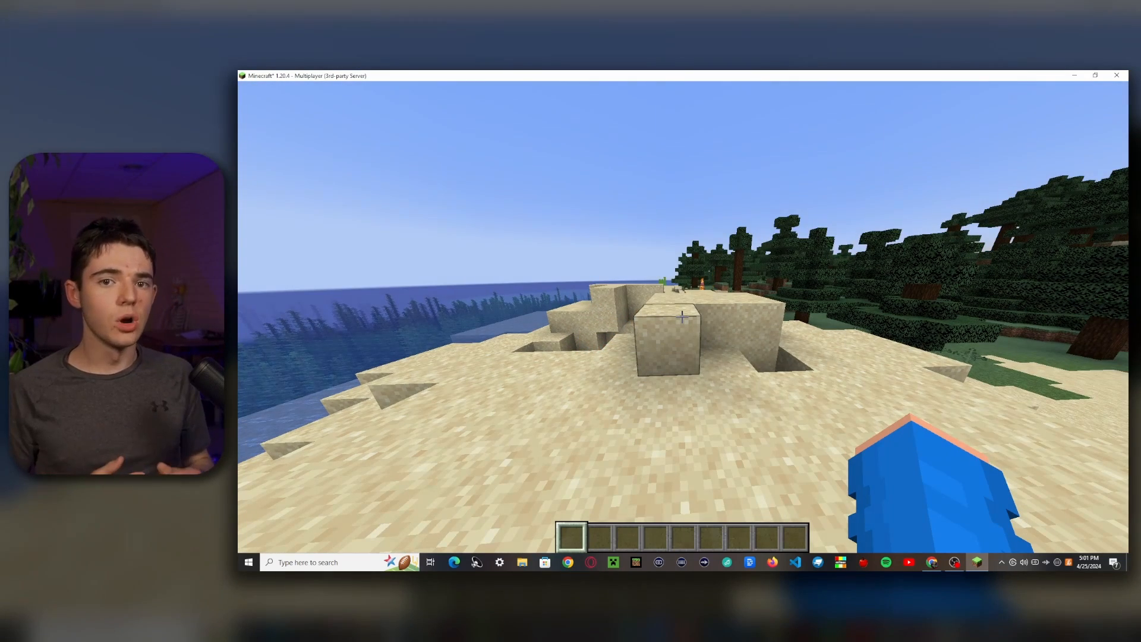
{"action": "key", "text": "tab"}
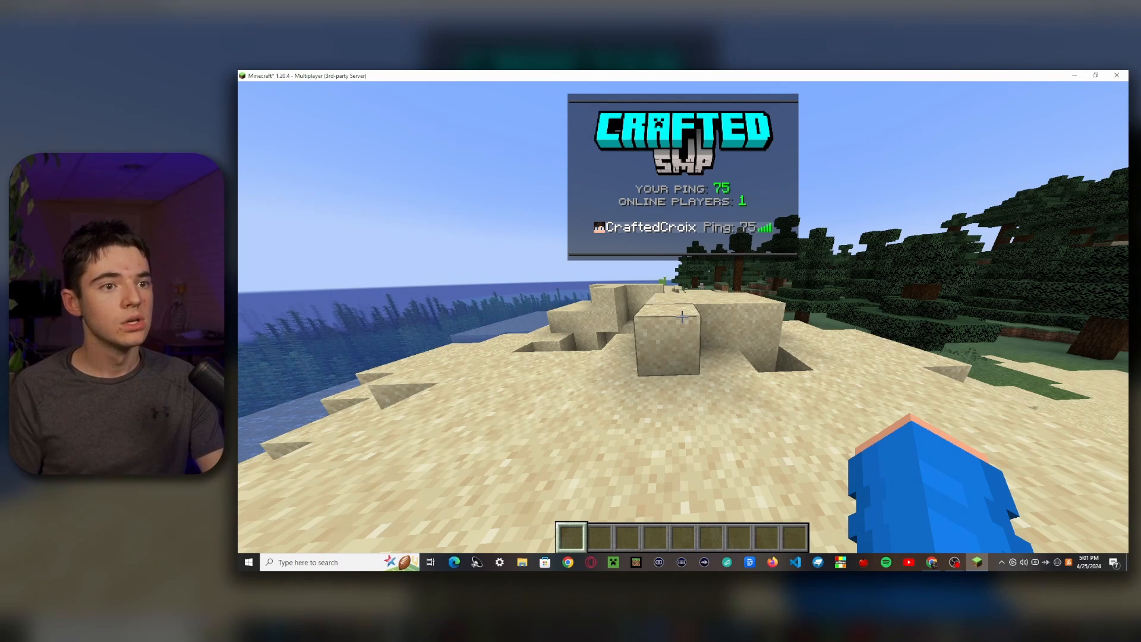
{"action": "key", "text": "tab"}
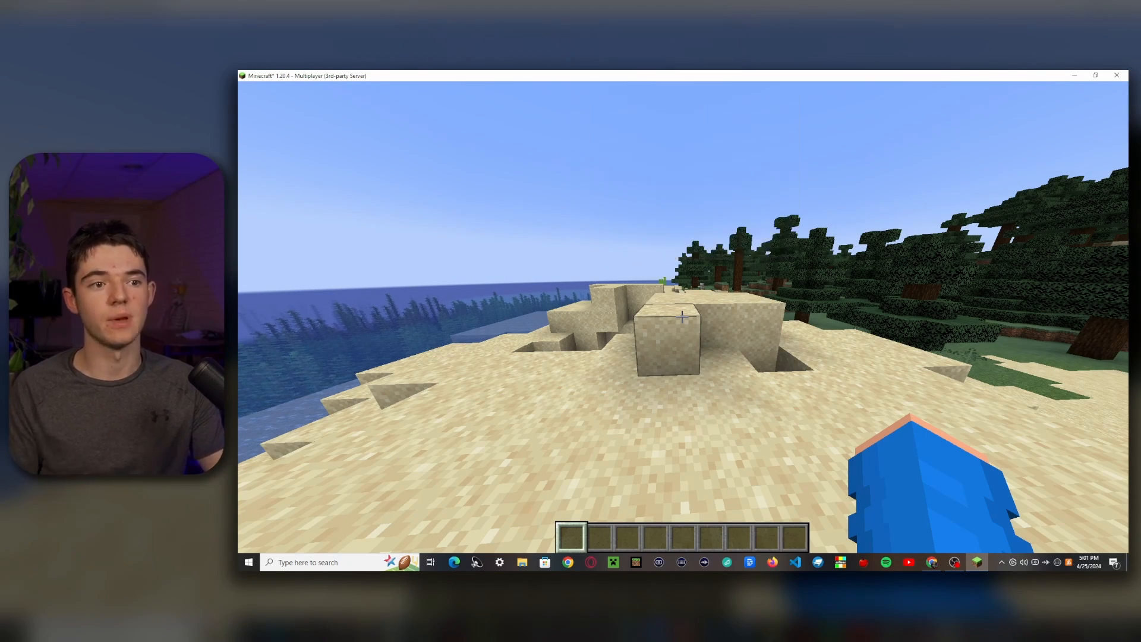
{"action": "key", "text": "Escape"}
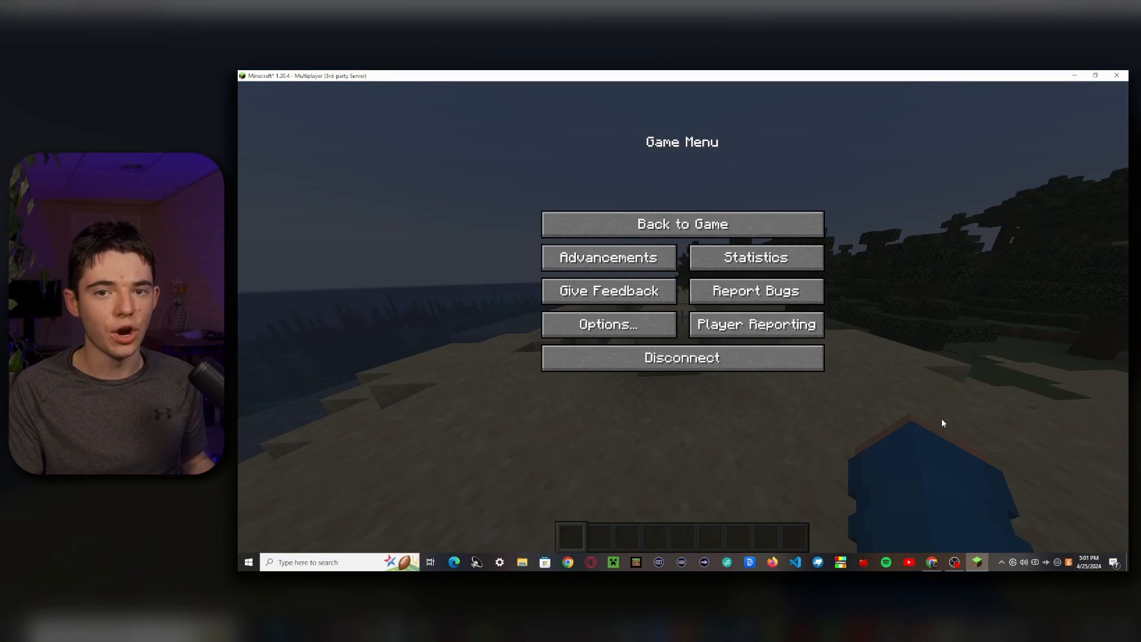
{"action": "left_click", "coordinate": [931, 562]}
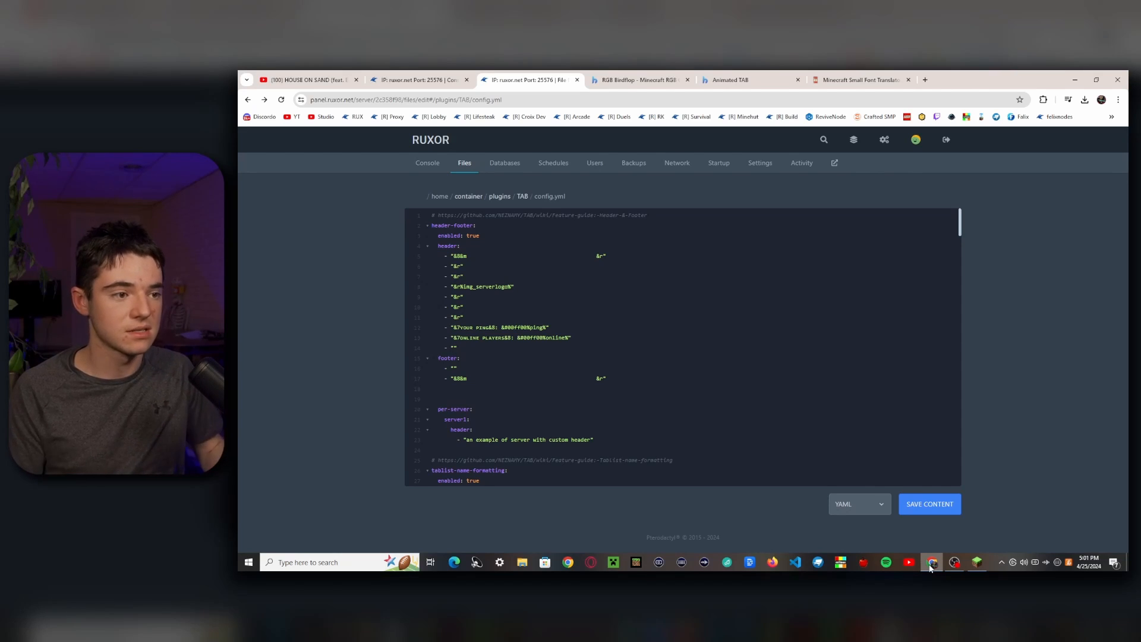
In animations.yml, rename the copied animation to 'topinfo' with change-interval 500.
{"action": "left_click", "coordinate": [573, 337]}
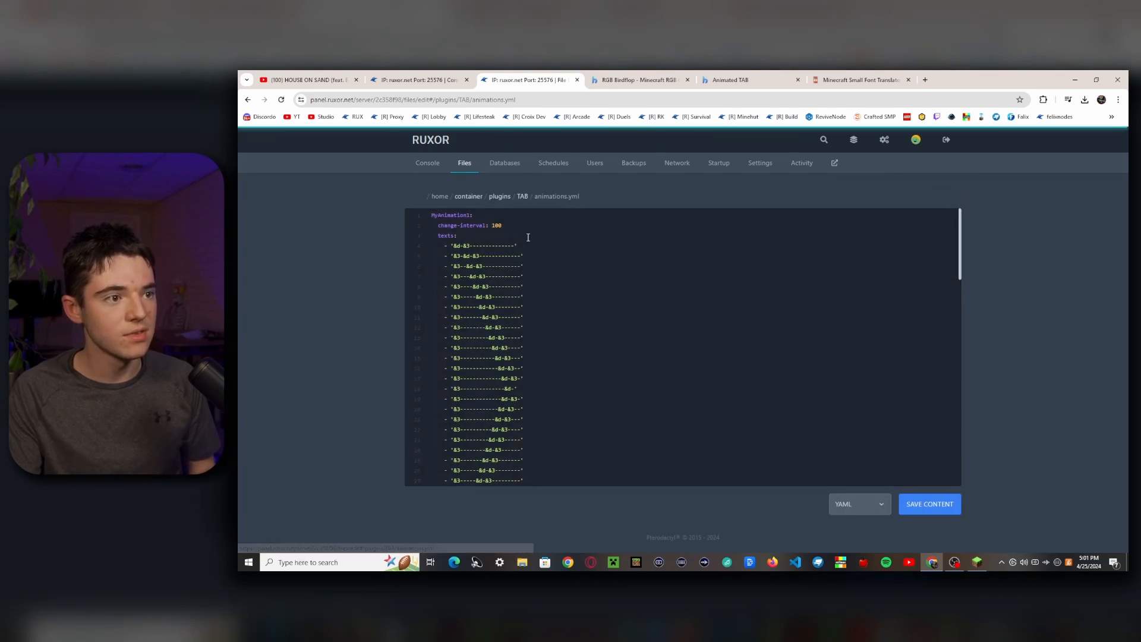
{"action": "scroll", "scroll_direction": "down", "scroll_amount": 3}
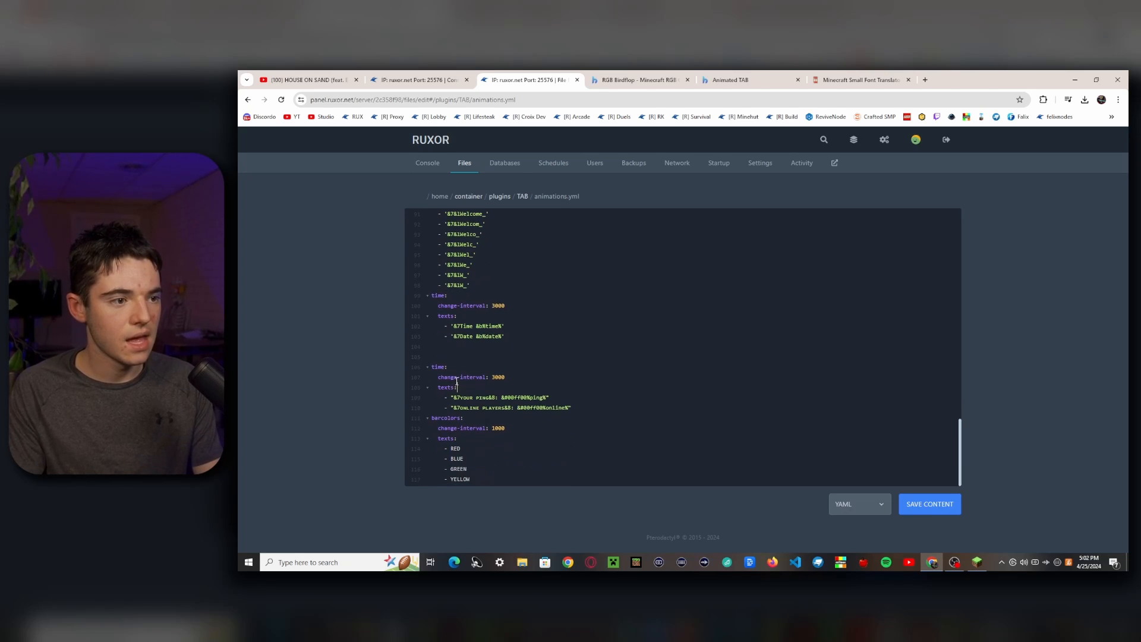
{"action": "double_click", "coordinate": [438, 367]}
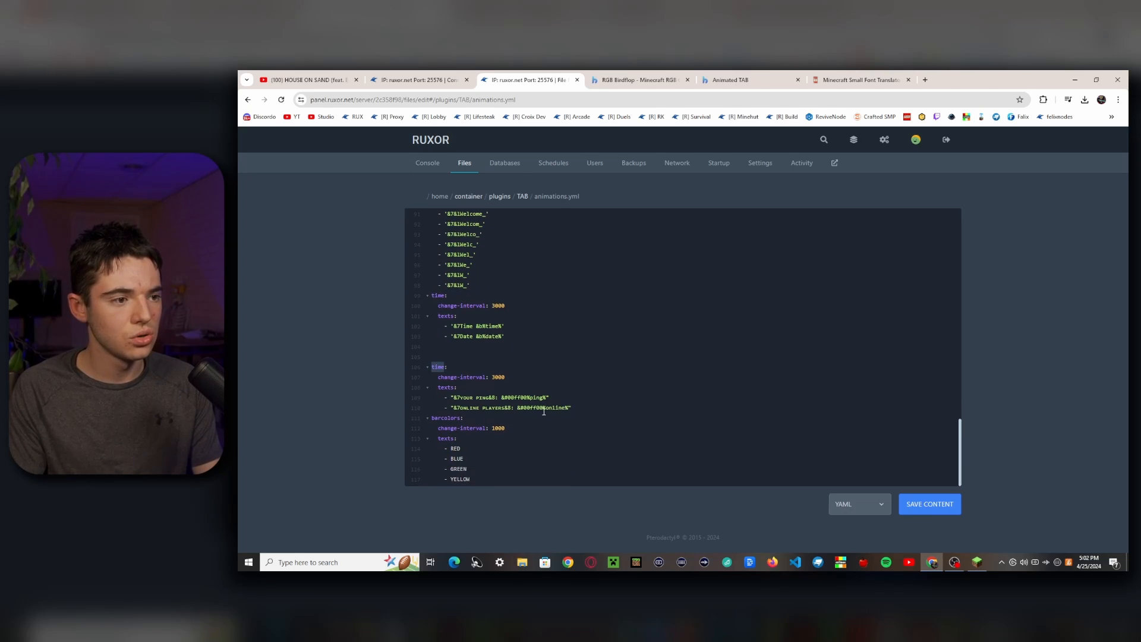
{"action": "type", "text": "topinfo"}
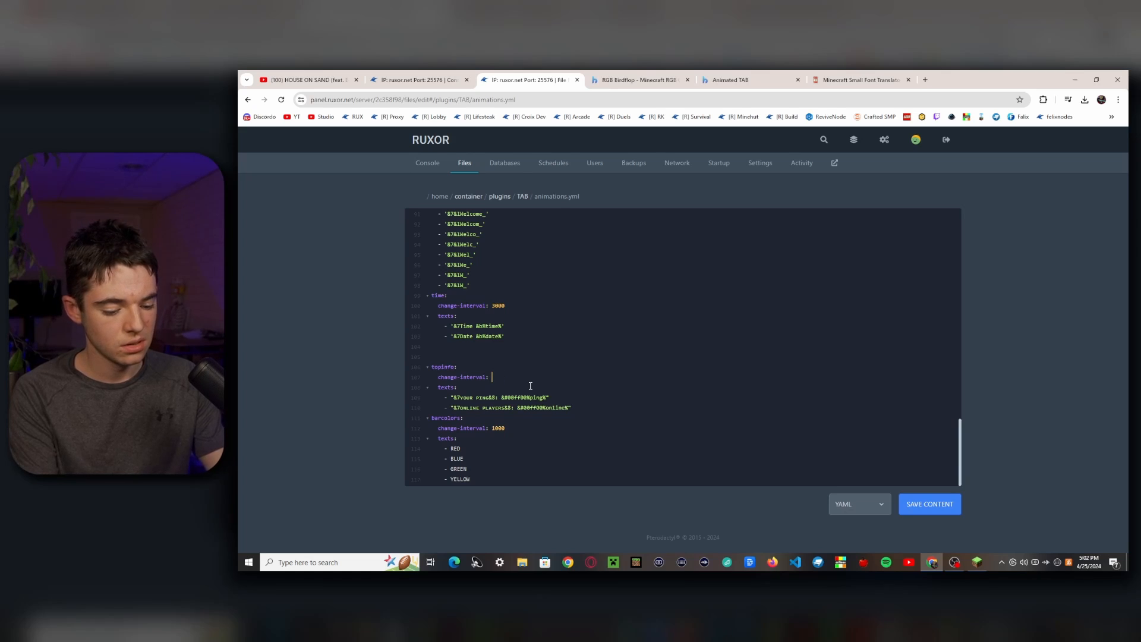
{"action": "type", "text": "500"}
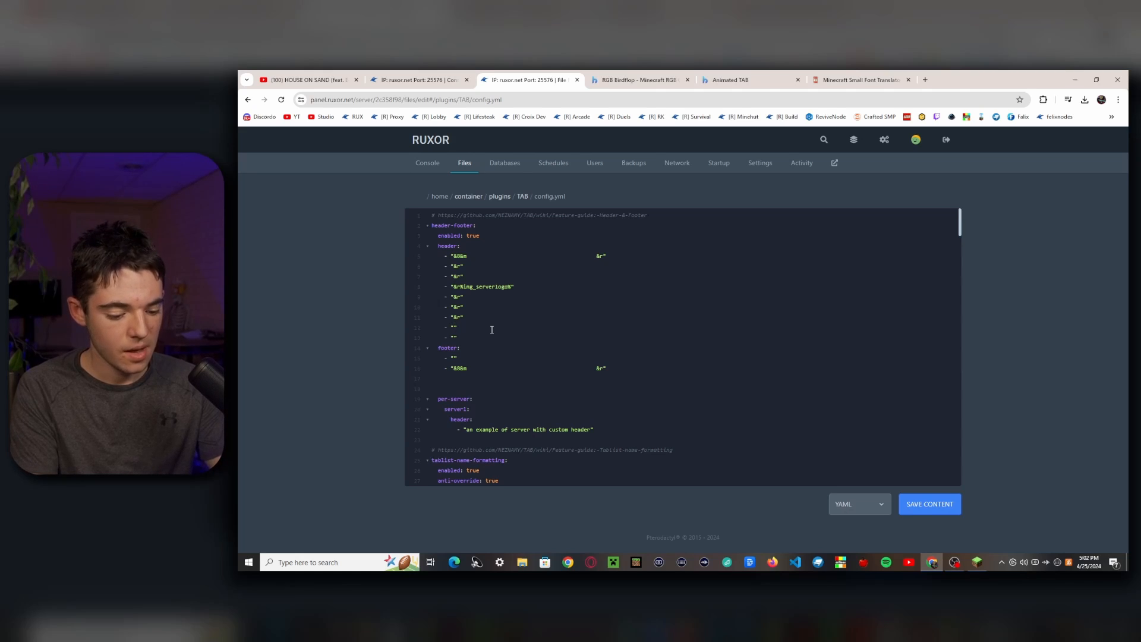
Type '&ar%animation:tob' into the empty config.yml header line.
{"action": "type", "text": "&ar"}
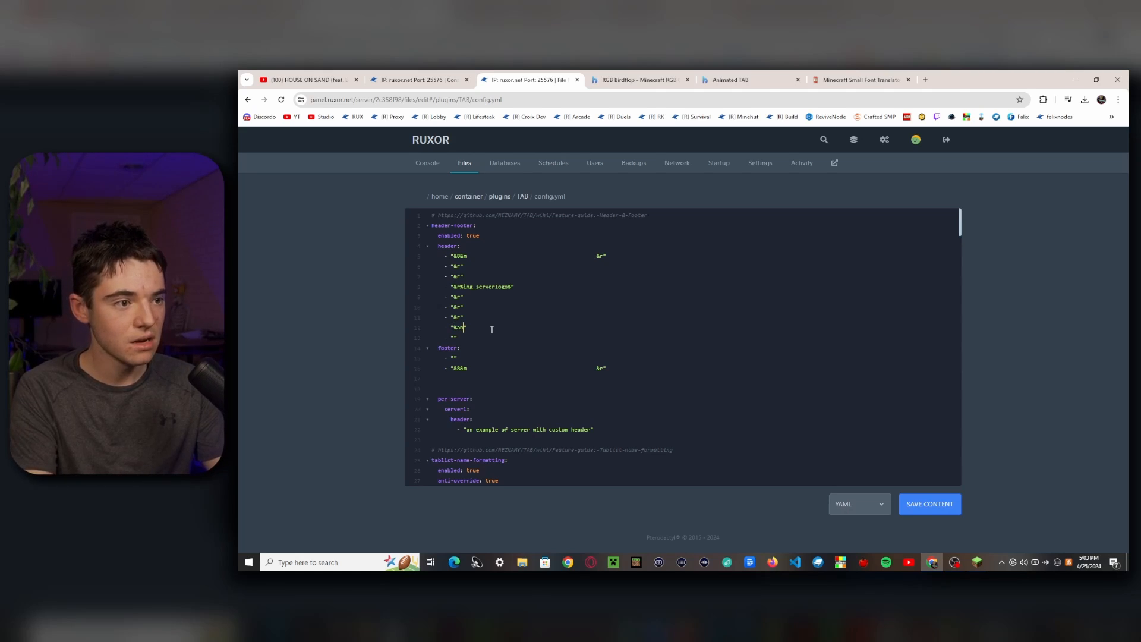
{"action": "type", "text": "animation"}
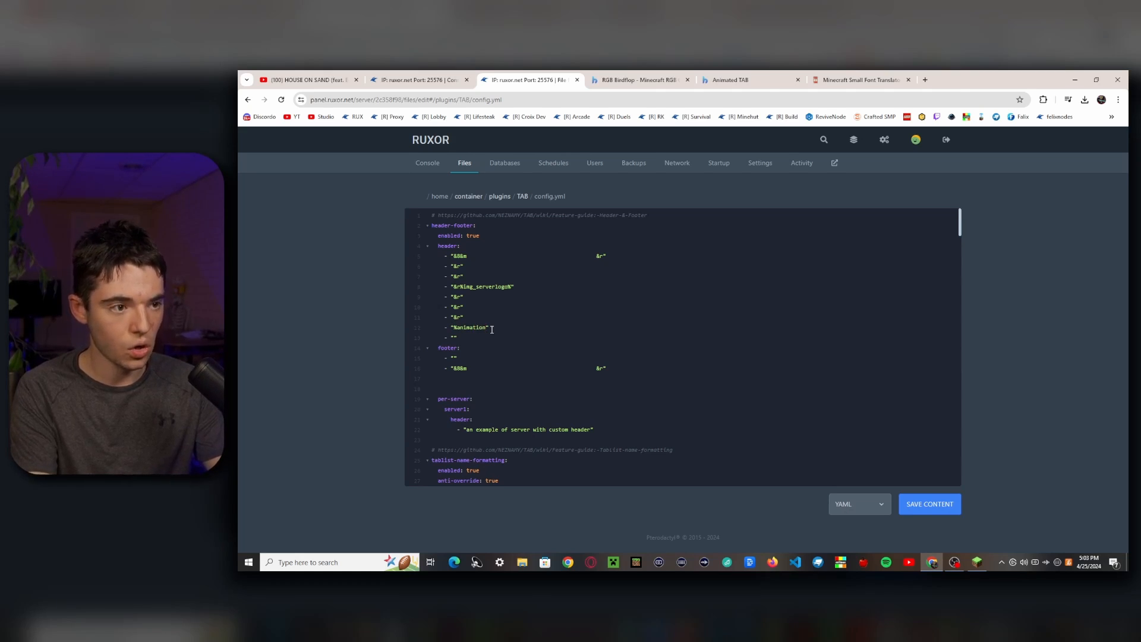
{"action": "type", "text": ":"}
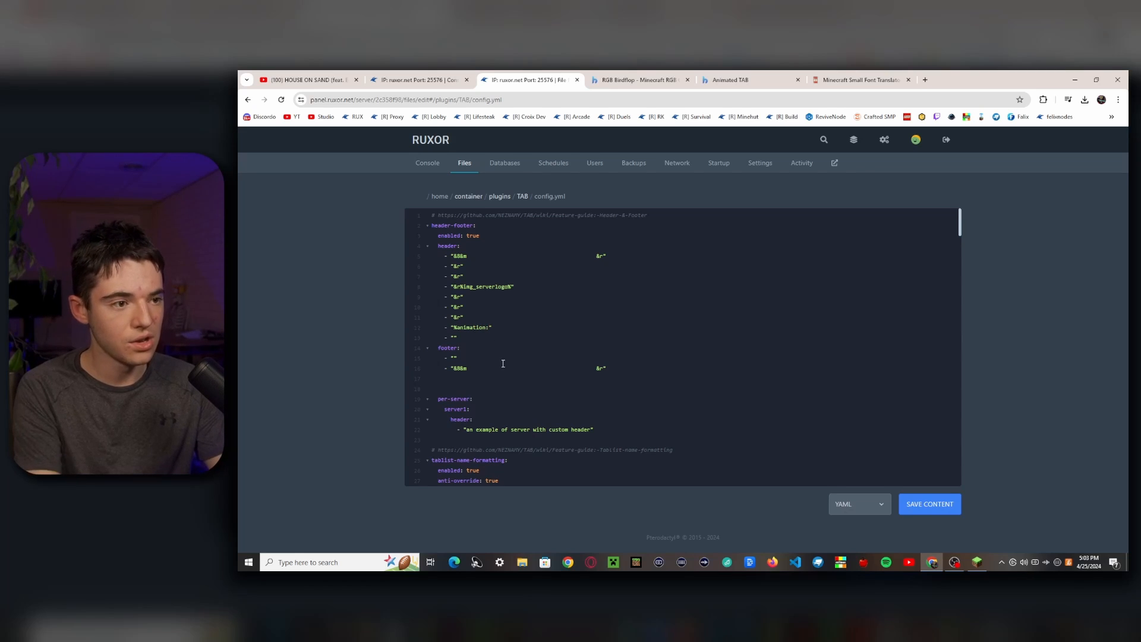
{"action": "type", "text": "tob"}
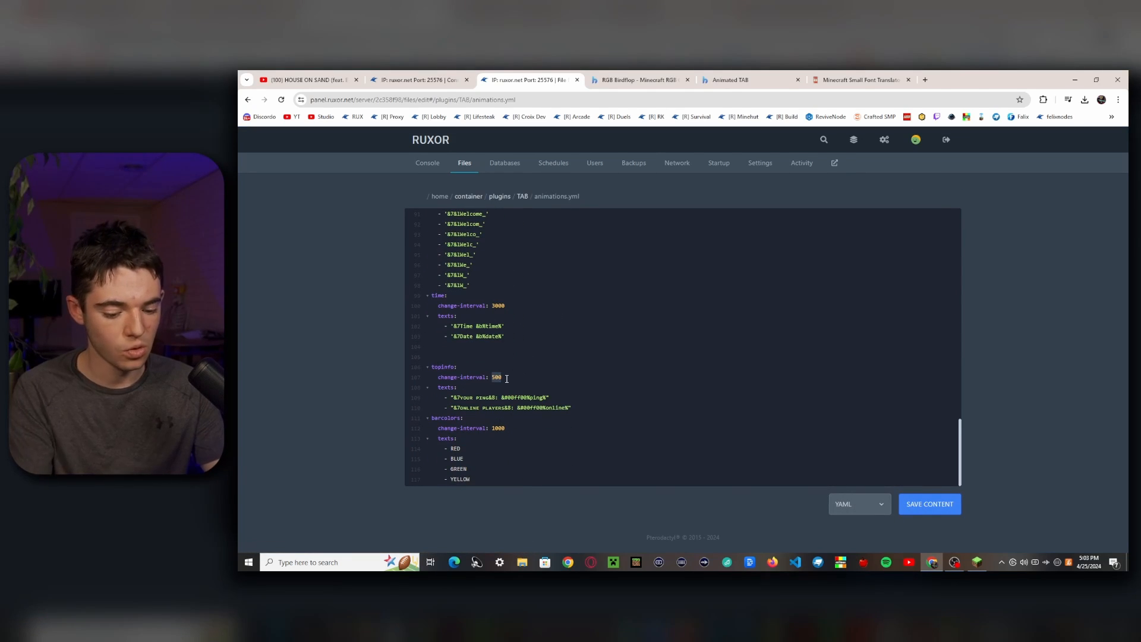
Set the topinfo change-interval to 1500 and preview the header in the game.
{"action": "type", "text": "1"}
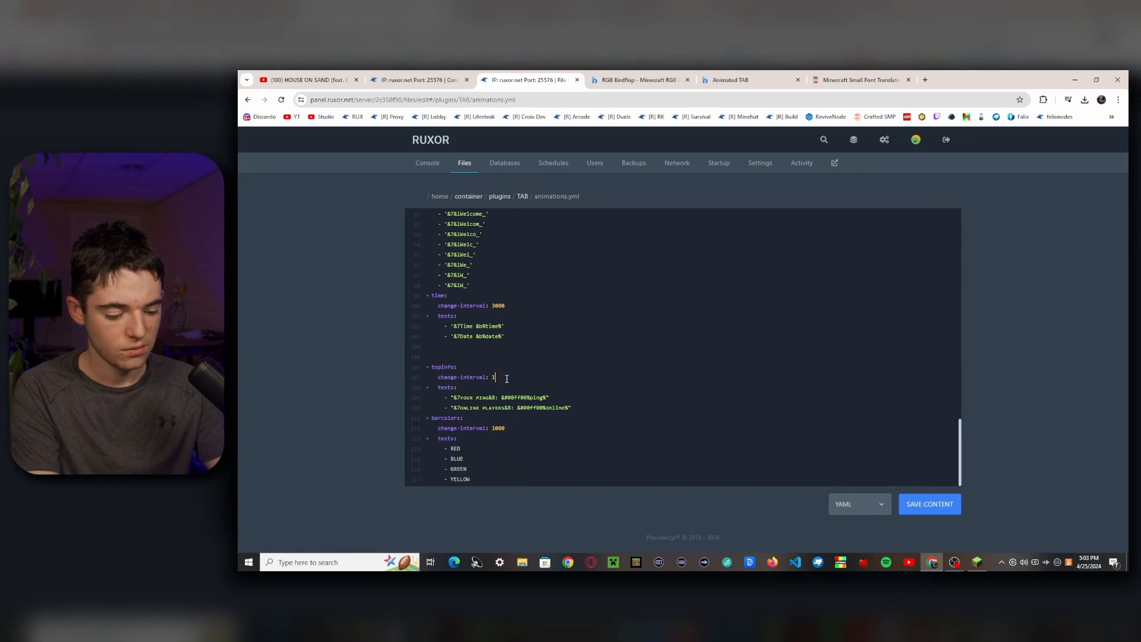
{"action": "type", "text": "500"}
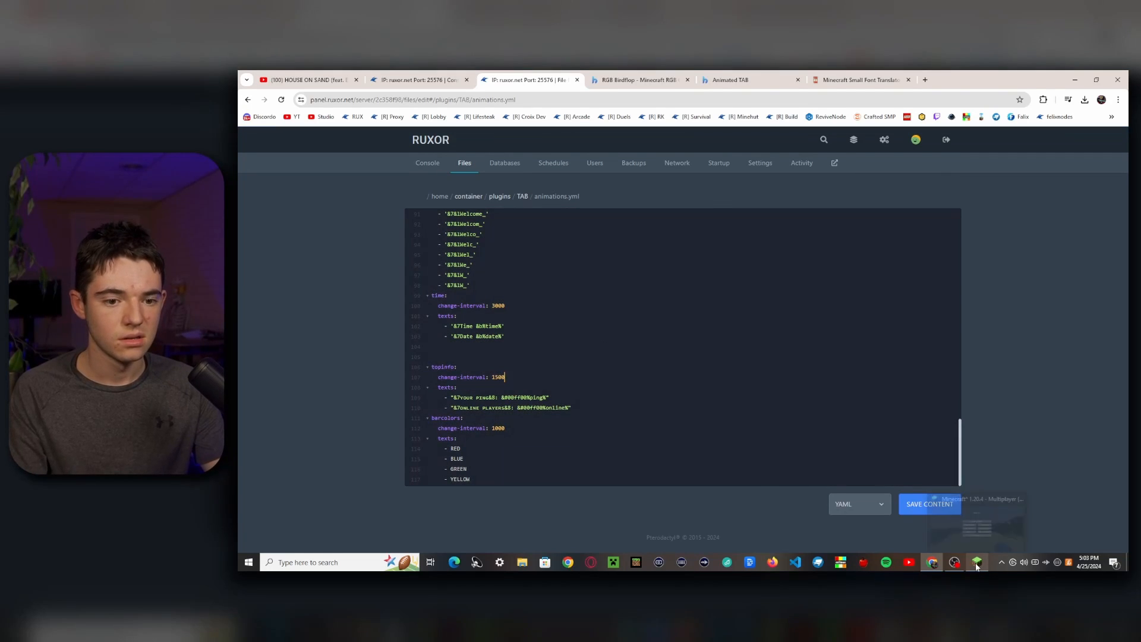
{"action": "left_click", "coordinate": [978, 562]}
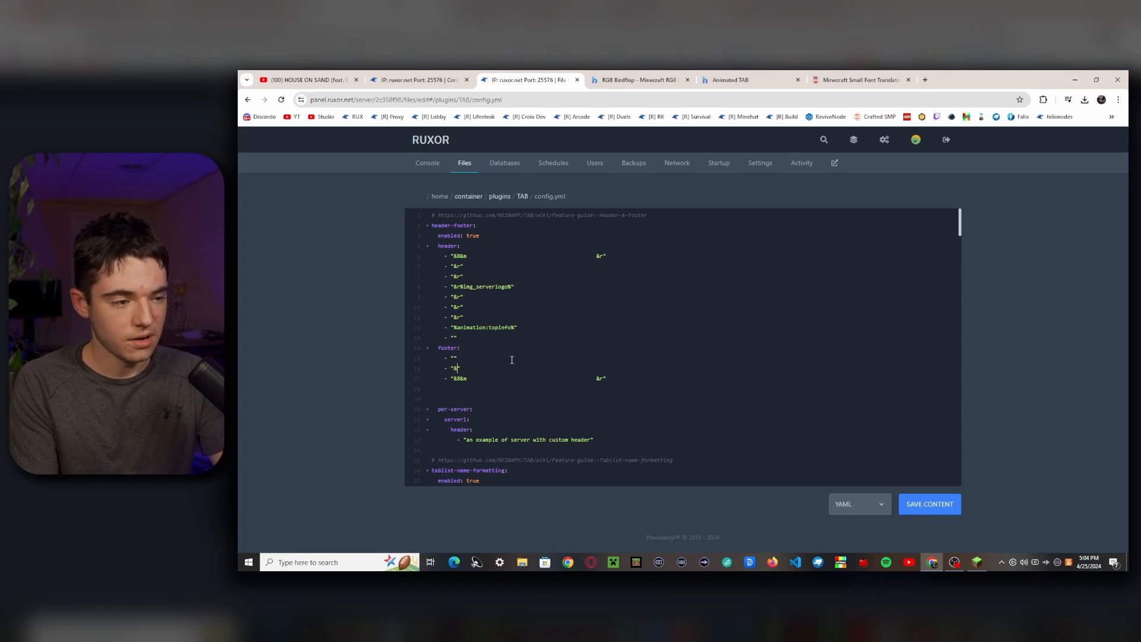
Convert 'webstore' to small font and add it as the footer label in config.yml.
{"action": "left_click", "coordinate": [859, 79]}
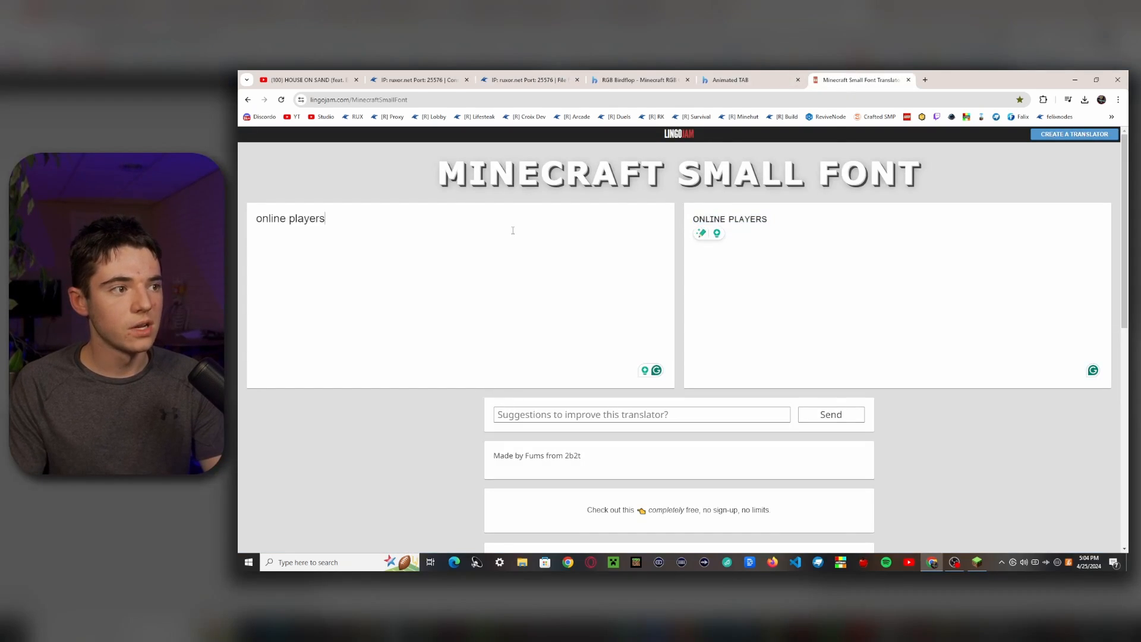
{"action": "triple_click", "coordinate": [289, 218]}
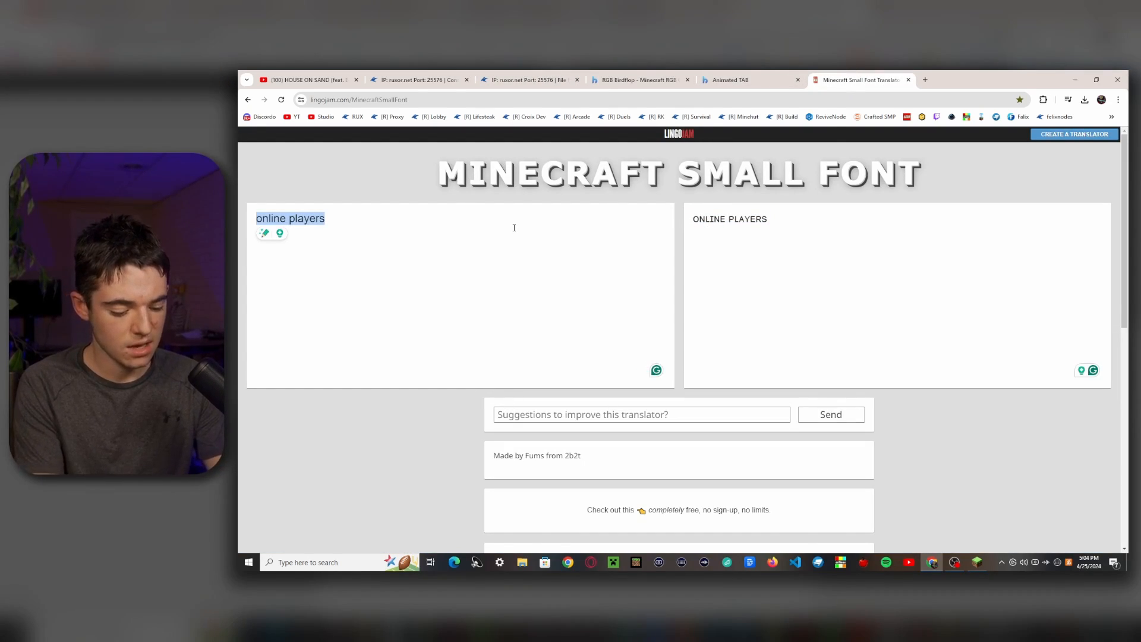
{"action": "type", "text": "webstore"}
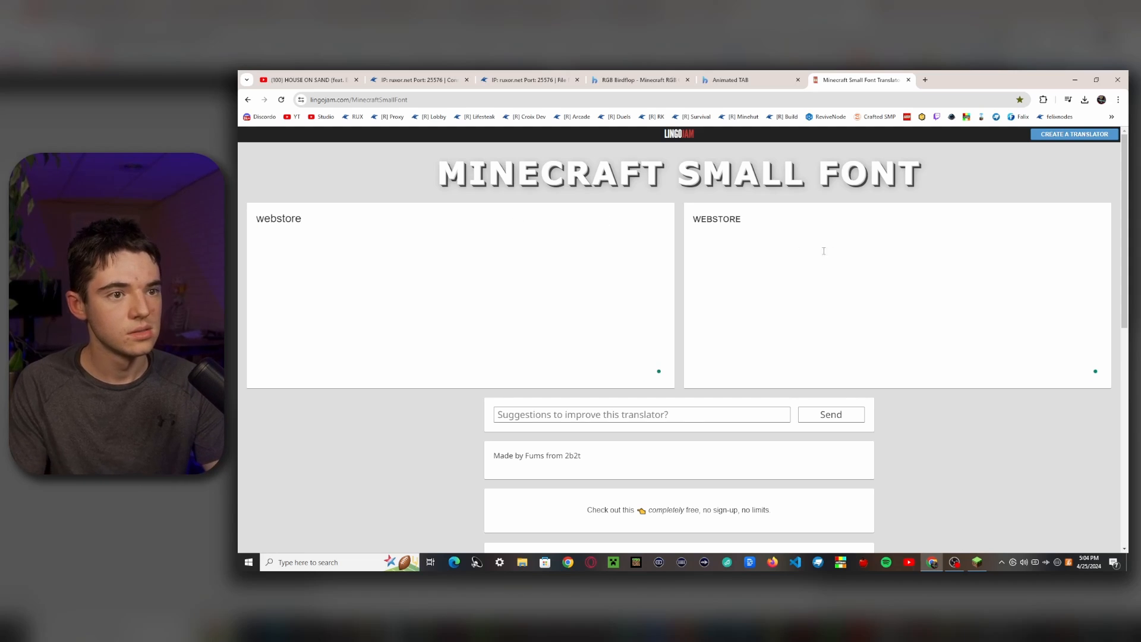
{"action": "left_click", "coordinate": [529, 80]}
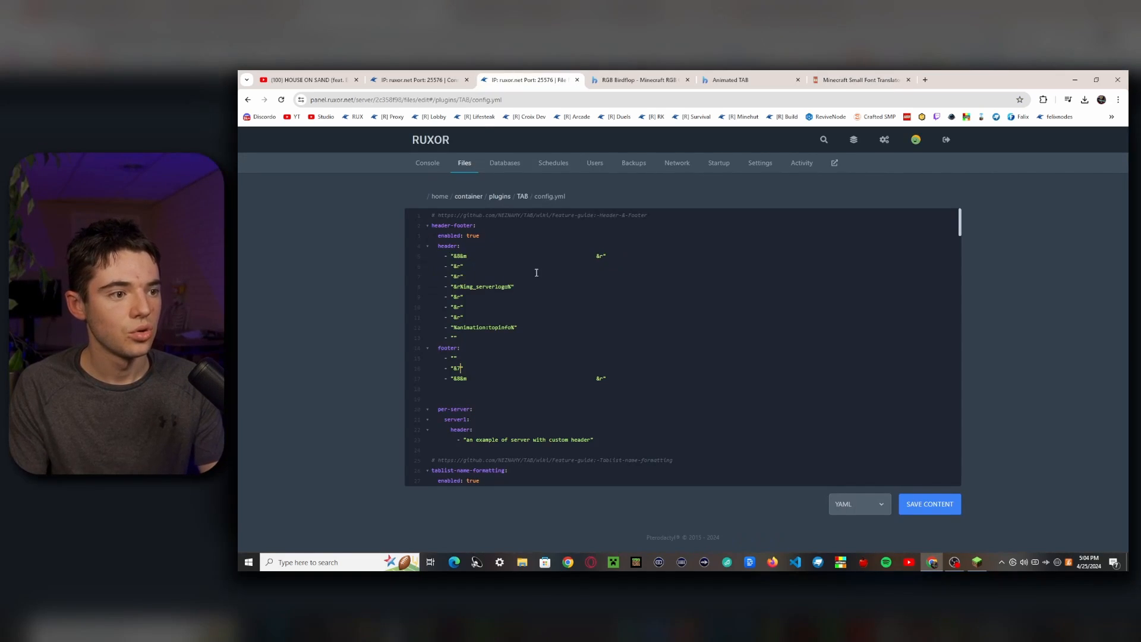
{"action": "type", "text": "webstore"}
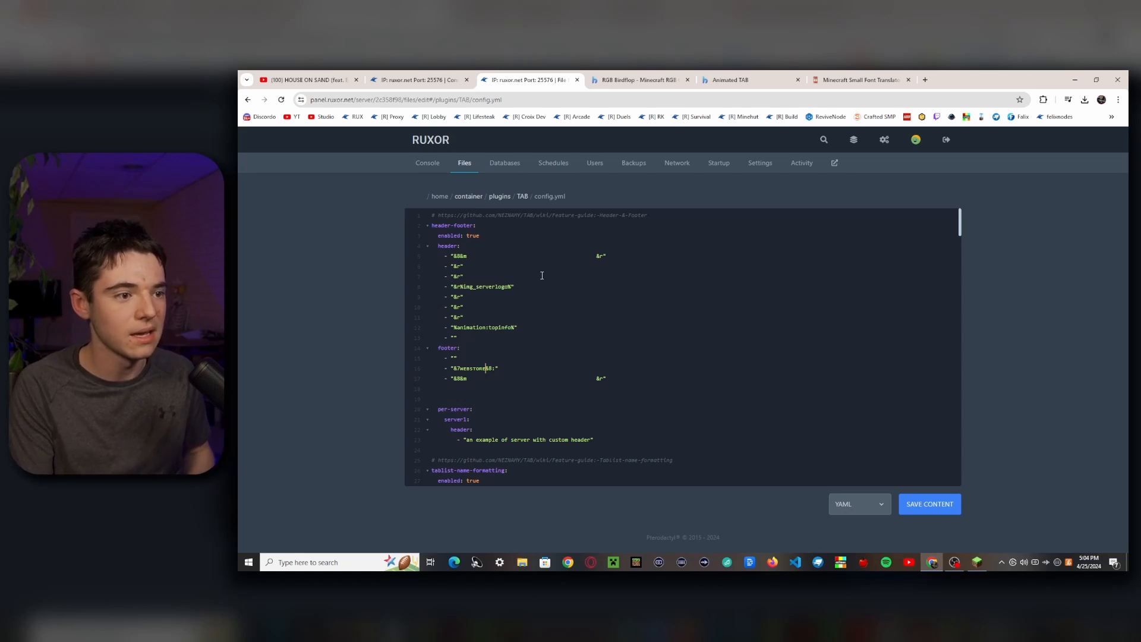
{"action": "left_click", "coordinate": [751, 79]}
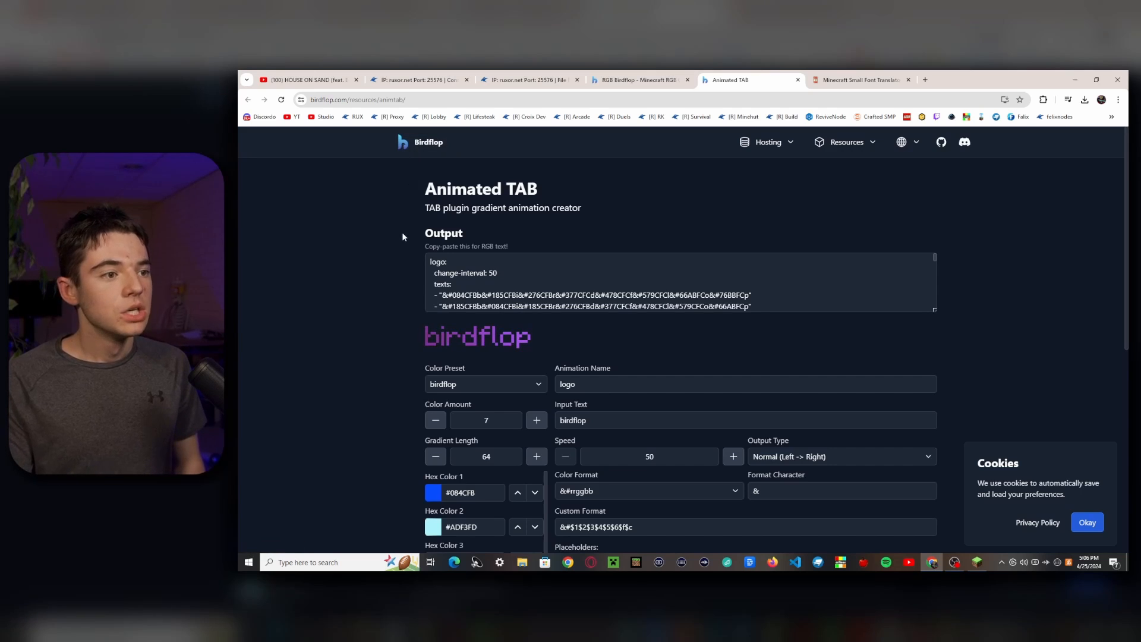
Apply the Vice City colour preset to the Animated TAB gradient.
{"action": "scroll", "scroll_direction": "down", "scroll_amount": 3}
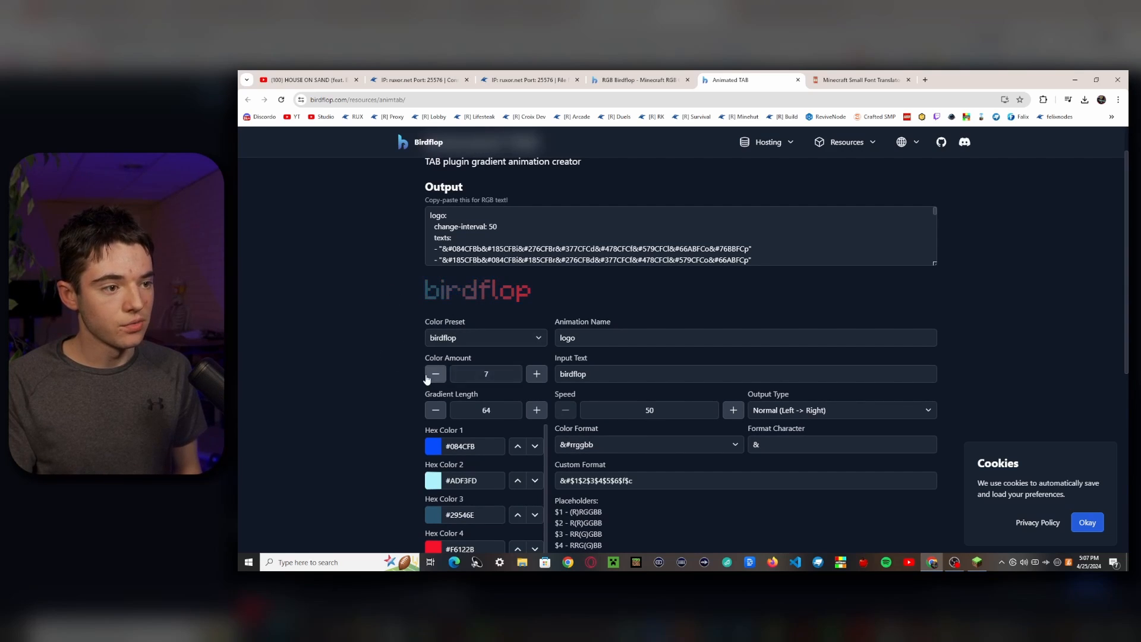
{"action": "left_click", "coordinate": [484, 337]}
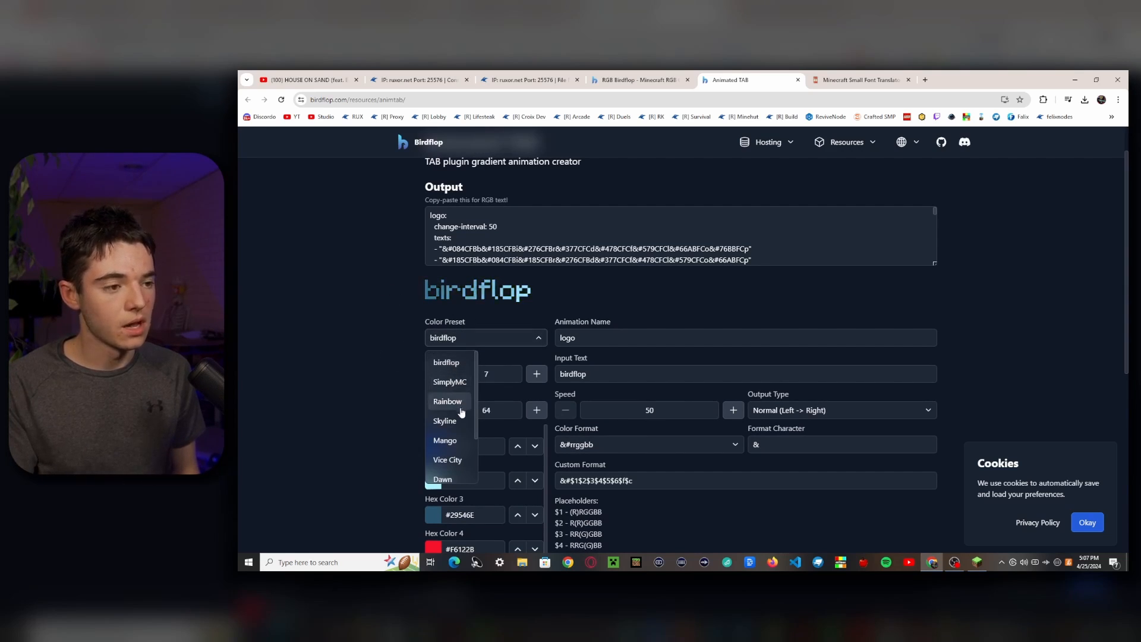
{"action": "left_click", "coordinate": [447, 460]}
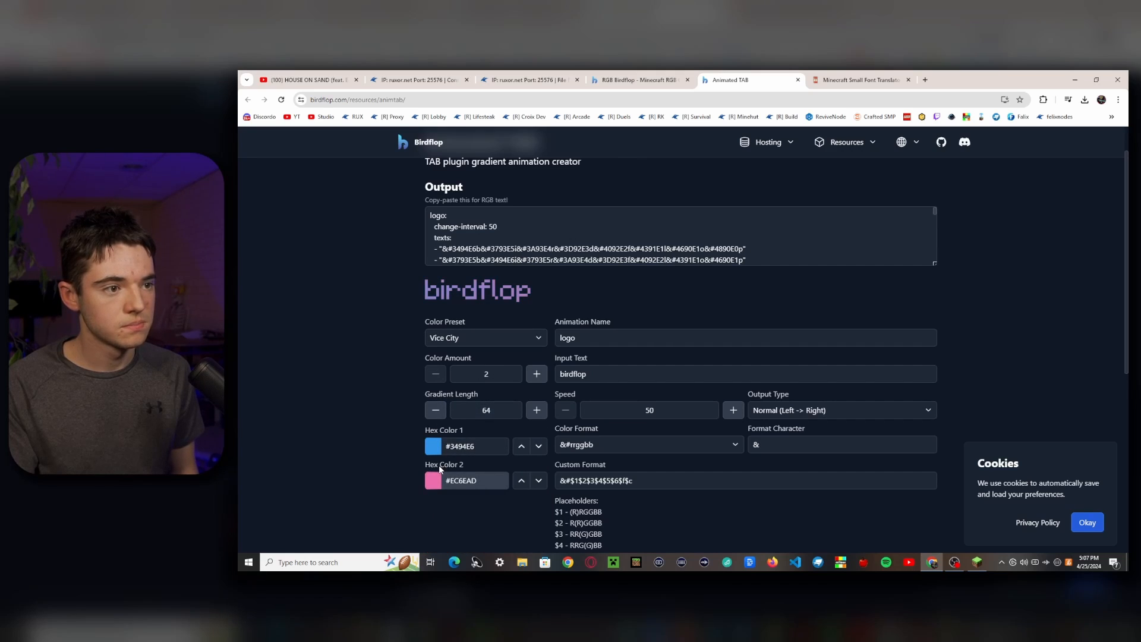
{"action": "left_click", "coordinate": [485, 337]}
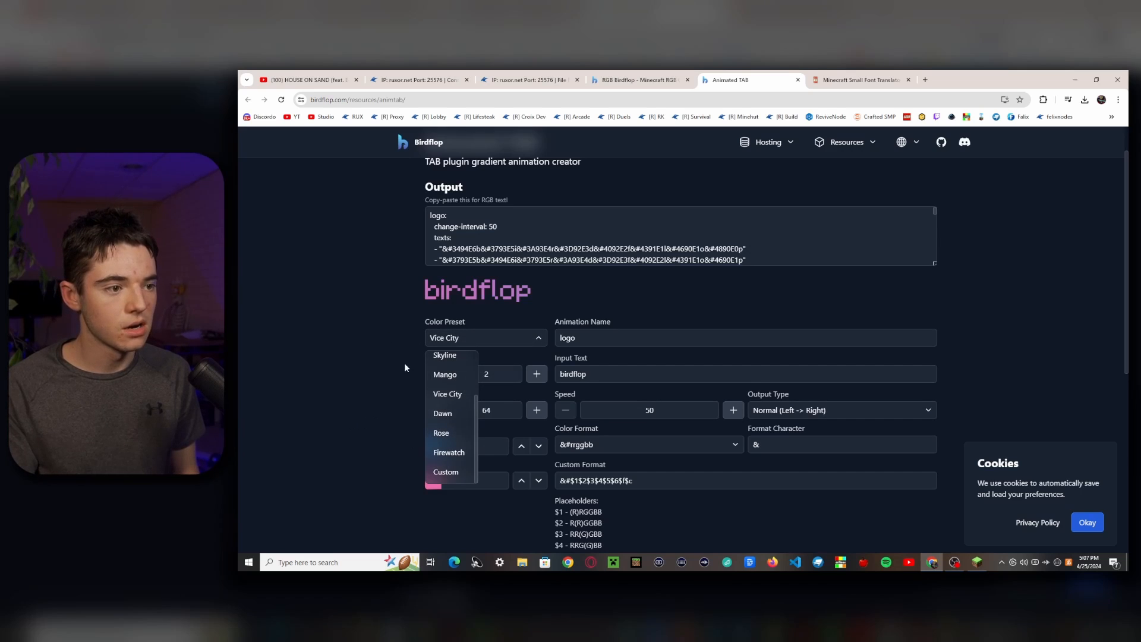
{"action": "left_click", "coordinate": [447, 394]}
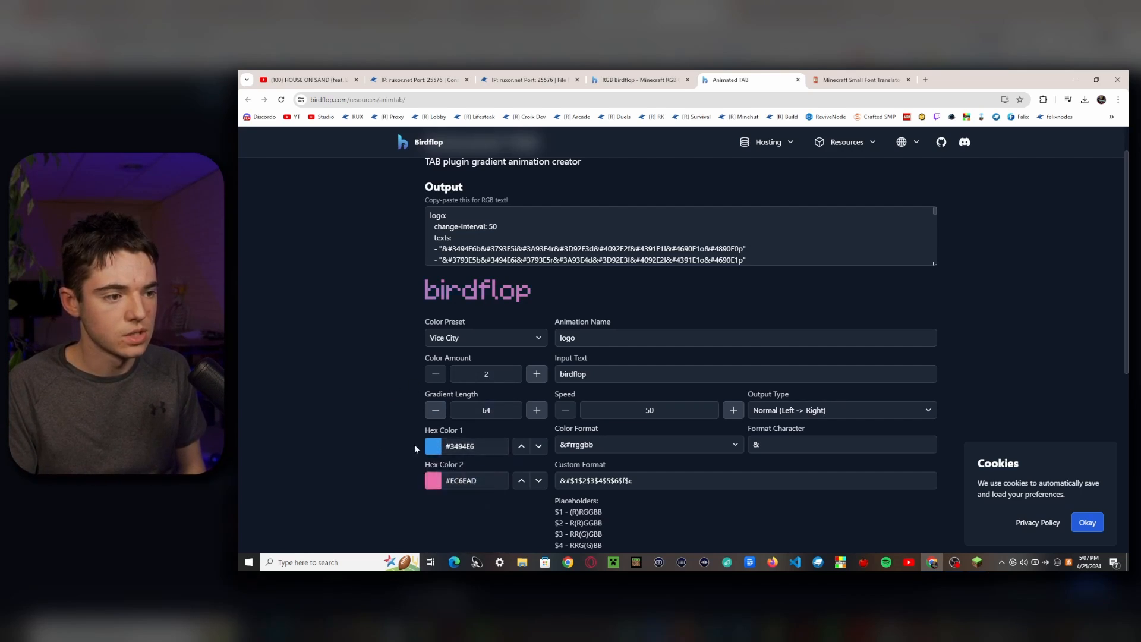
Shorten the gradient length, adjust the animation speed, and clear the input text.
{"action": "left_click", "coordinate": [433, 480]}
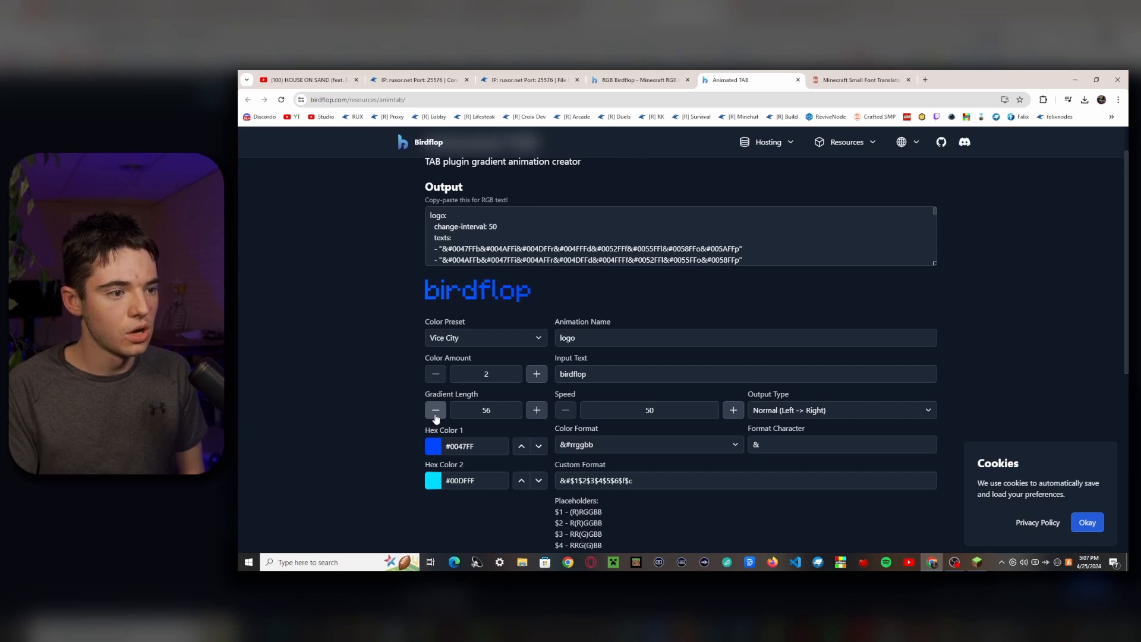
{"action": "left_click", "coordinate": [436, 410]}
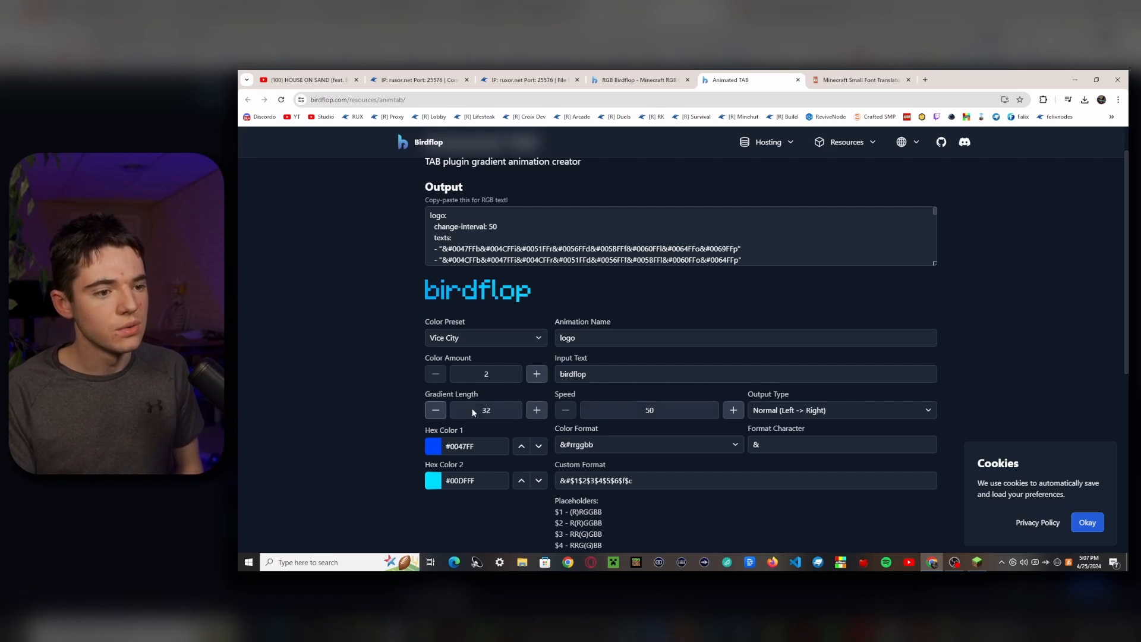
{"action": "left_click", "coordinate": [733, 409]}
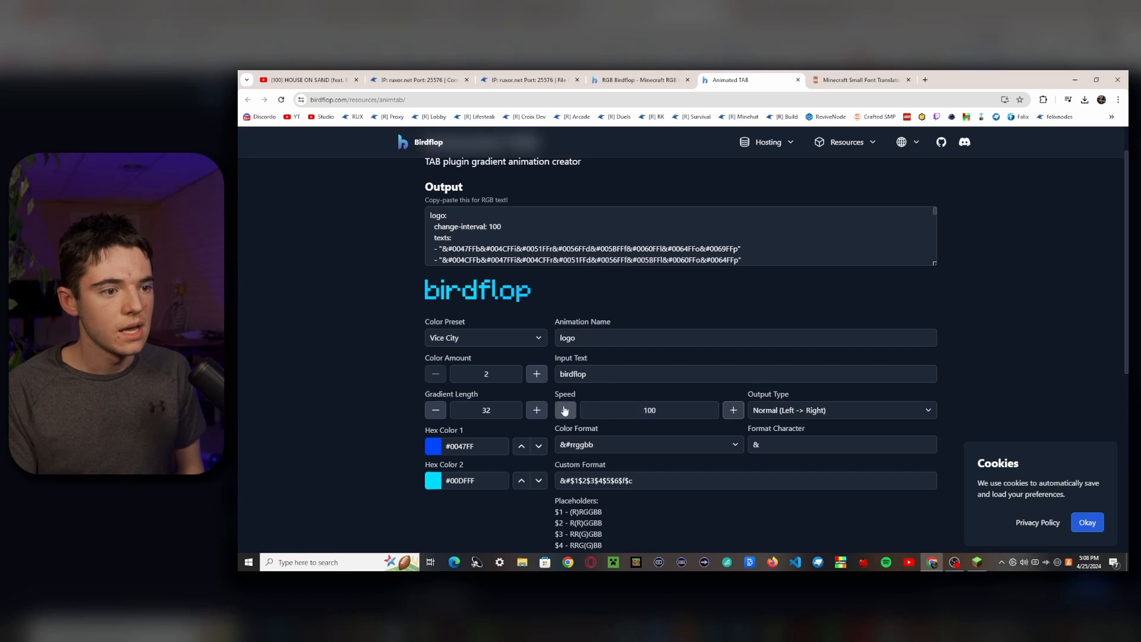
{"action": "left_click", "coordinate": [565, 410]}
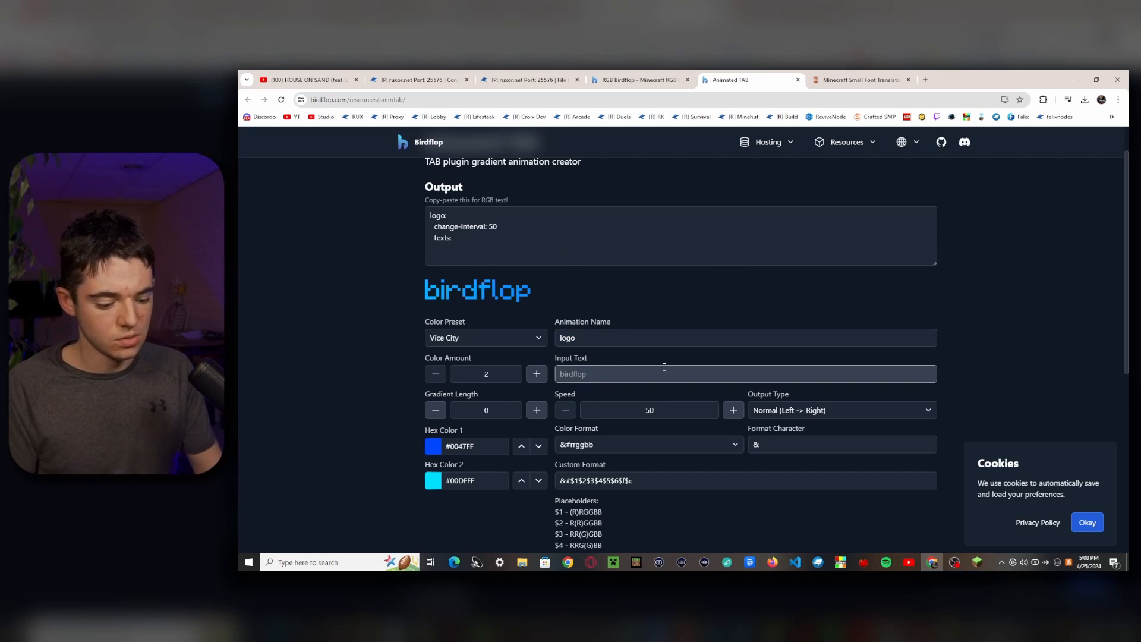
Enter farcross.tebex.io with &l bold, then swap in its small-caps version for the gradient.
{"action": "type", "text": "farcross.tebex.i"}
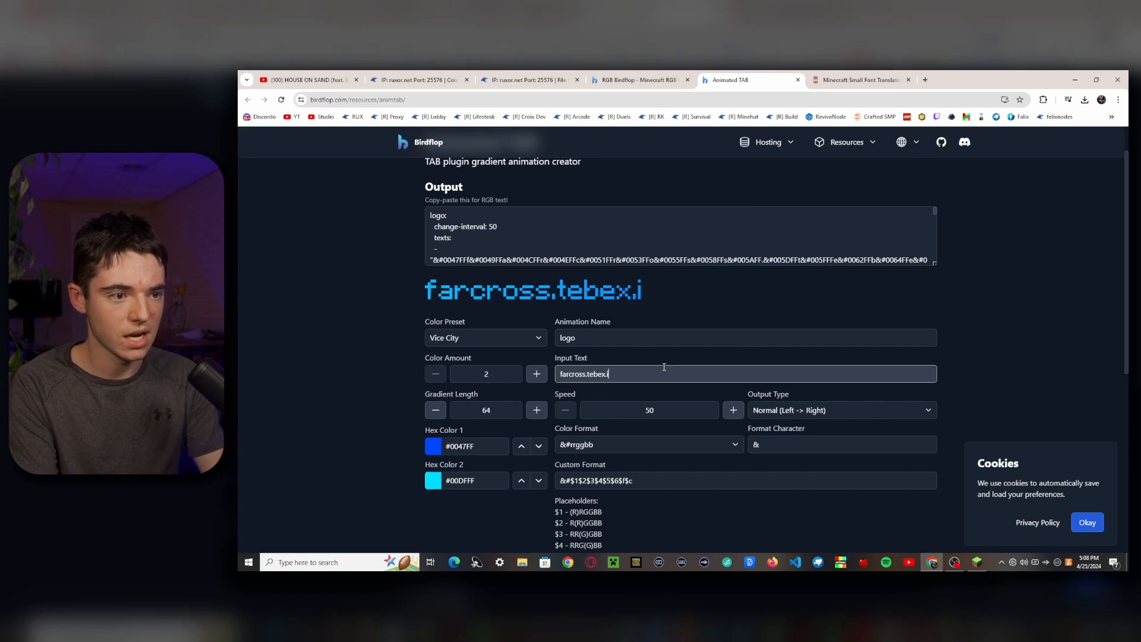
{"action": "type", "text": "o"}
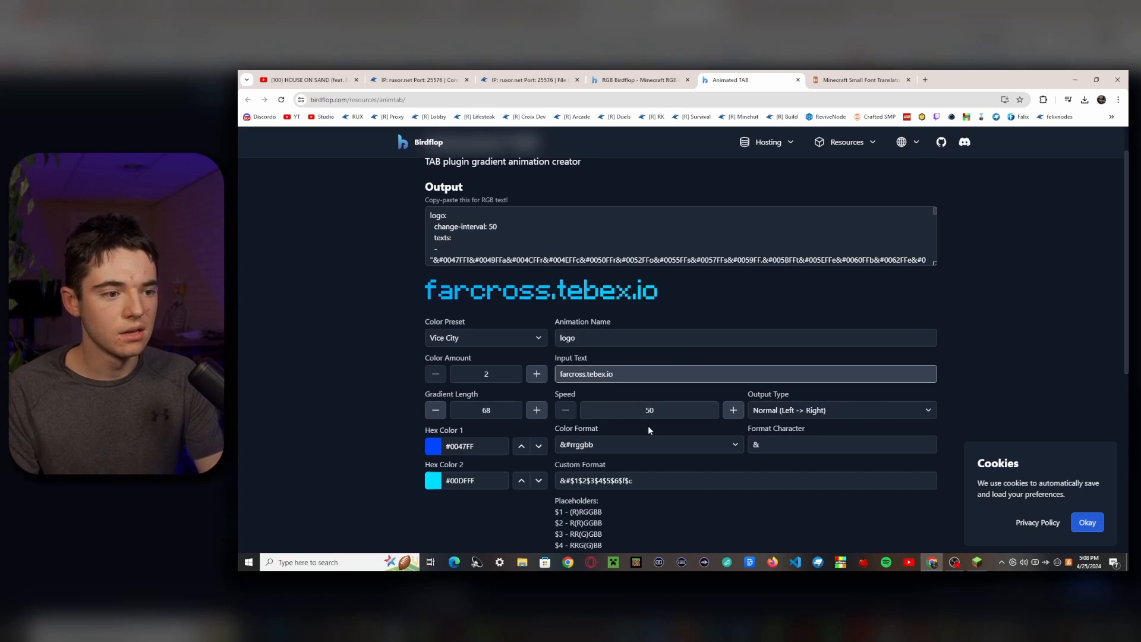
{"action": "scroll", "scroll_direction": "down", "scroll_amount": 3}
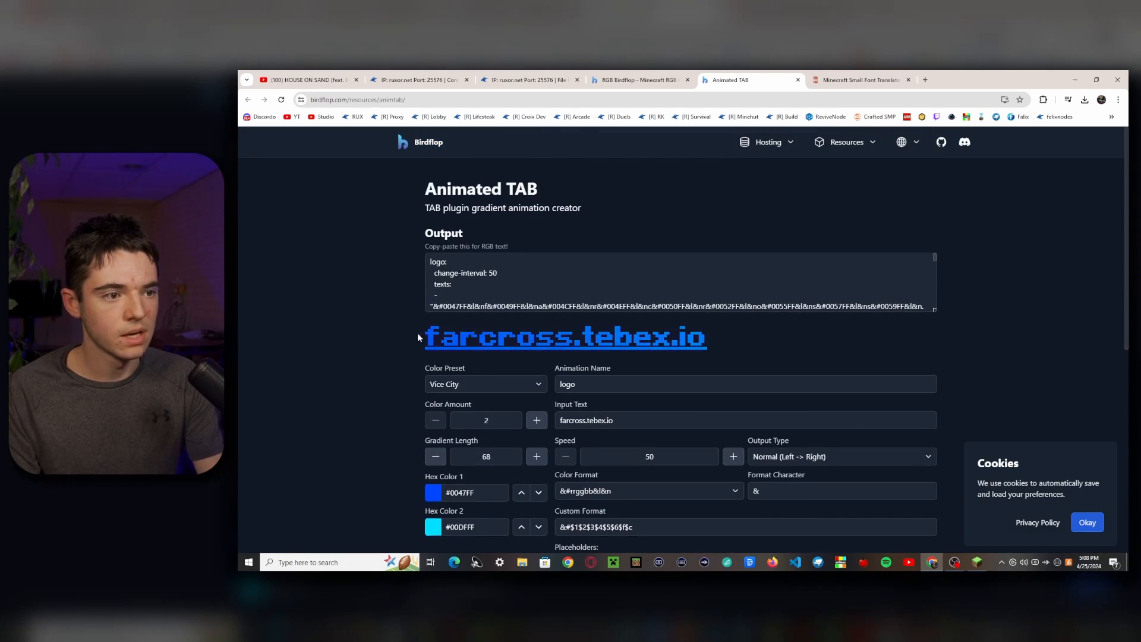
{"action": "scroll", "scroll_direction": "down", "scroll_amount": 3}
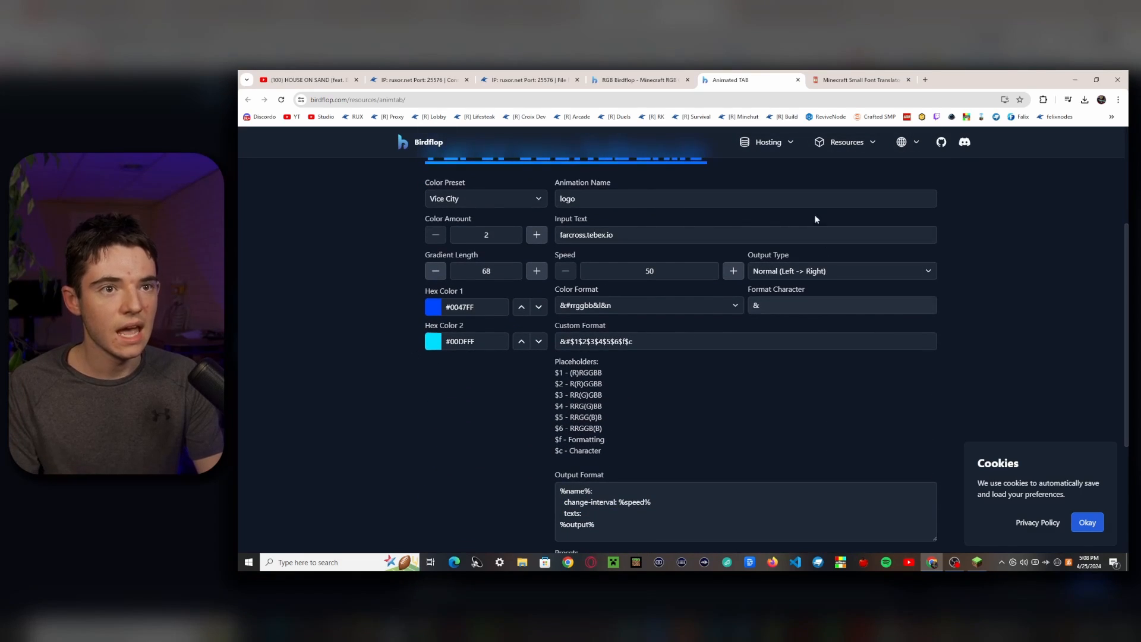
{"action": "left_click", "coordinate": [859, 79]}
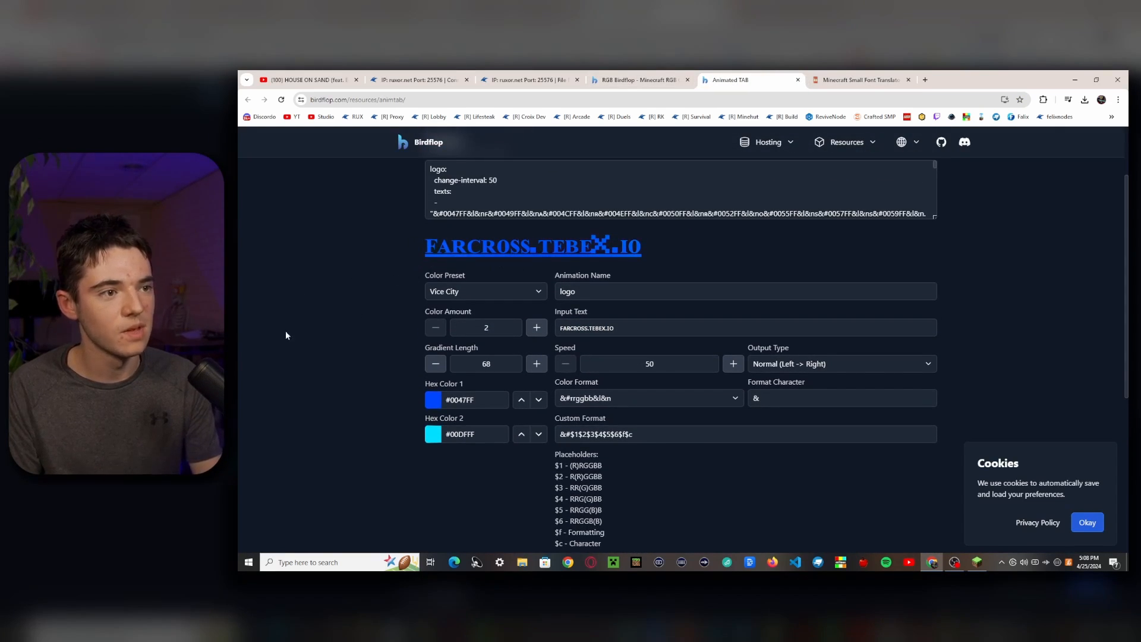
{"action": "scroll", "scroll_direction": "down", "scroll_amount": 3}
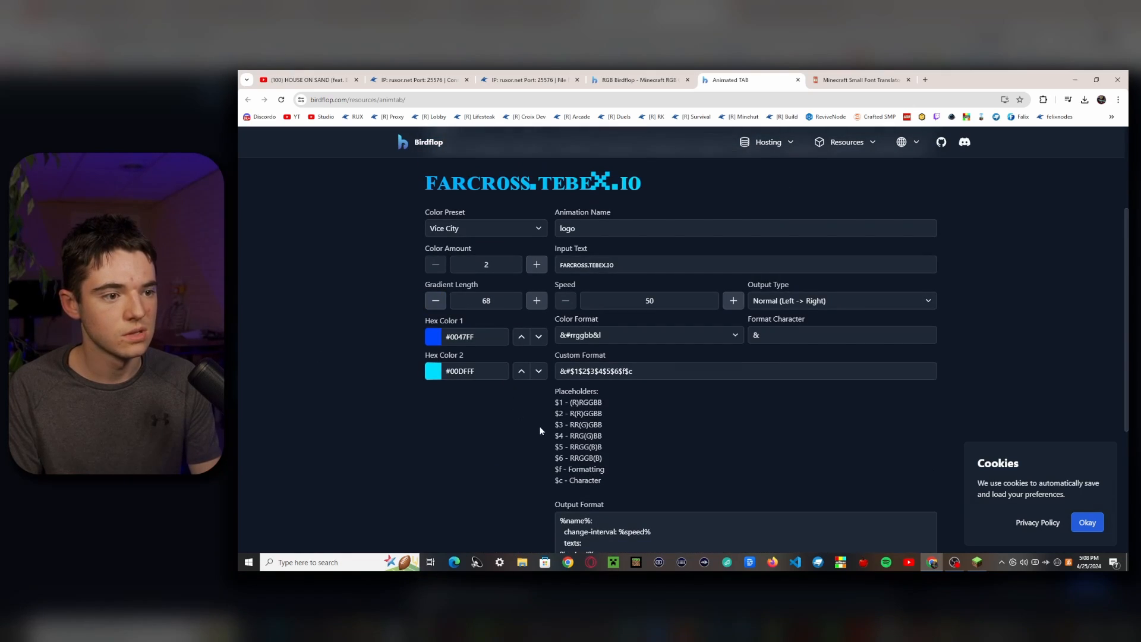
{"action": "scroll", "scroll_direction": "down", "scroll_amount": 3}
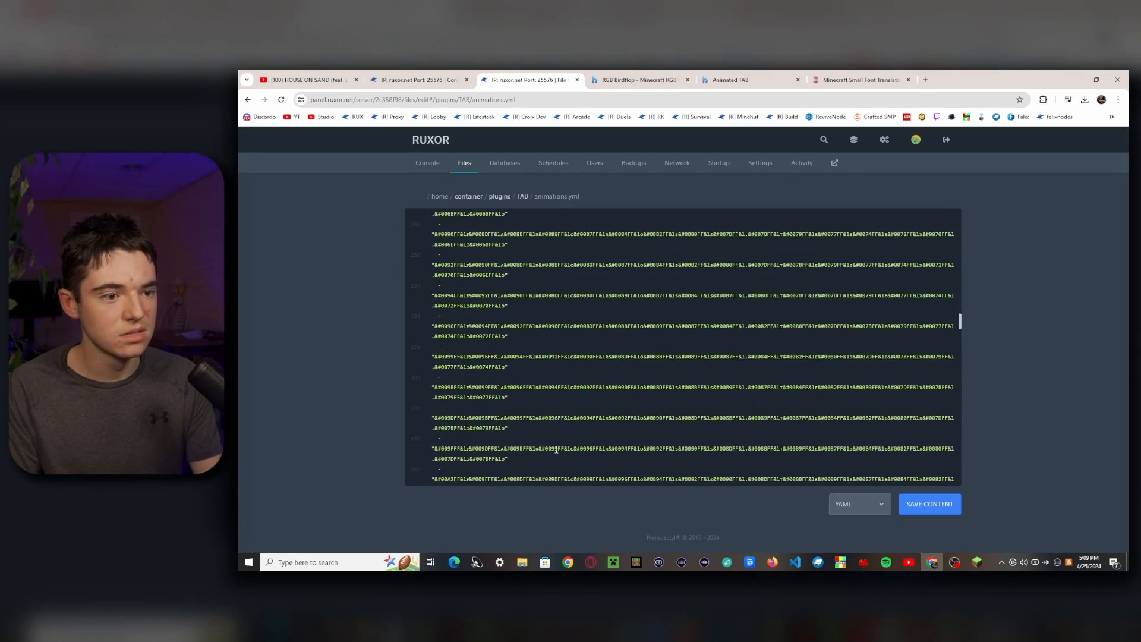
Paste the logo gradient frames into animations.yml, save, and go back to the TAB folder.
{"action": "scroll", "scroll_direction": "down", "scroll_amount": 3}
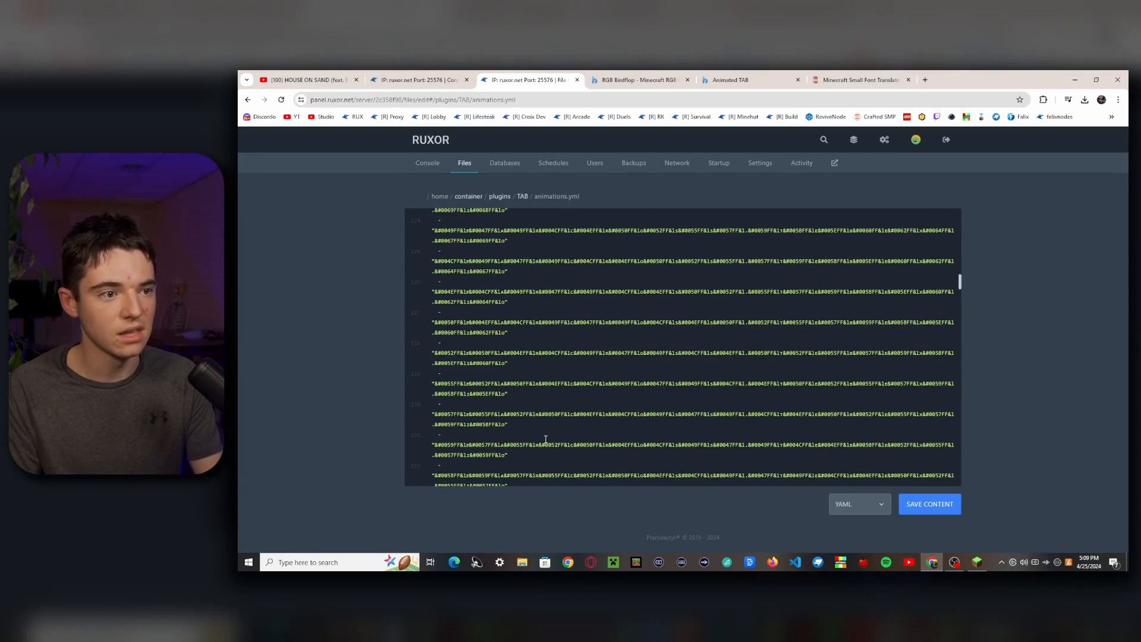
{"action": "scroll", "scroll_direction": "down", "scroll_amount": 3}
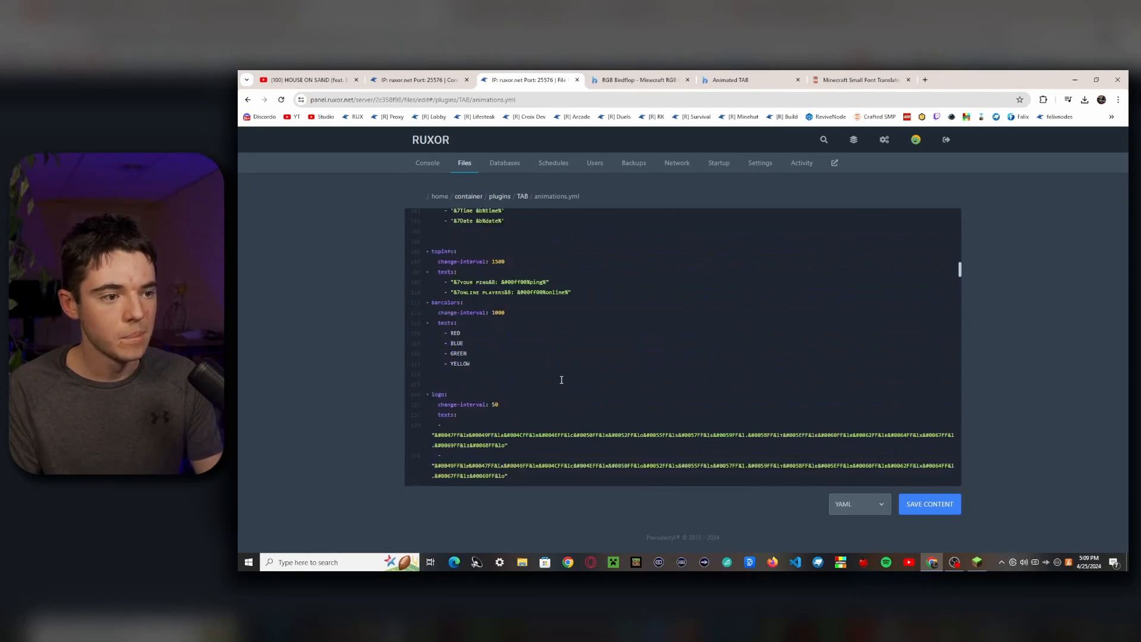
{"action": "scroll", "scroll_direction": "down", "scroll_amount": 3}
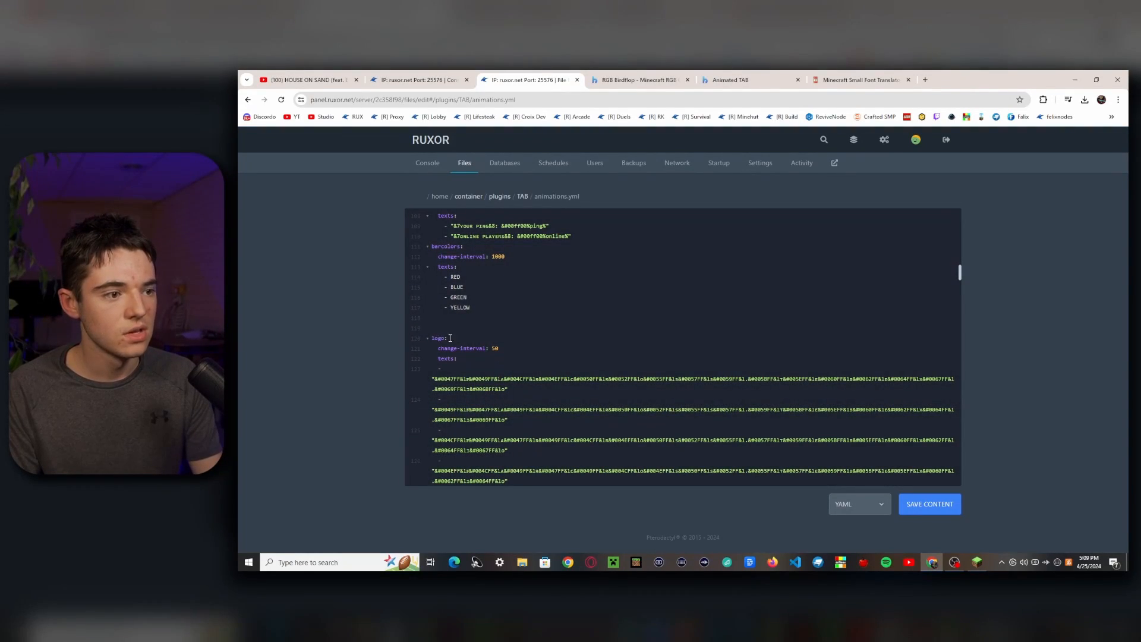
{"action": "left_click", "coordinate": [522, 195]}
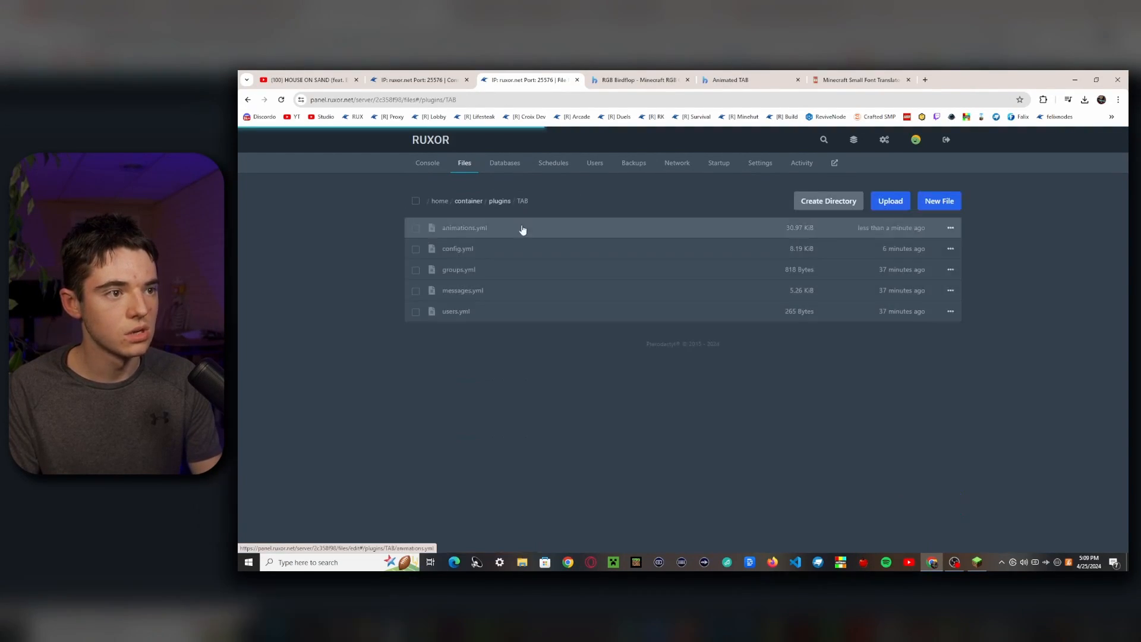
Prefix the footer's %animation:logo% with small-caps 'webstore' followed by a grey &8: colon.
{"action": "left_click", "coordinate": [457, 249]}
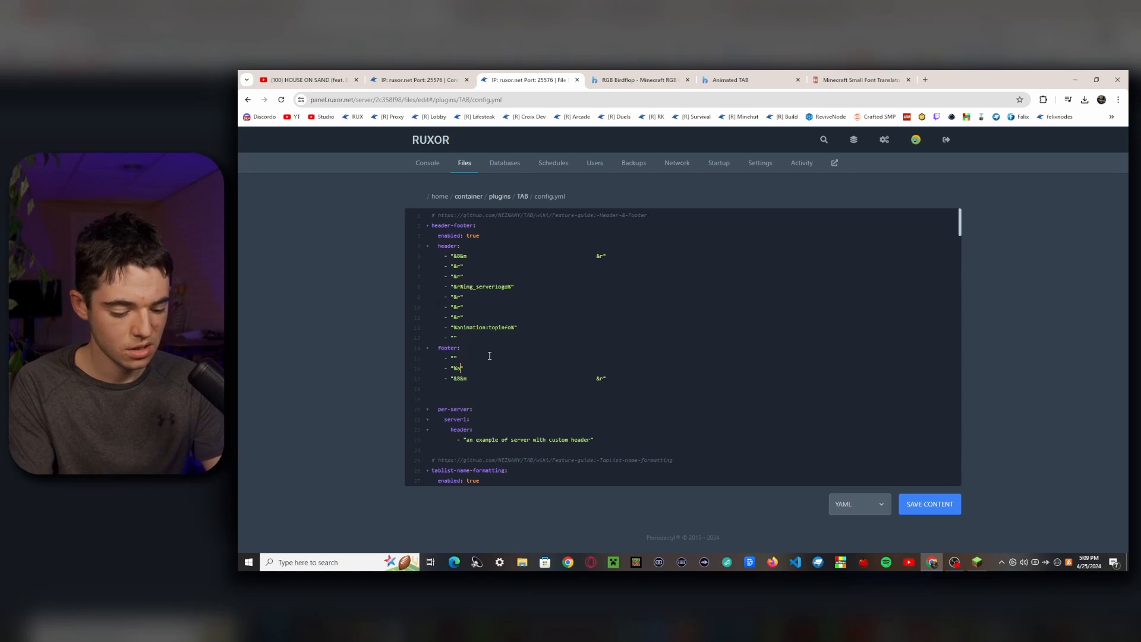
{"action": "type", "text": "animation:logo%\""}
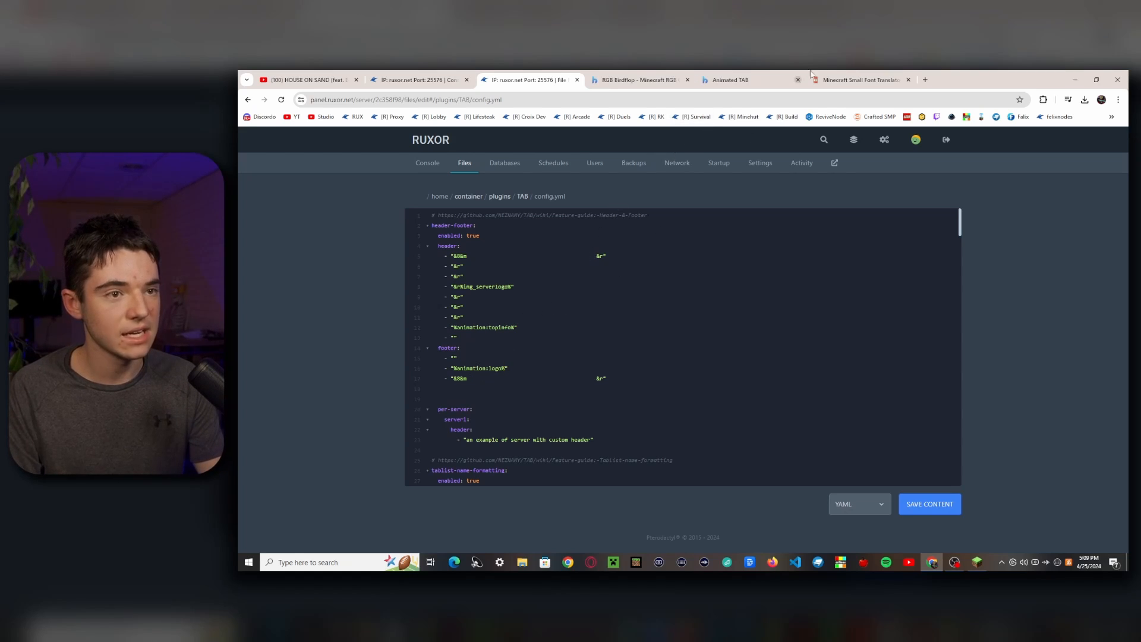
{"action": "left_click", "coordinate": [859, 79]}
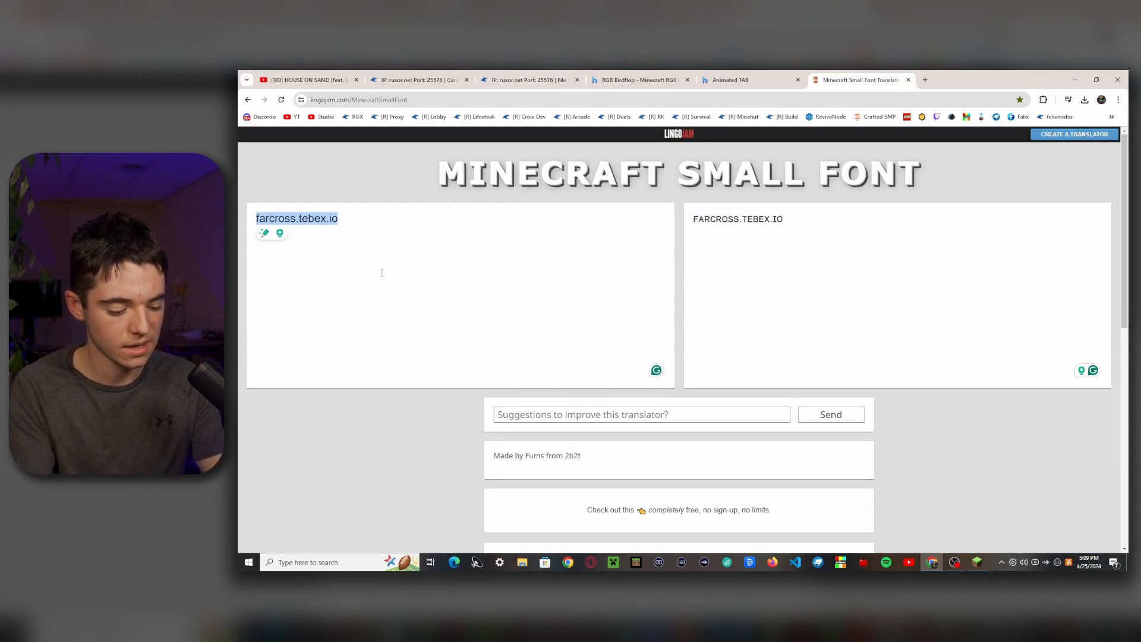
{"action": "type", "text": "webstore"}
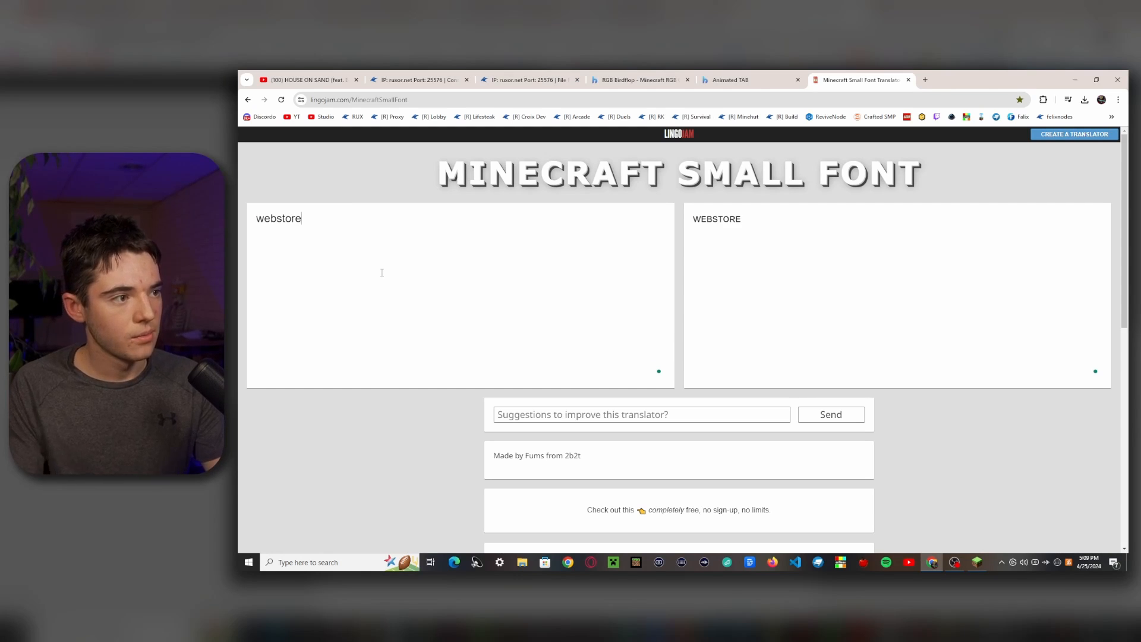
{"action": "left_click", "coordinate": [531, 79]}
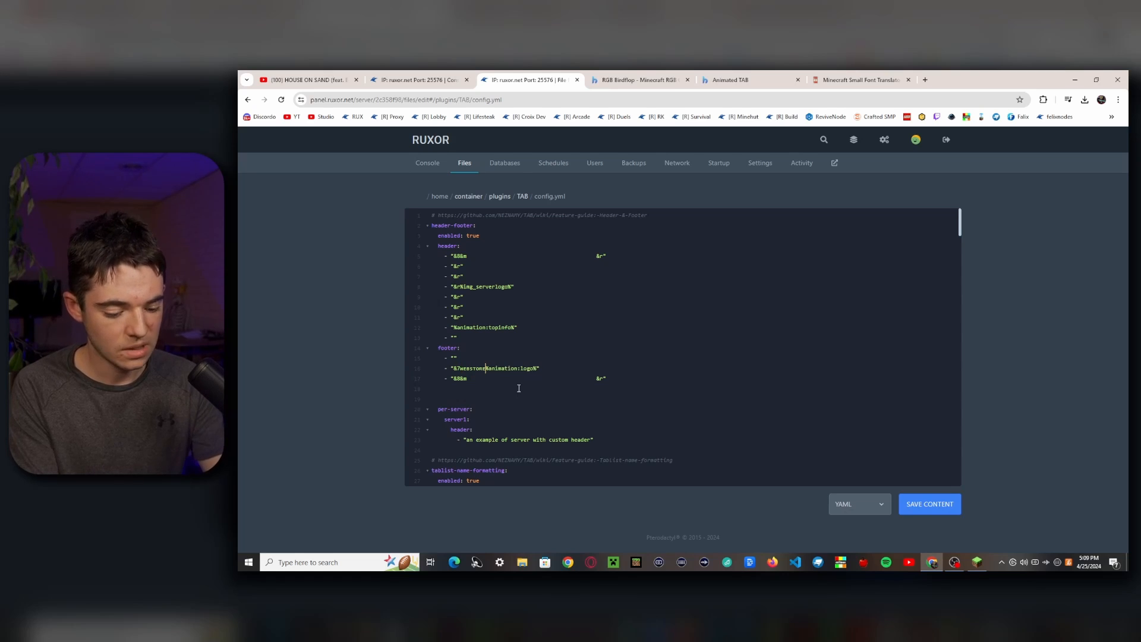
{"action": "type", "text": "&8:"}
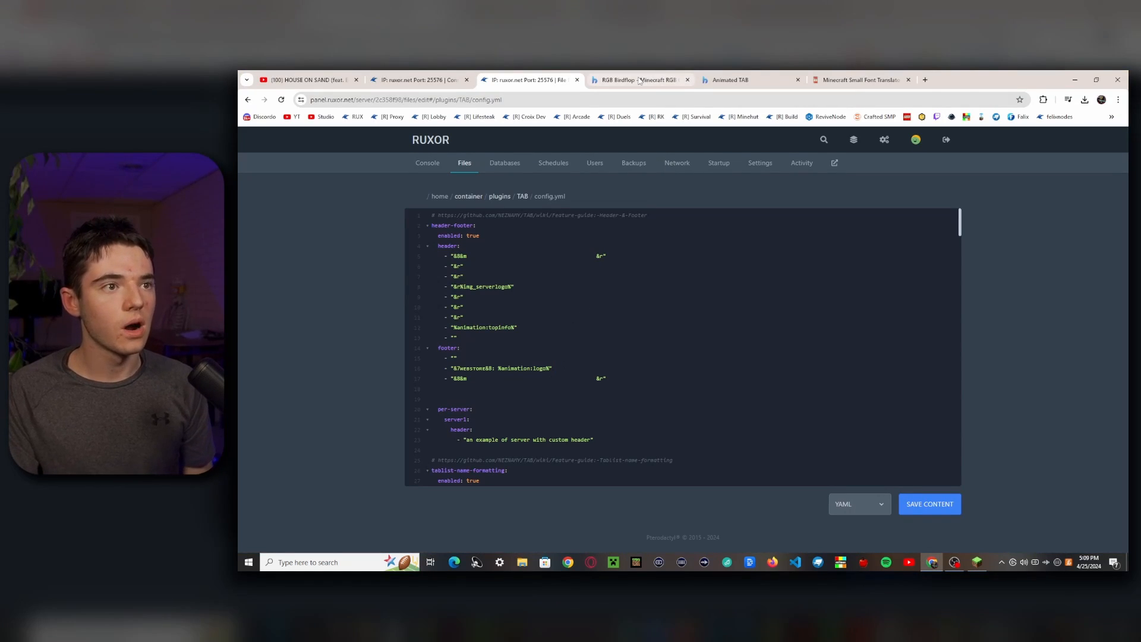
Build the 'discord' gradient animation from small-caps dsc.gg/farcross and copy its output.
{"action": "left_click", "coordinate": [729, 79]}
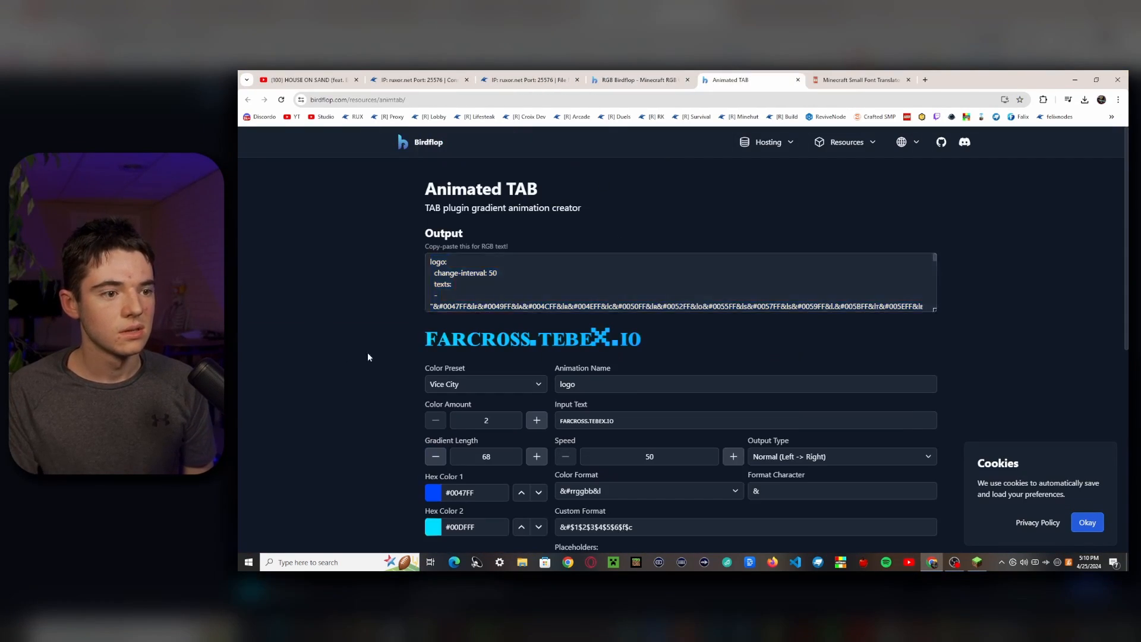
{"action": "left_click", "coordinate": [859, 79]}
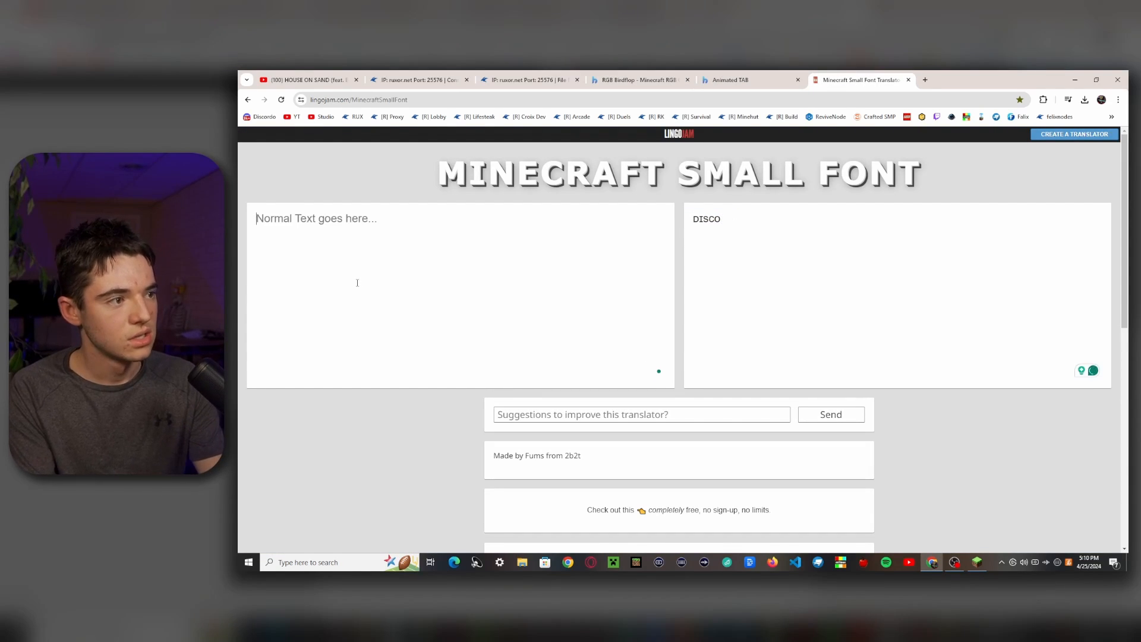
{"action": "type", "text": "dsc.gg/farcross"}
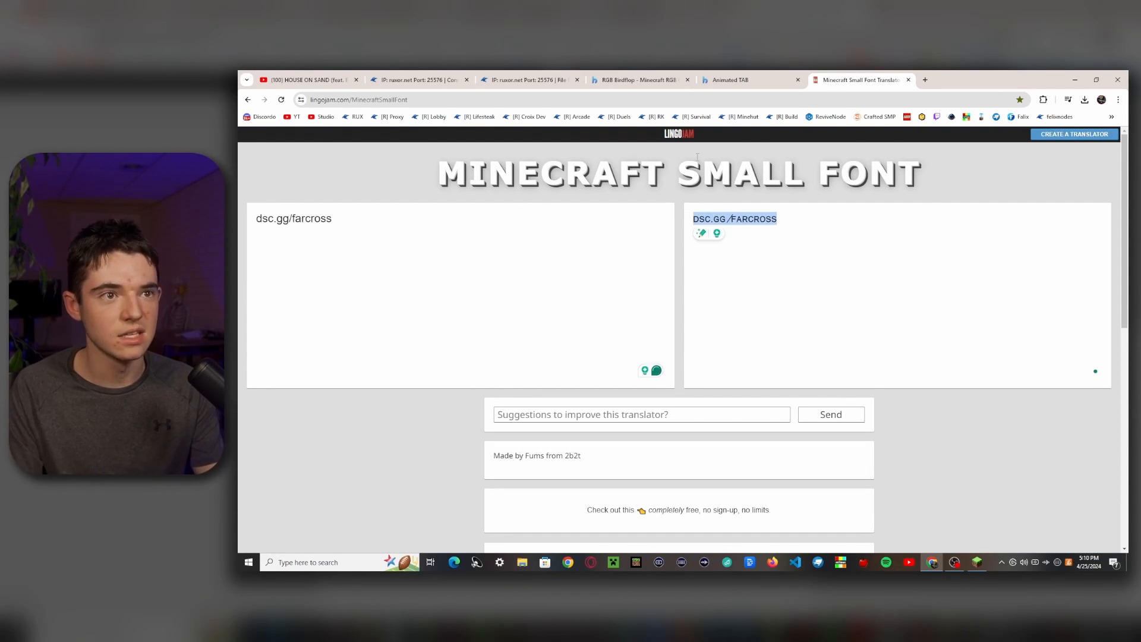
{"action": "left_click", "coordinate": [742, 79]}
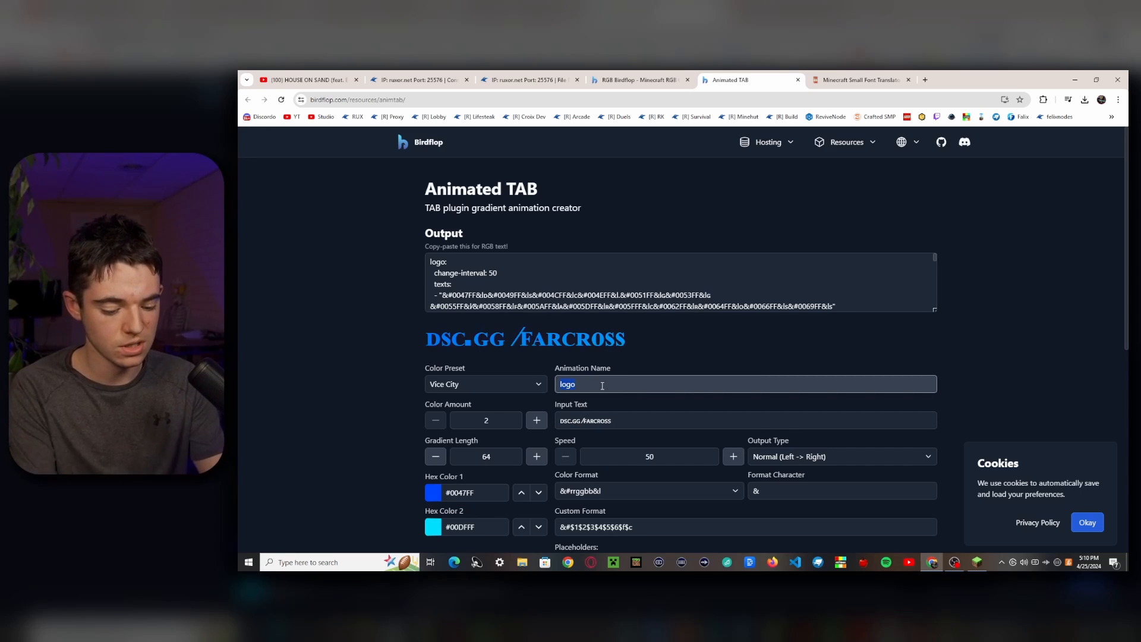
{"action": "type", "text": "discord"}
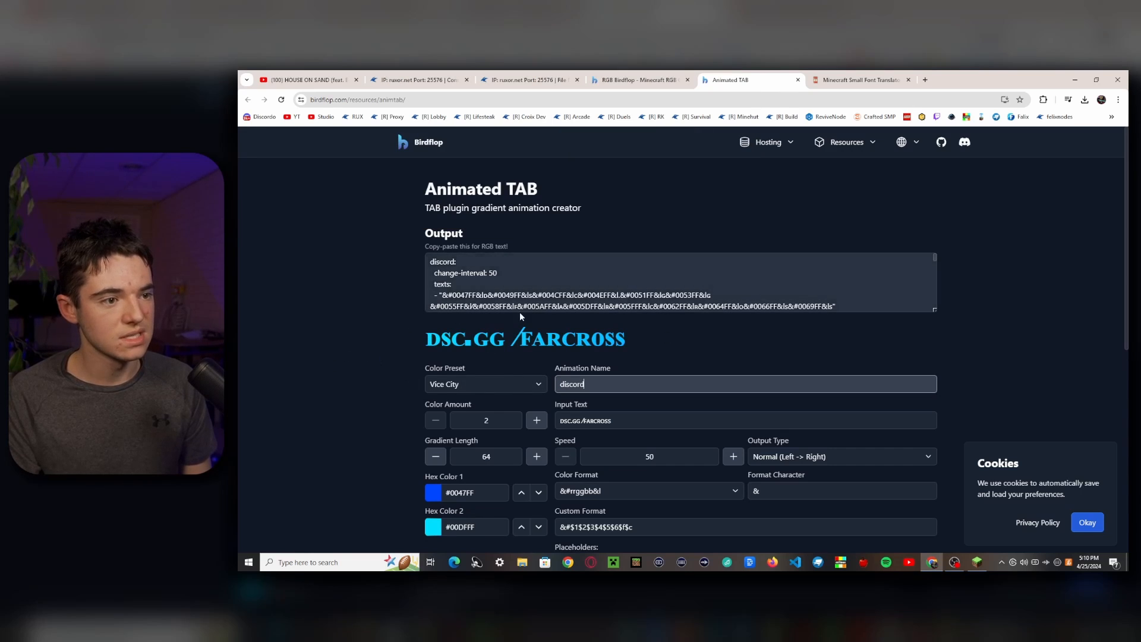
{"action": "scroll", "scroll_direction": "down", "scroll_amount": 3}
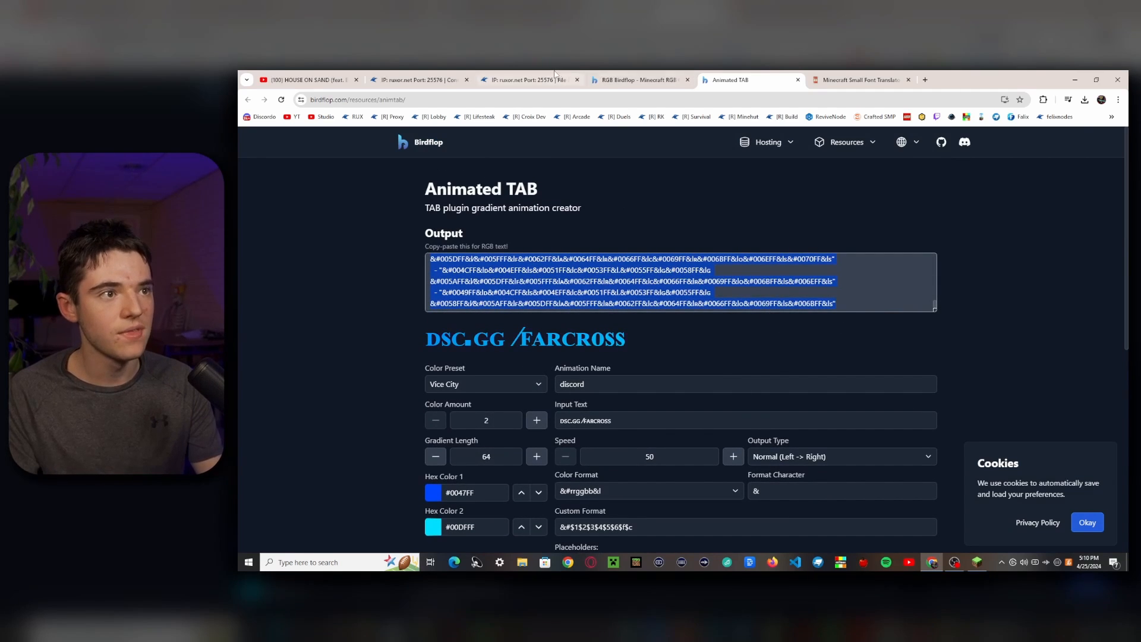
{"action": "left_click", "coordinate": [528, 79]}
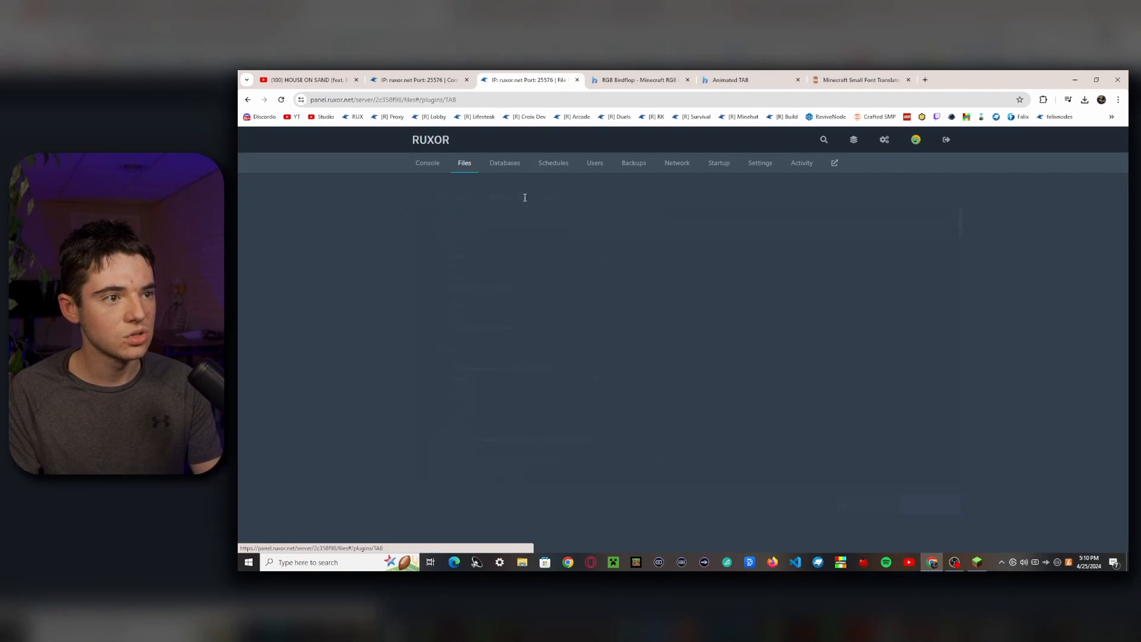
{"action": "left_click", "coordinate": [557, 197]}
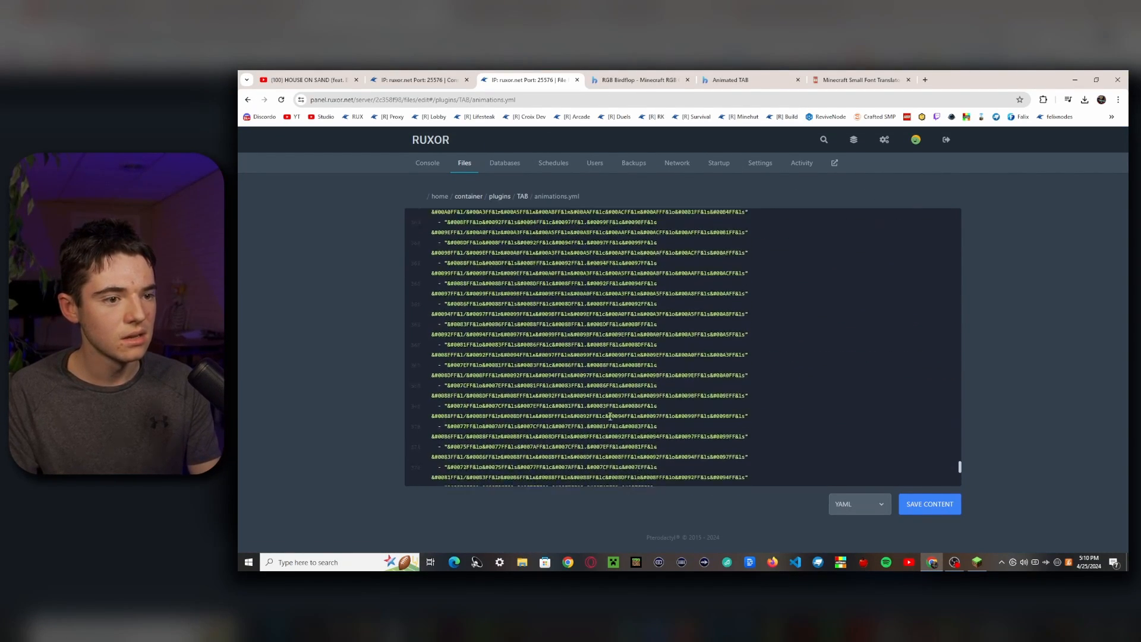
{"action": "scroll", "scroll_direction": "down", "scroll_amount": 3}
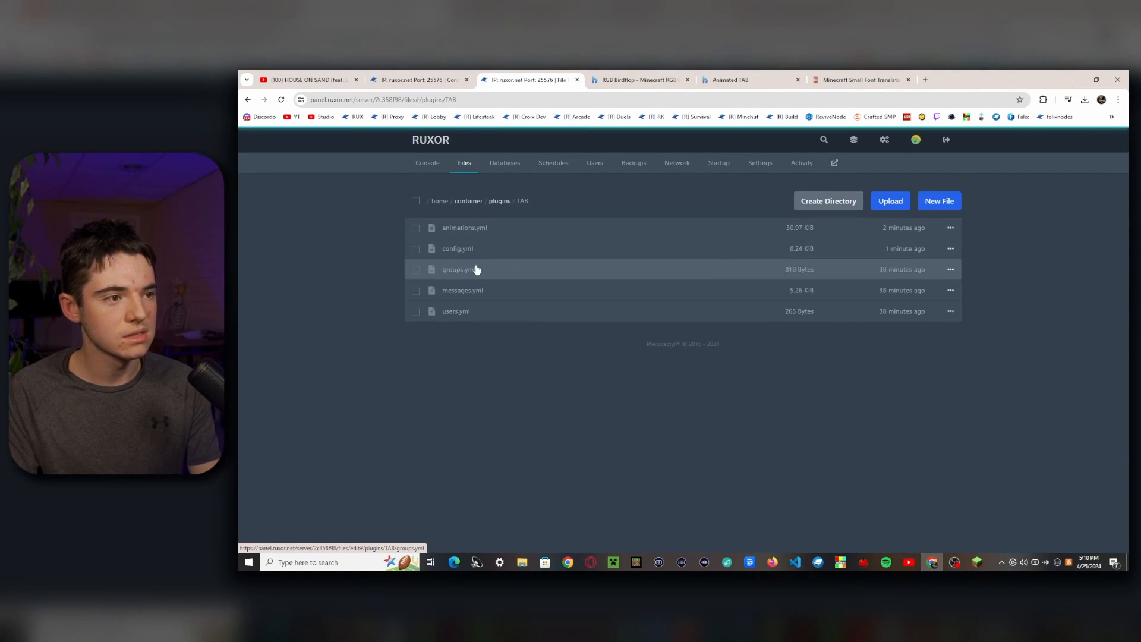
Add a footer line of small-caps 'discord:' with %animation:discord%, plus a blank "" line.
{"action": "left_click", "coordinate": [457, 249]}
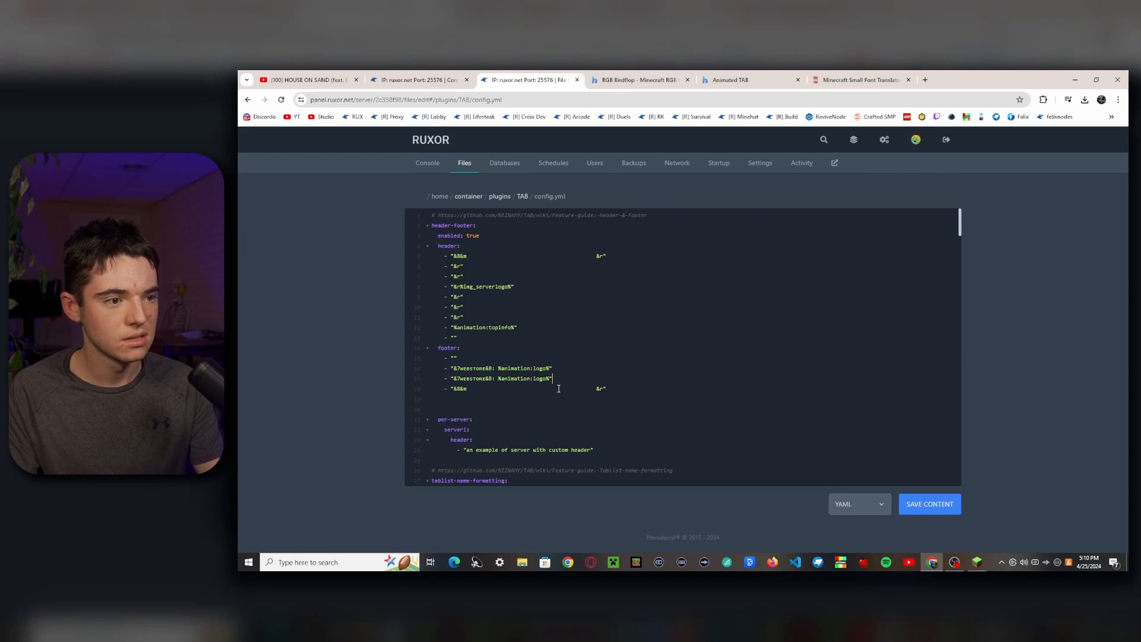
{"action": "type", "text": "discord"}
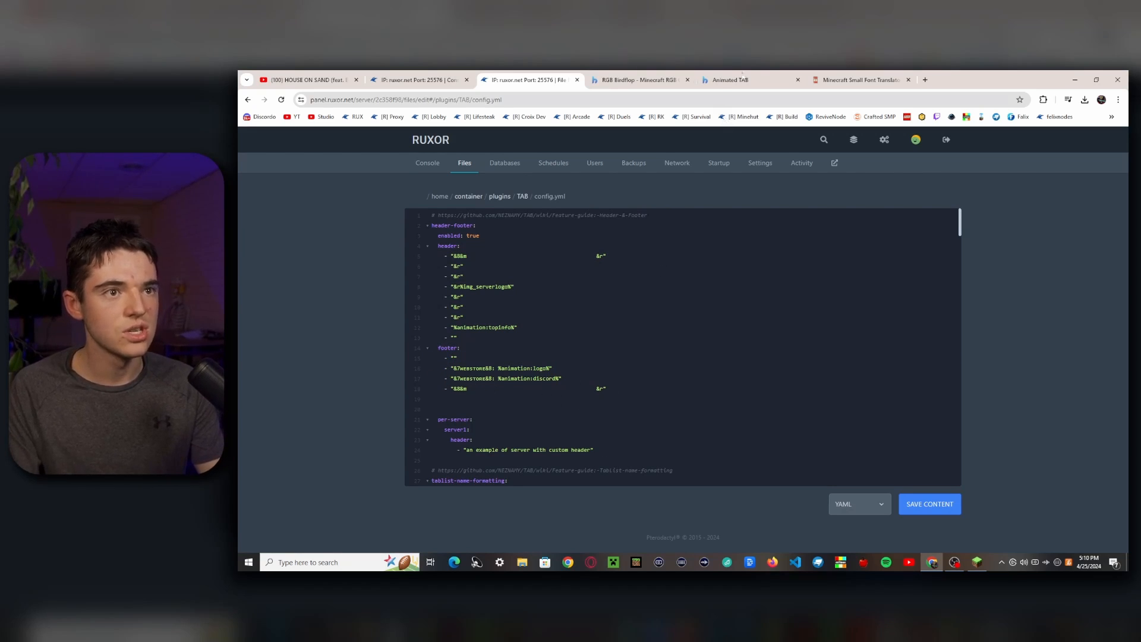
{"action": "left_click", "coordinate": [859, 81]}
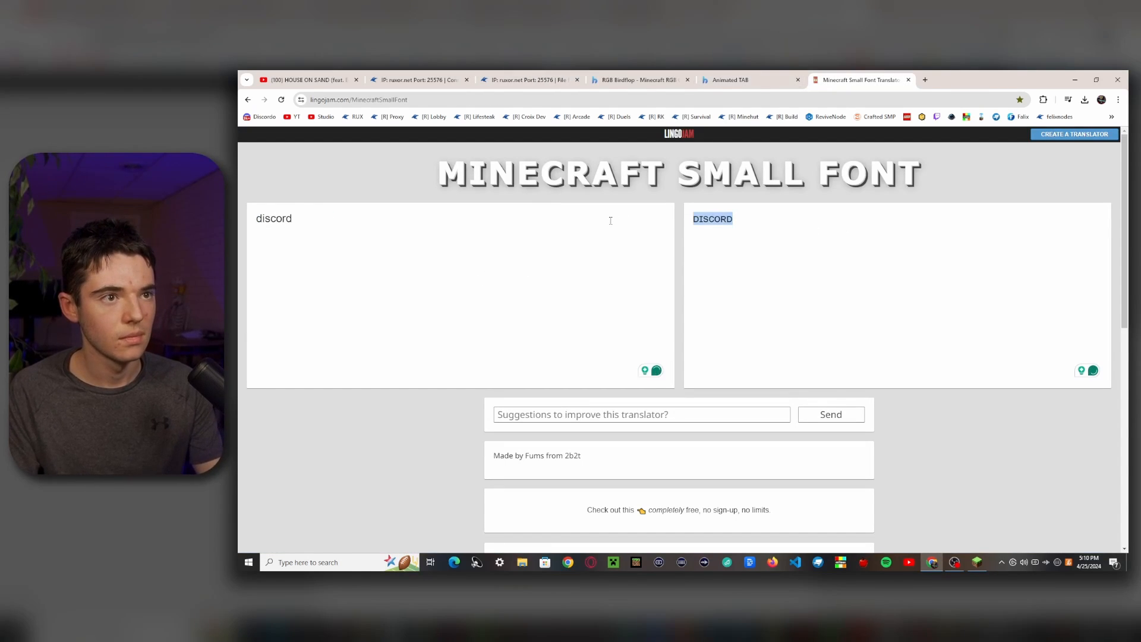
{"action": "left_click", "coordinate": [529, 79]}
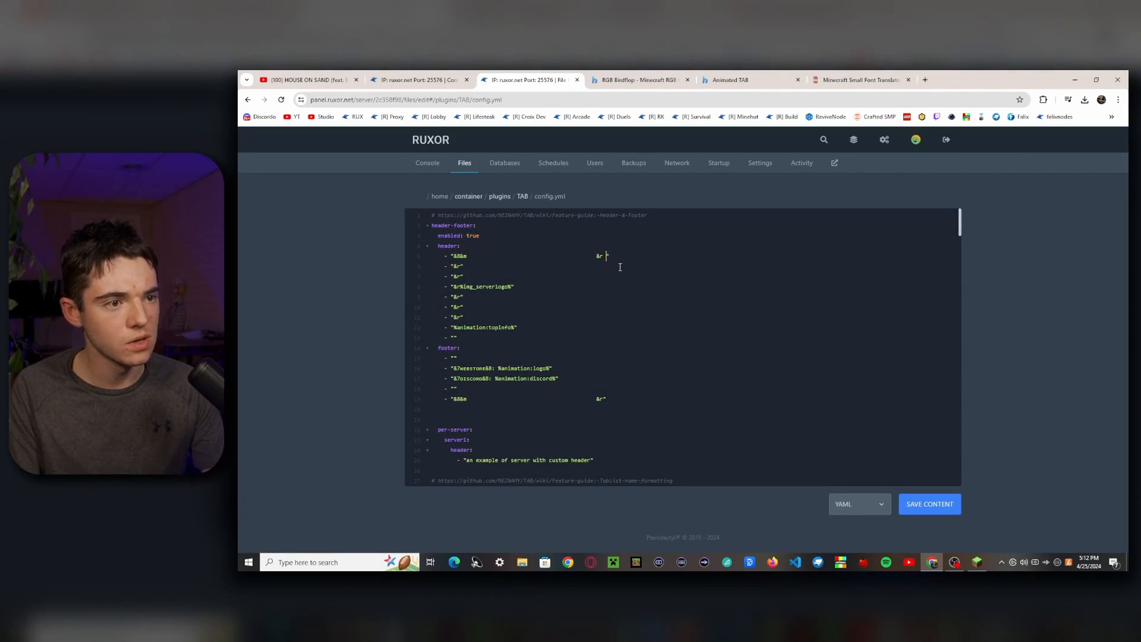
Insert extra leading spaces before &8&m on config.yml's first header line.
{"action": "left_click_drag", "start_coordinate": [607, 256], "coordinate": [684, 256]}
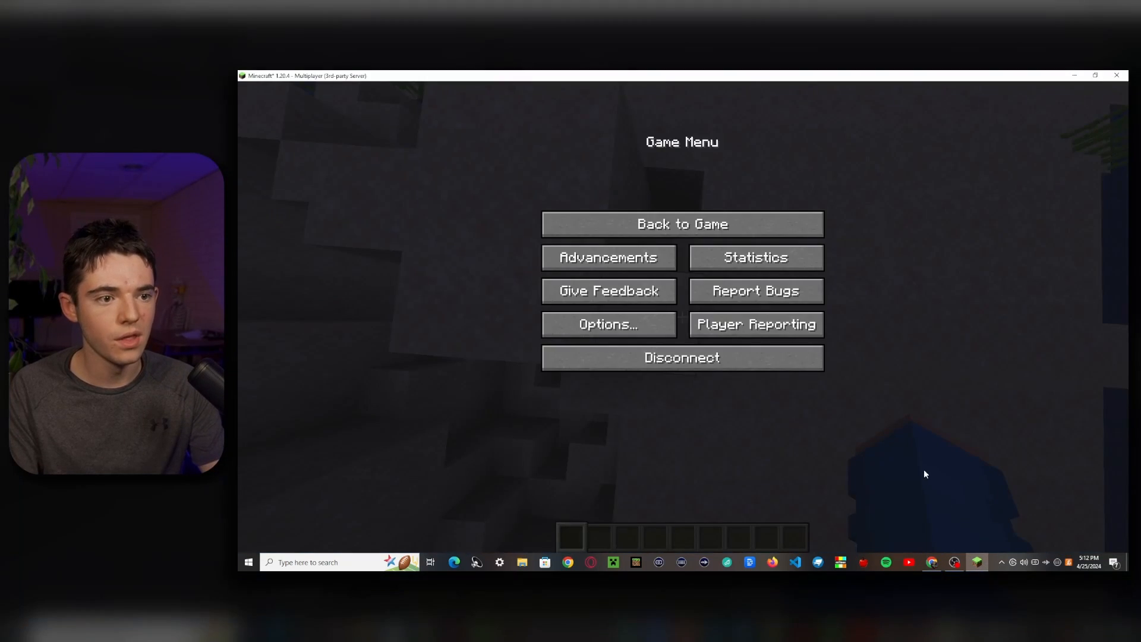
{"action": "left_click", "coordinate": [681, 224]}
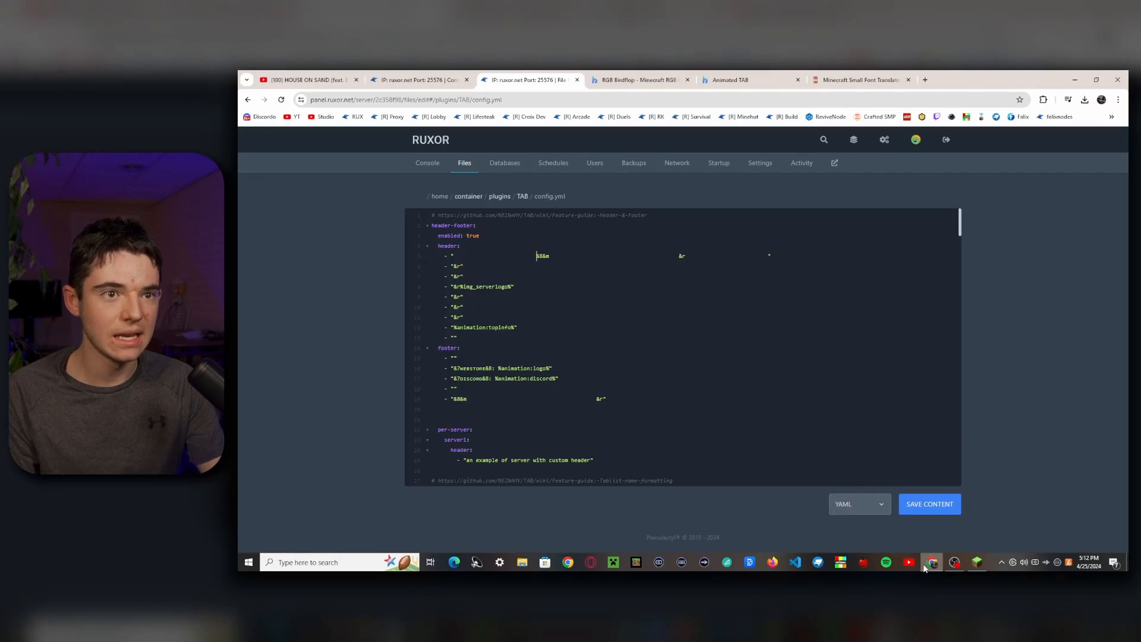
Copy the discord animation output from Birdflop and return to the plugins/TAB folder.
{"action": "left_click", "coordinate": [859, 79]}
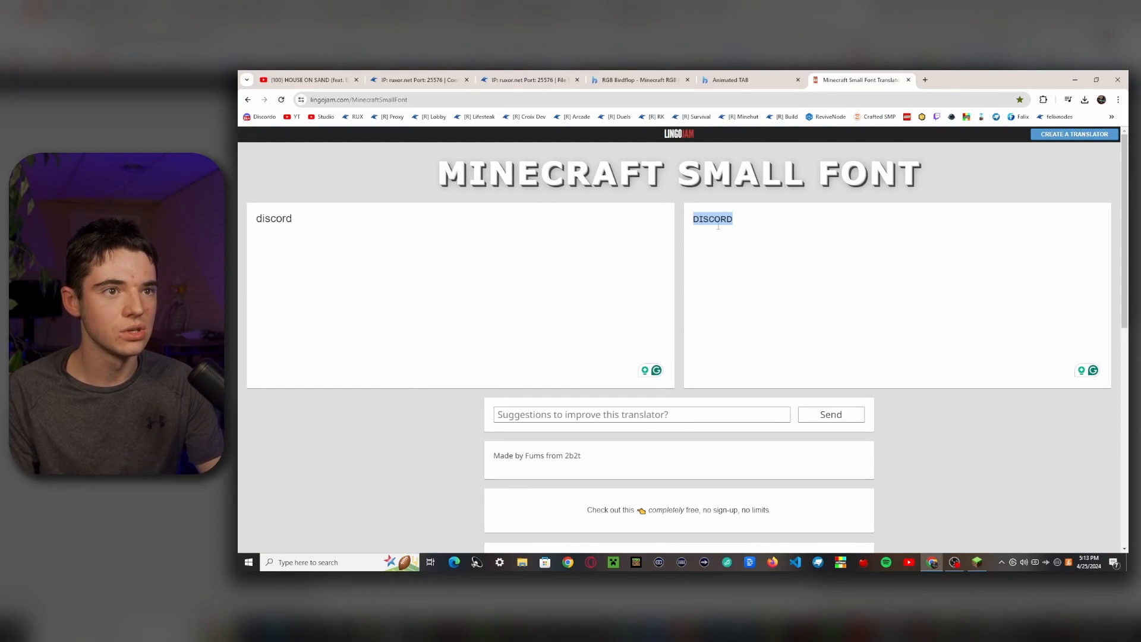
{"action": "left_click", "coordinate": [752, 79]}
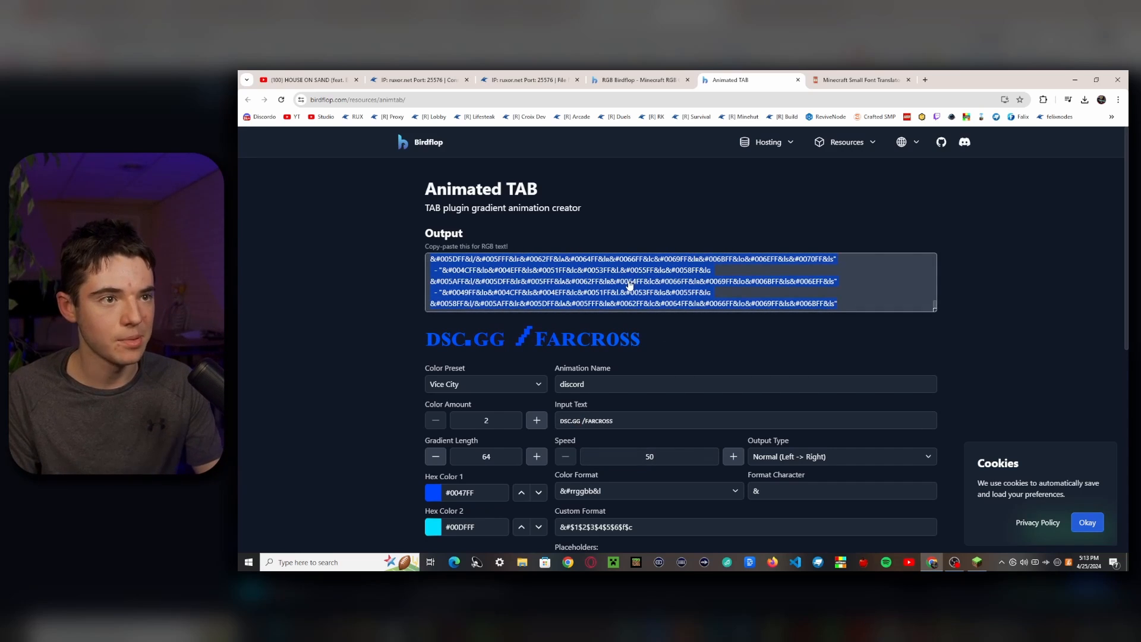
{"action": "left_click", "coordinate": [530, 79]}
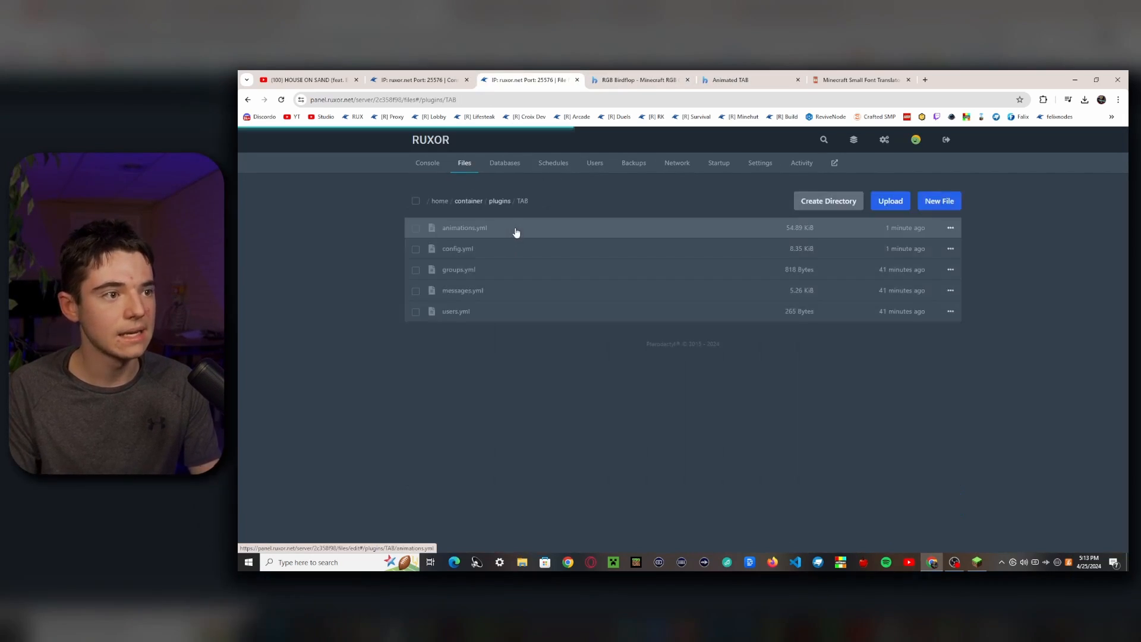
Open animations.yml and scroll to the discord entry with interval 50.
{"action": "left_click", "coordinate": [464, 227]}
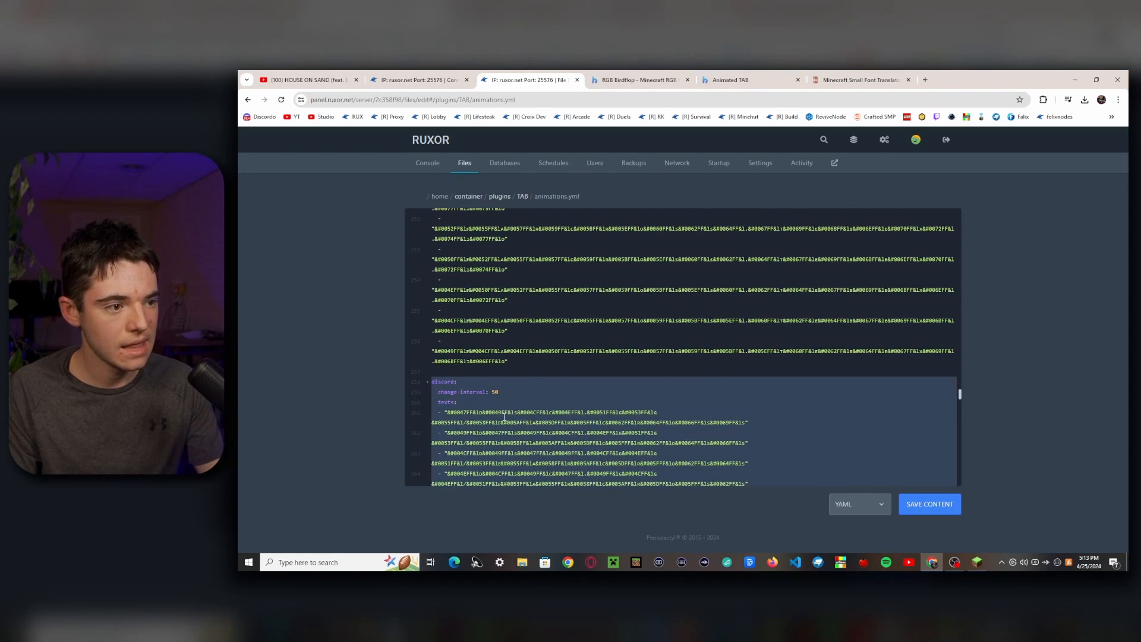
{"action": "scroll", "scroll_direction": "down", "scroll_amount": 3}
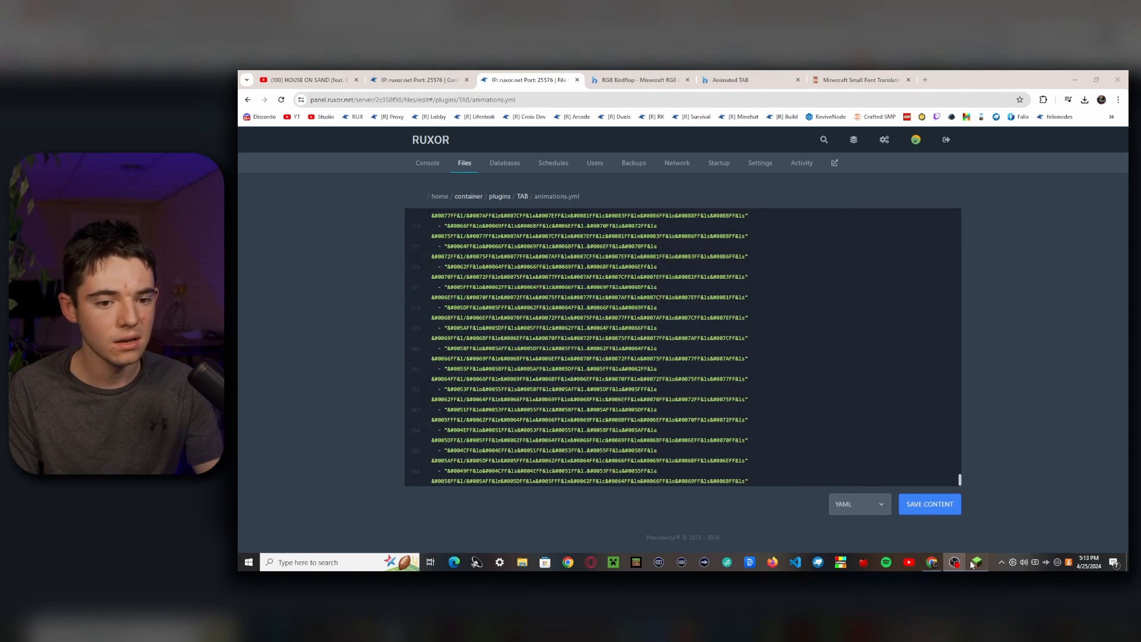